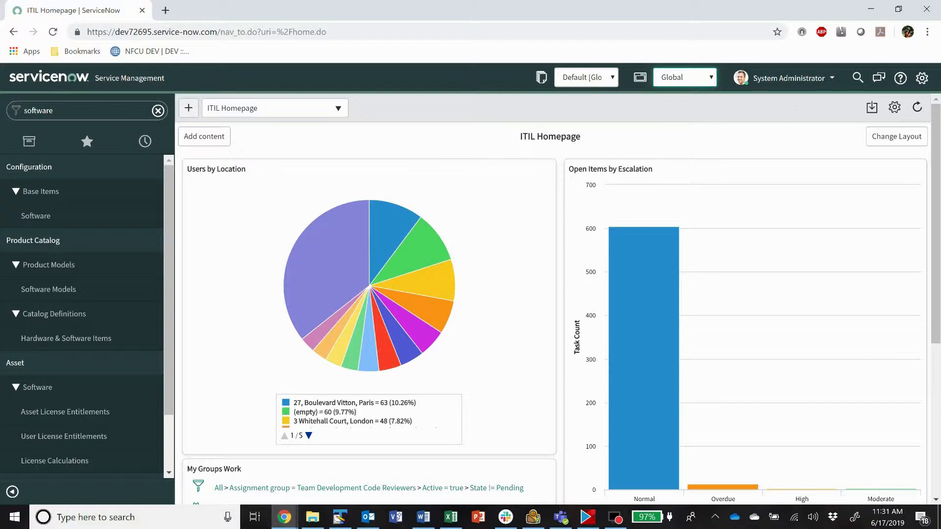
# Elevate the administrator session to the security_admin role from the user menu
pyautogui.click(784, 78)
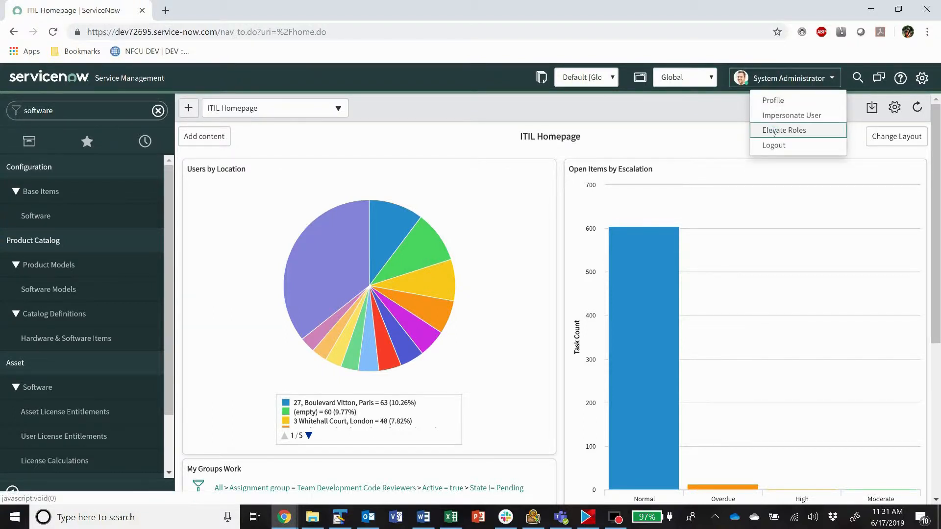
pyautogui.click(783, 130)
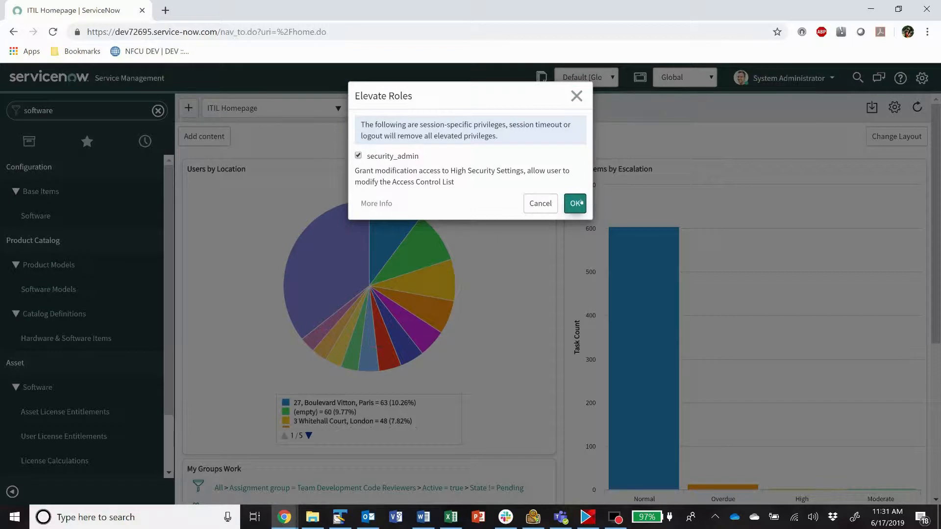
pyautogui.click(574, 203)
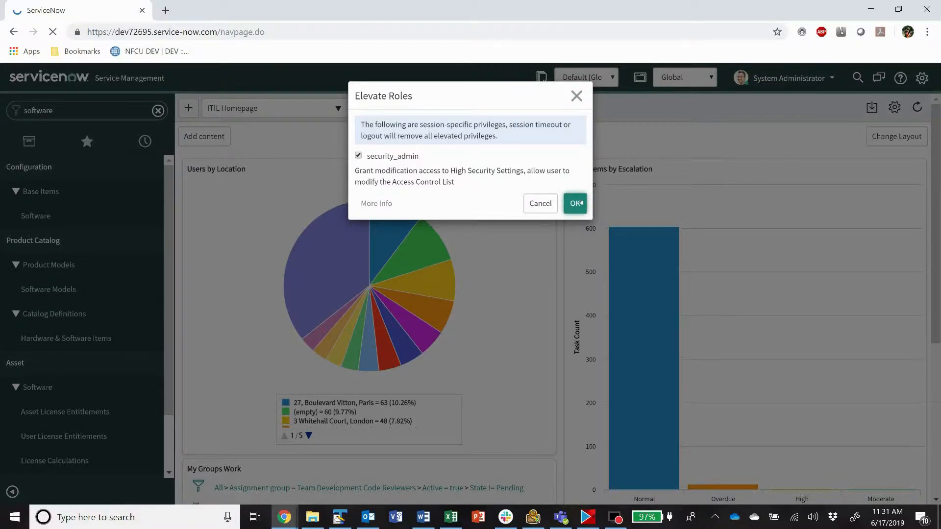
pyautogui.click(574, 203)
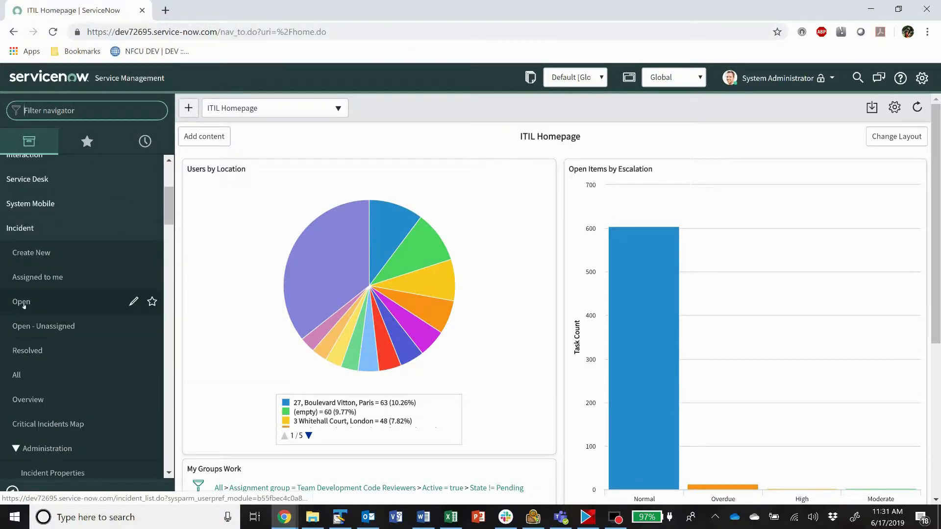
# Filter all incidents to Closed state and copy the filter's query
pyautogui.click(17, 375)
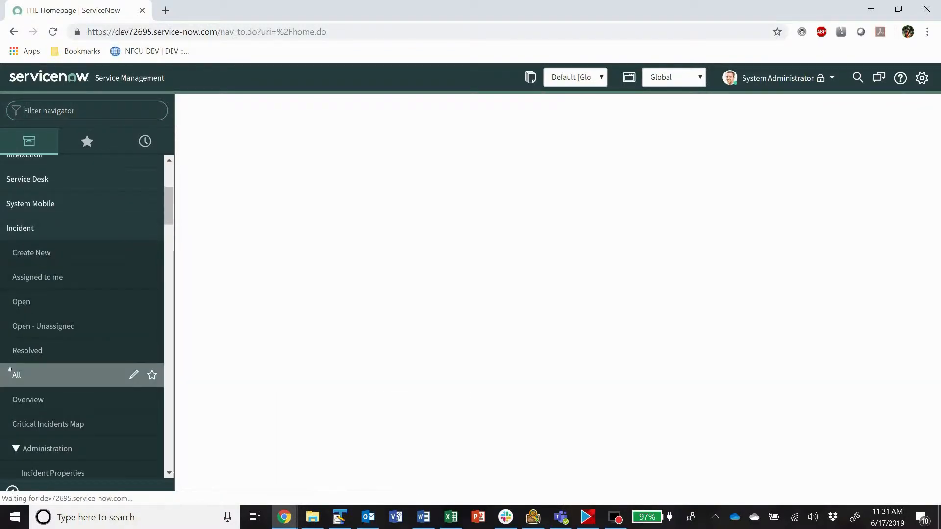
pyautogui.click(16, 374)
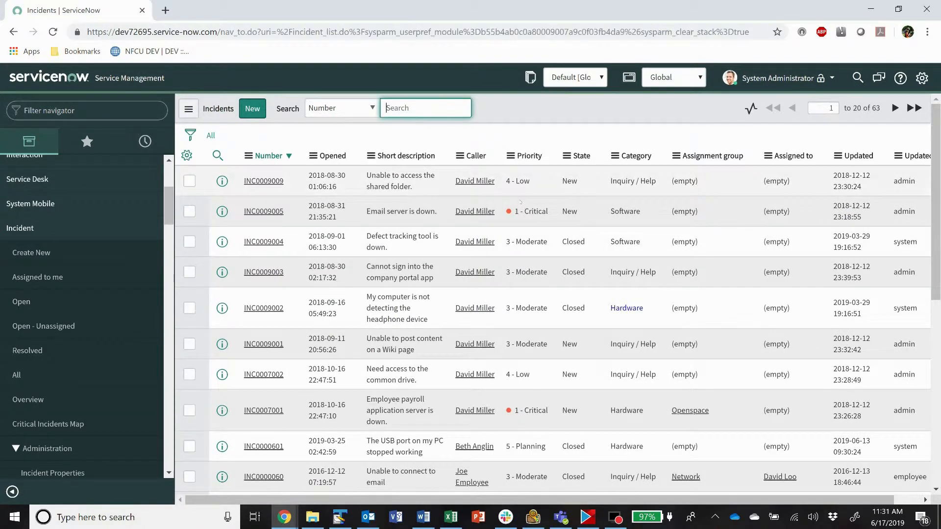
pyautogui.moveTo(475, 241)
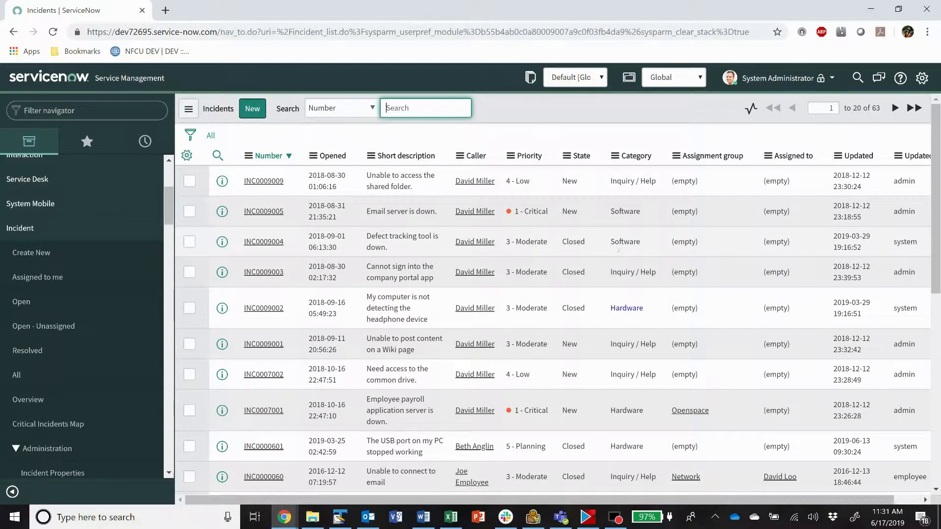
pyautogui.rightClick(577, 246)
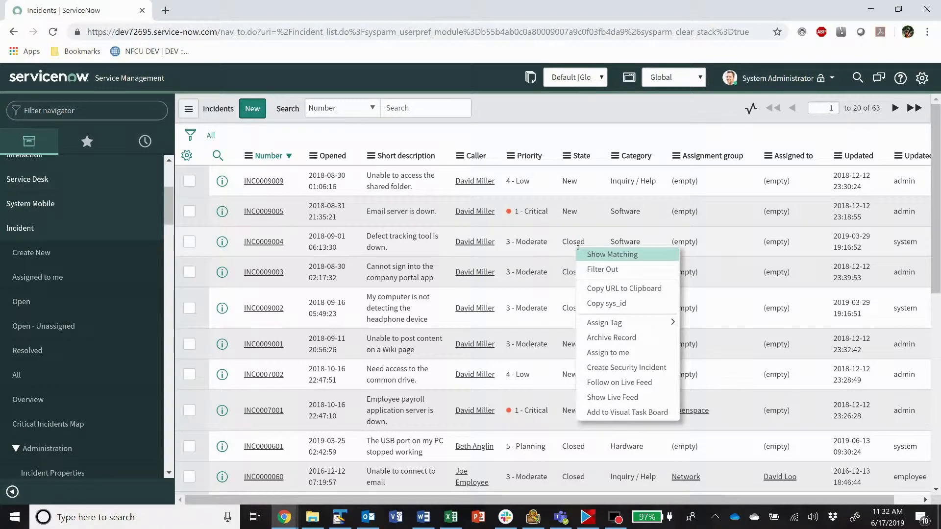
pyautogui.click(611, 253)
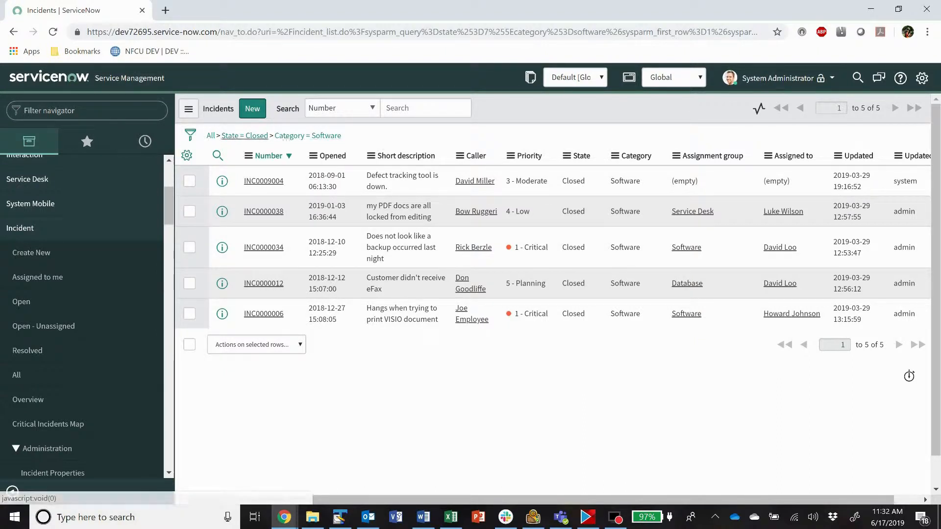
pyautogui.moveTo(307, 135)
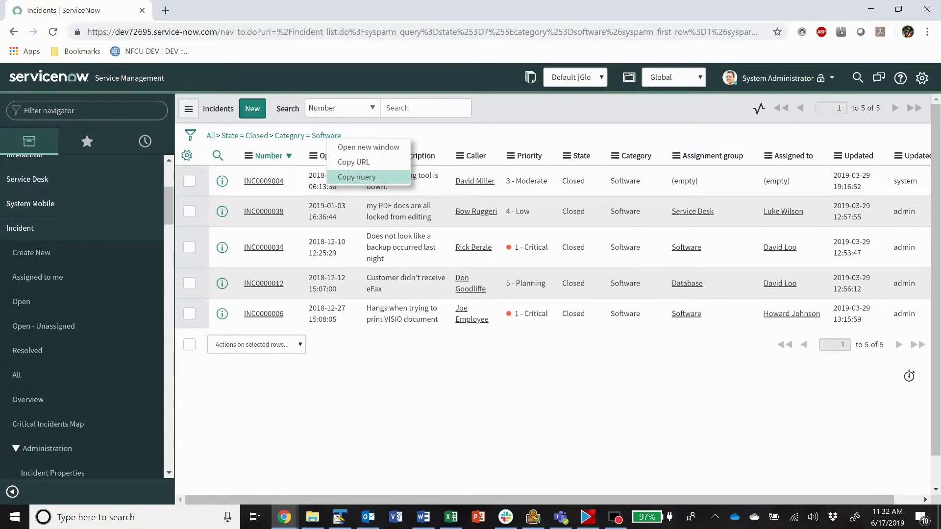
pyautogui.click(357, 176)
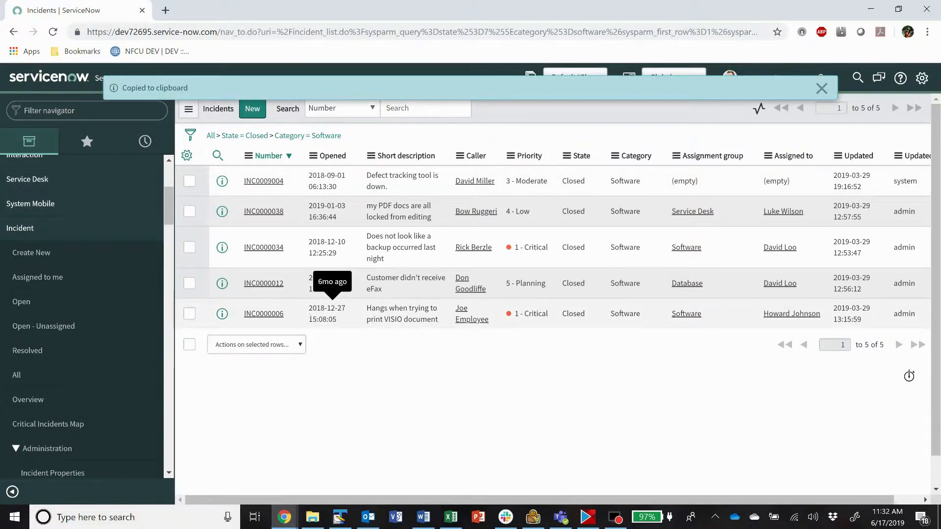
pyautogui.click(821, 88)
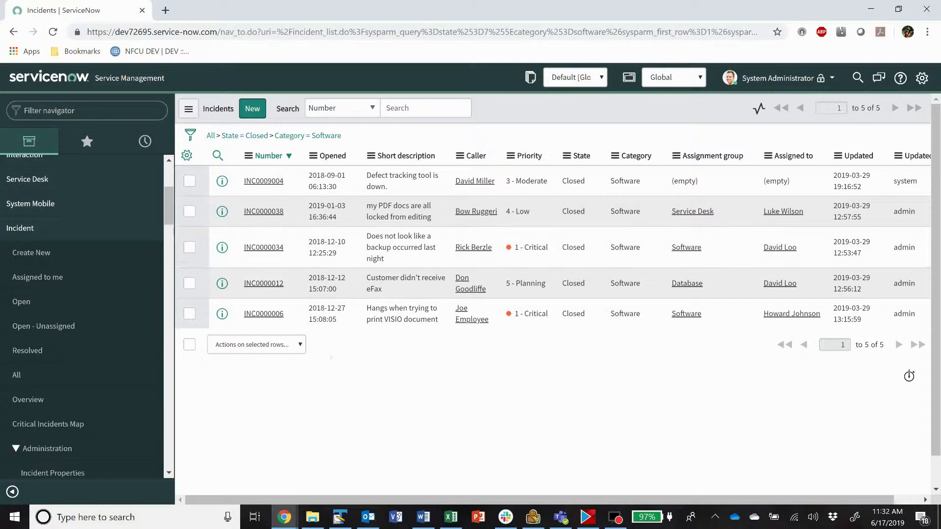
# Find 'software' in the navigator and open the Software Packages list
pyautogui.write('s')
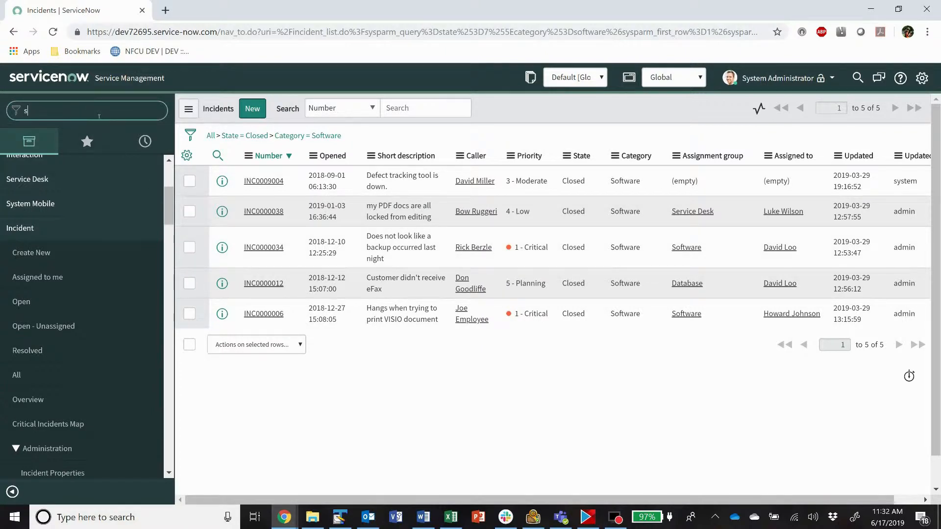
pyautogui.write('oftware')
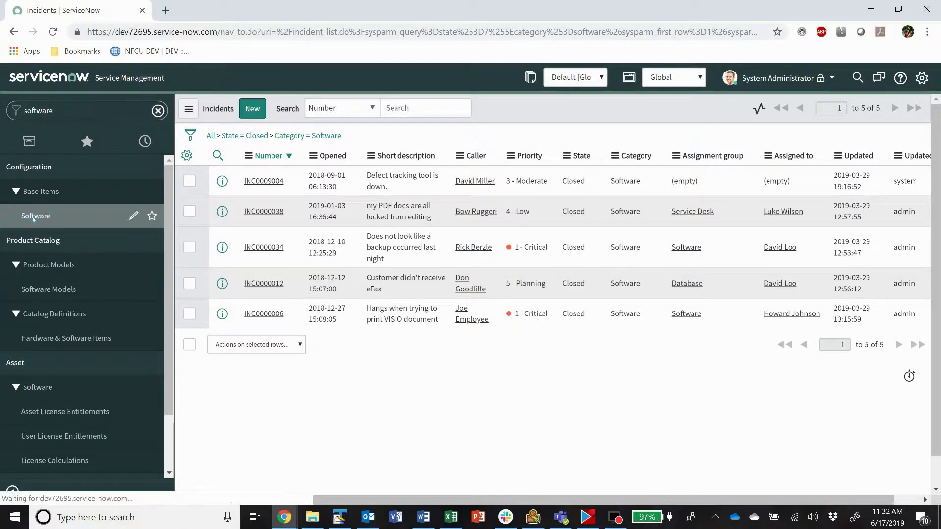
pyautogui.click(36, 217)
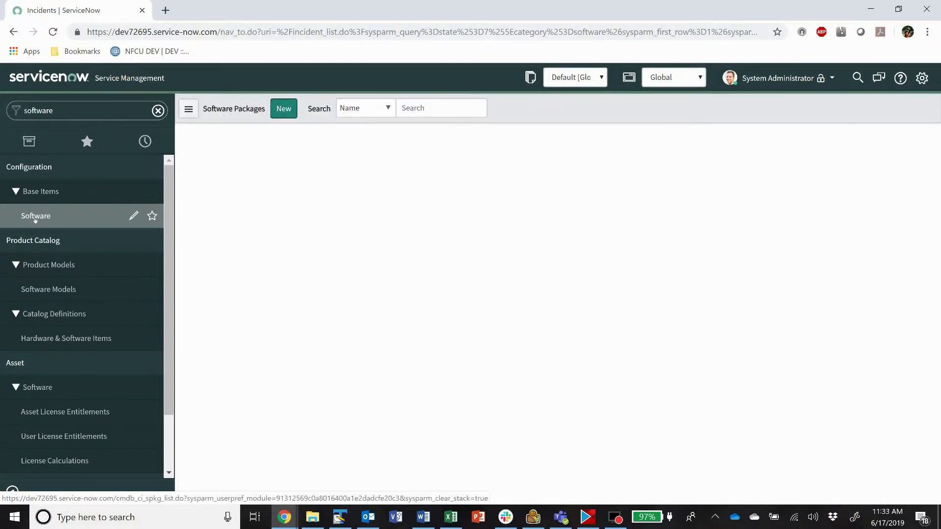
pyautogui.click(35, 216)
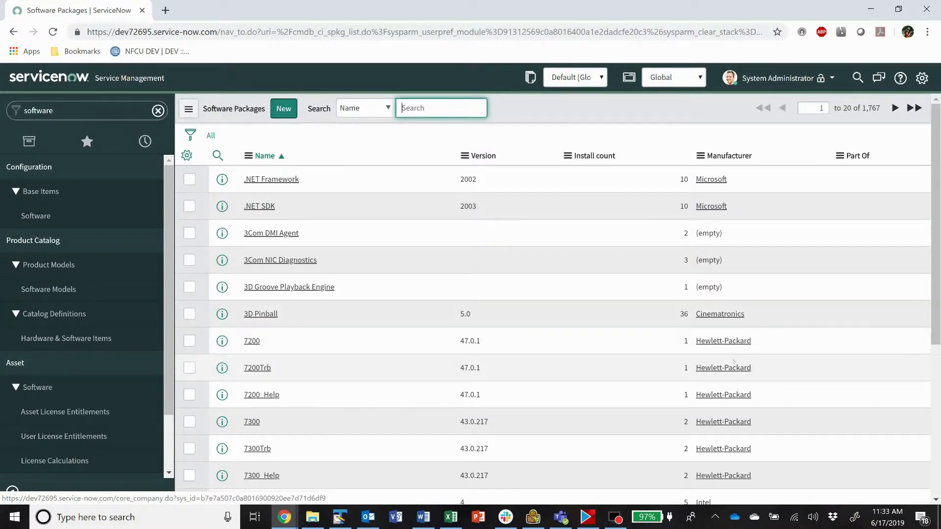
# Filter to Hewlett-Packard packages with install count 1 and copy the query
pyautogui.rightClick(723, 367)
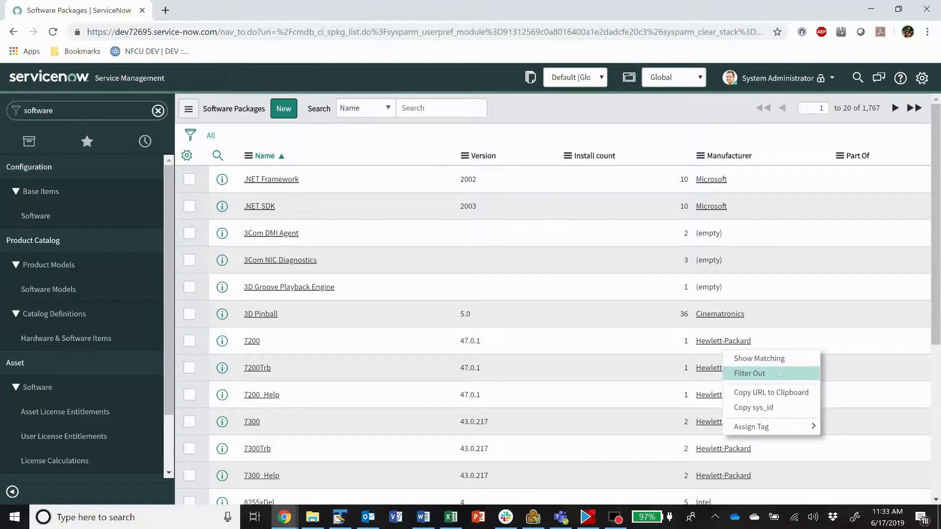
pyautogui.click(749, 374)
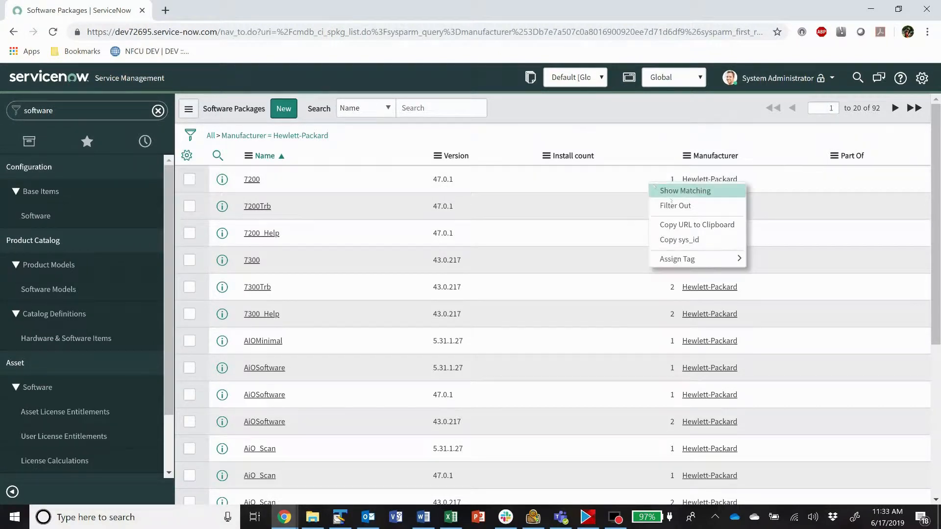
pyautogui.click(685, 191)
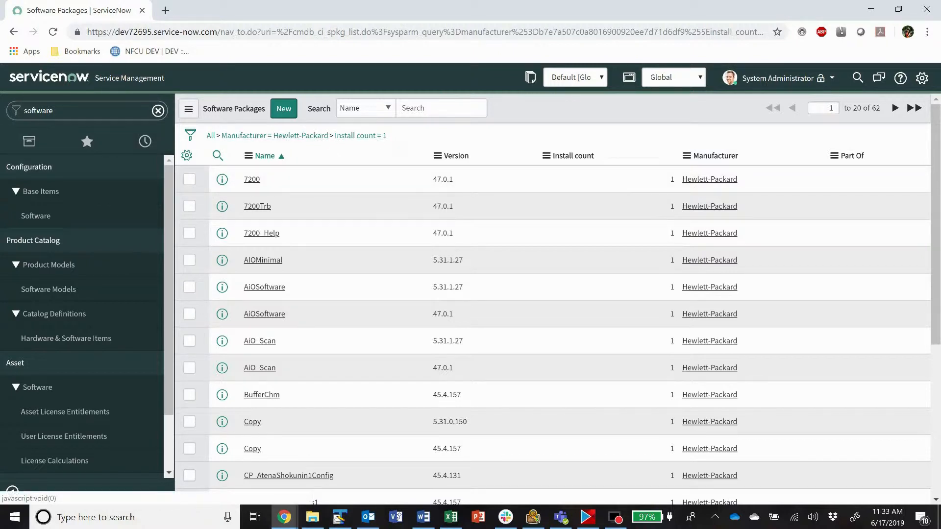
pyautogui.rightClick(361, 135)
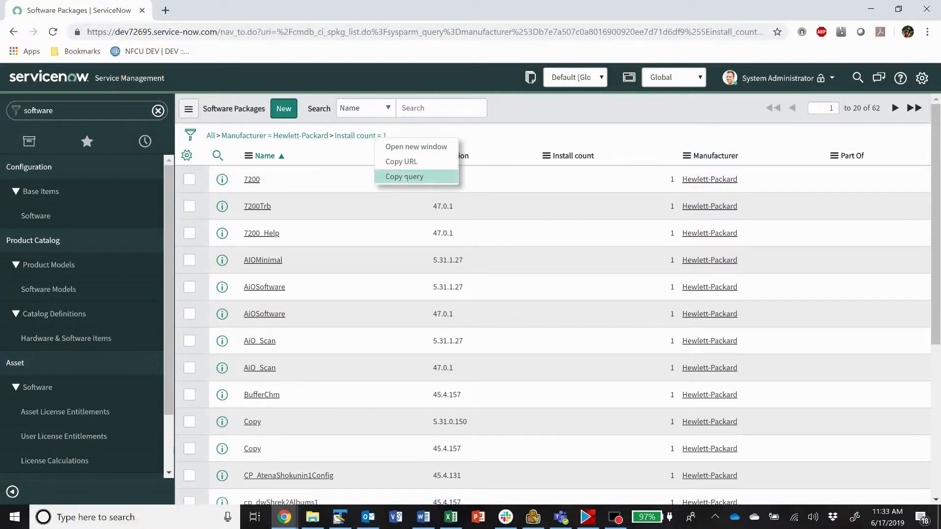
pyautogui.click(404, 176)
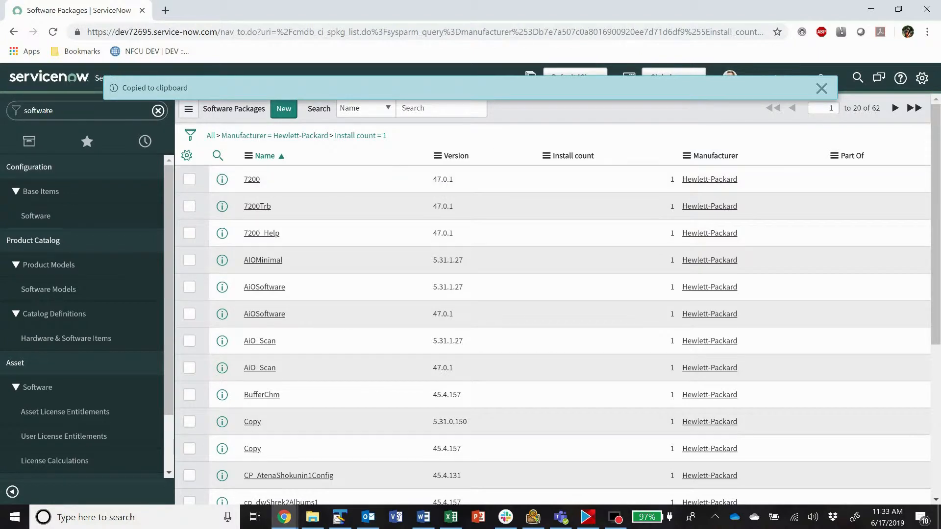
# Find 'background' in the navigator and open Scripts - Background
pyautogui.write('ba')
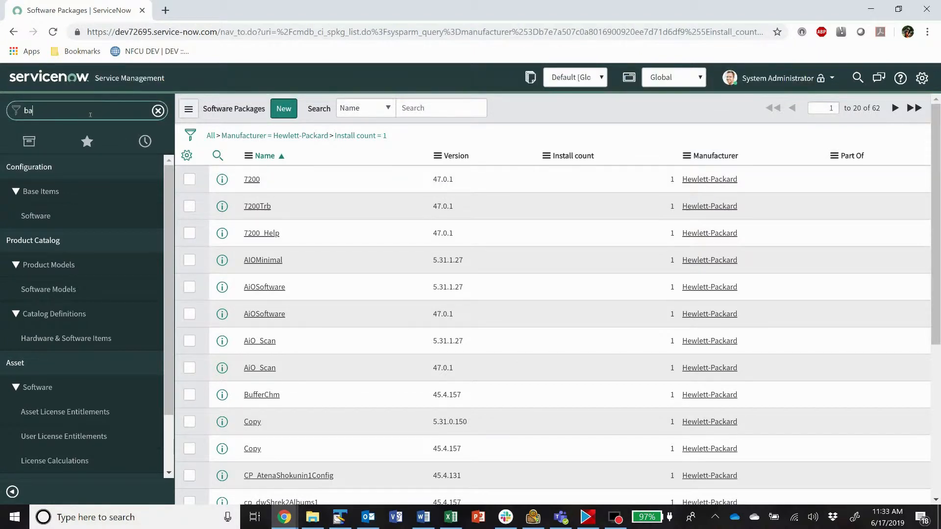
pyautogui.write('background')
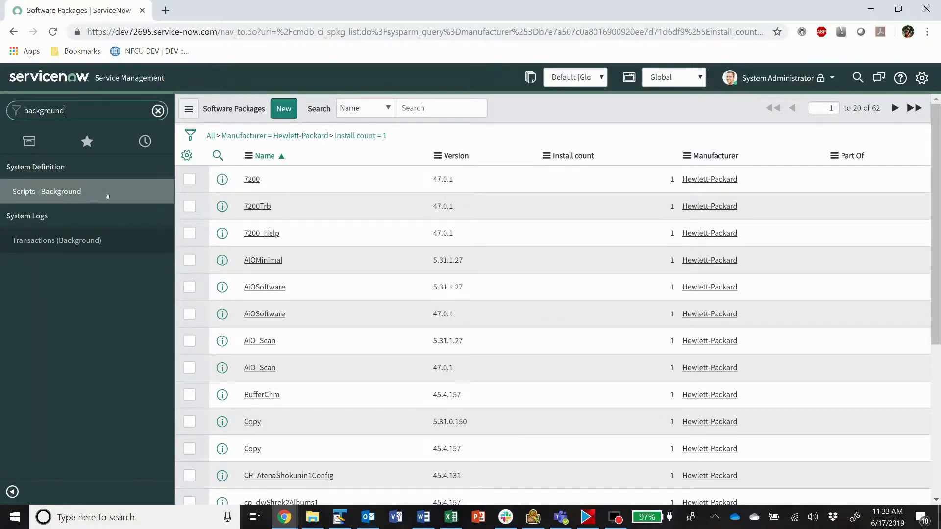
pyautogui.click(46, 190)
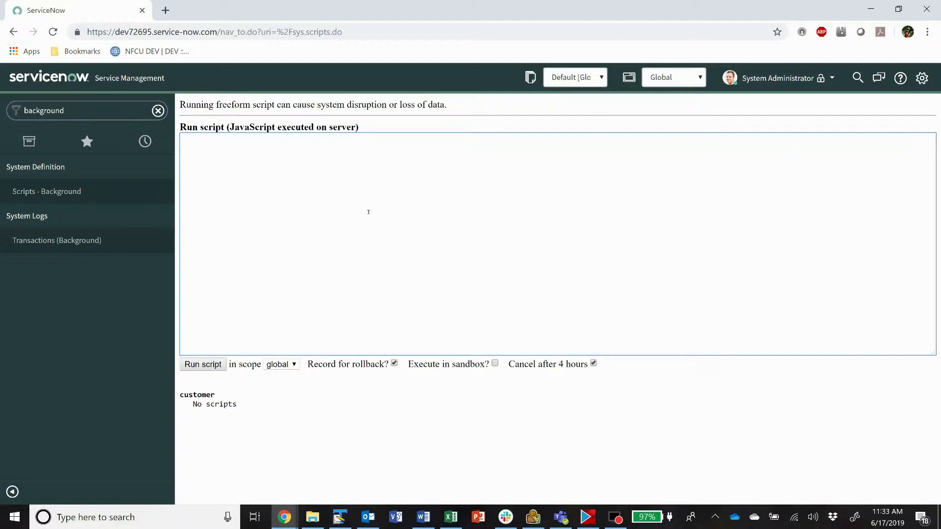
pyautogui.write('var')
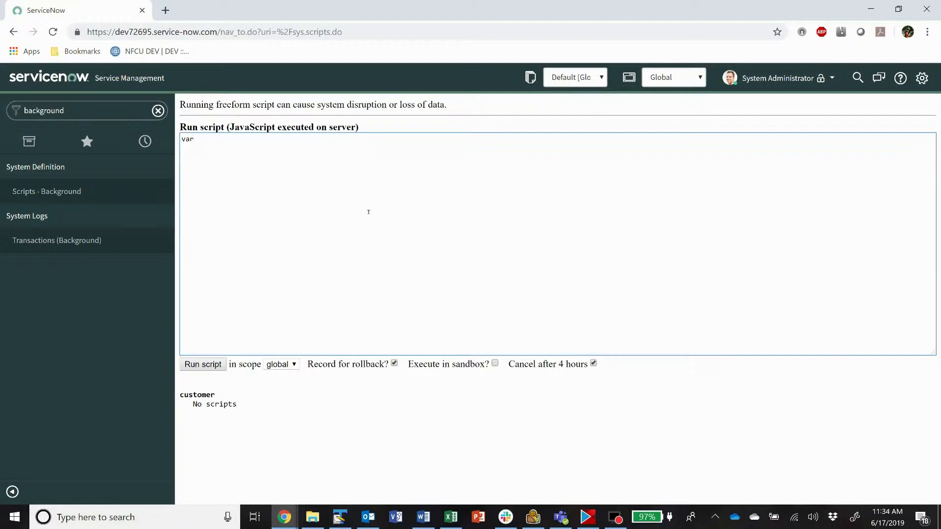
pyautogui.write('qu')
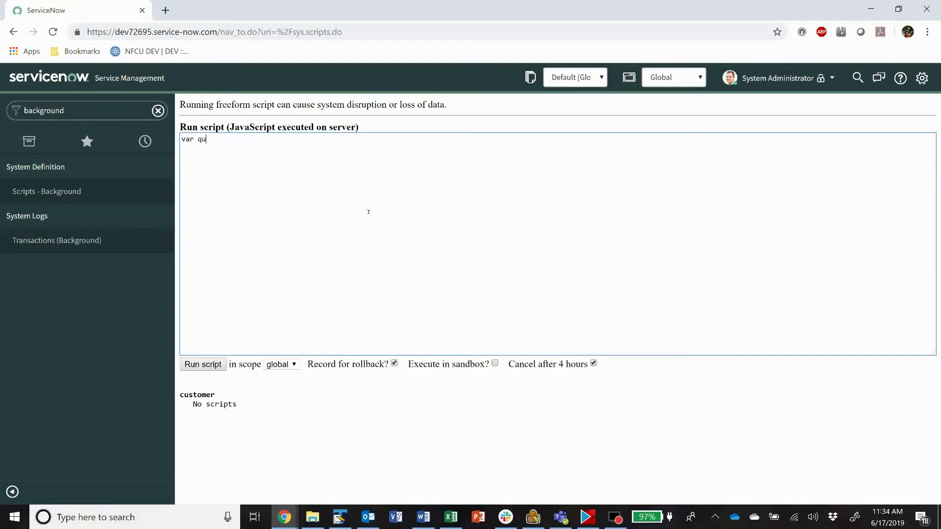
pyautogui.write('eryStri')
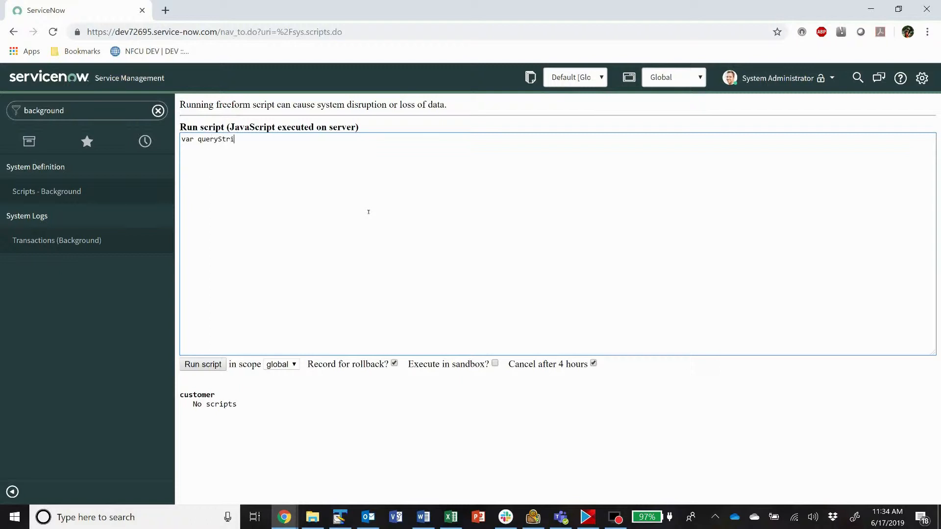
pyautogui.write('ng(')
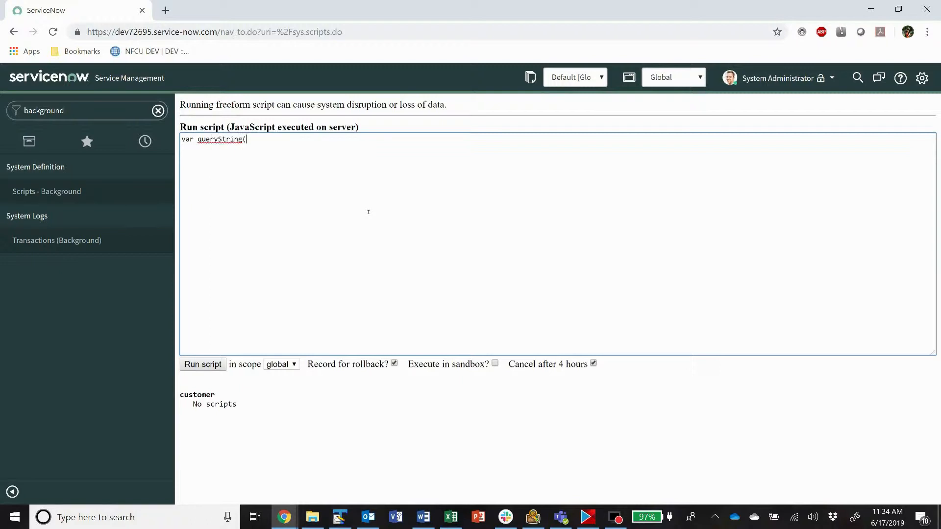
pyautogui.press('Backspace')
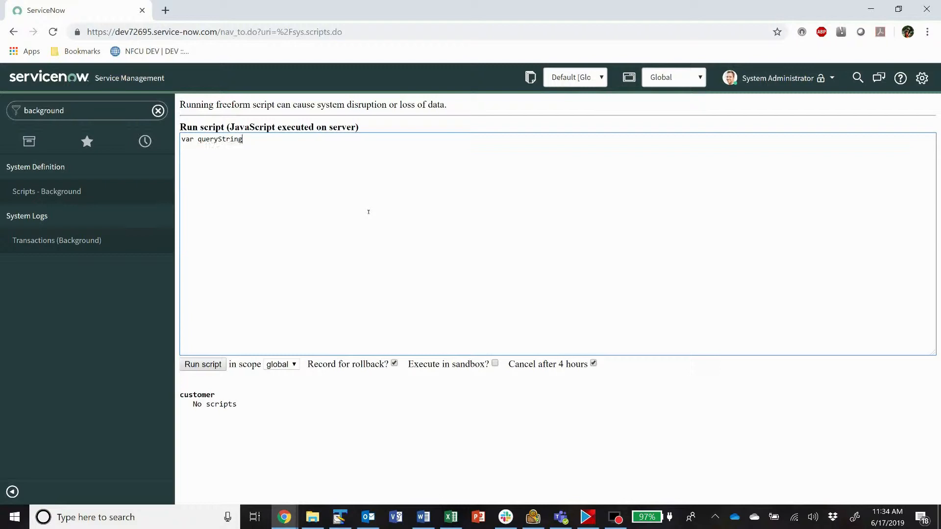
pyautogui.write('="')
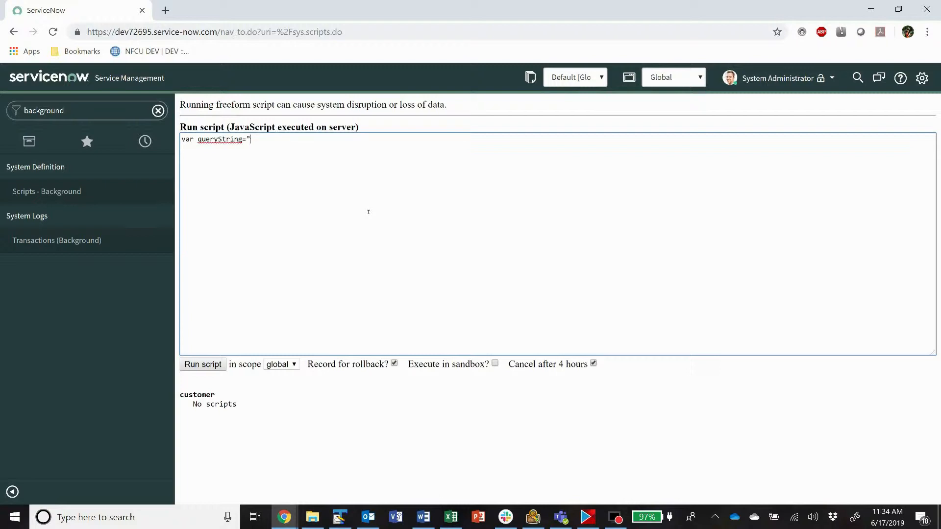
pyautogui.write('manufacturer=b7e7a507c0a8016900920ee7d71d6df9^install_count=1')
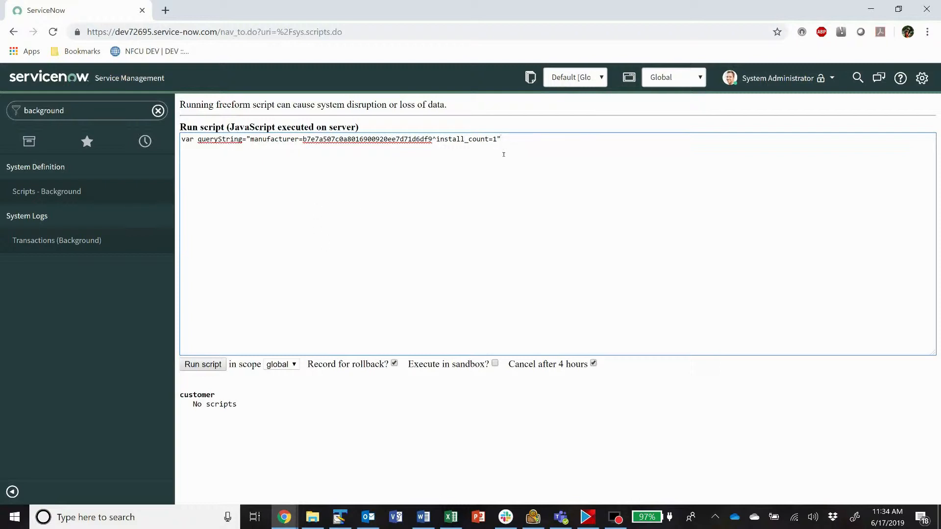
pyautogui.write(';')
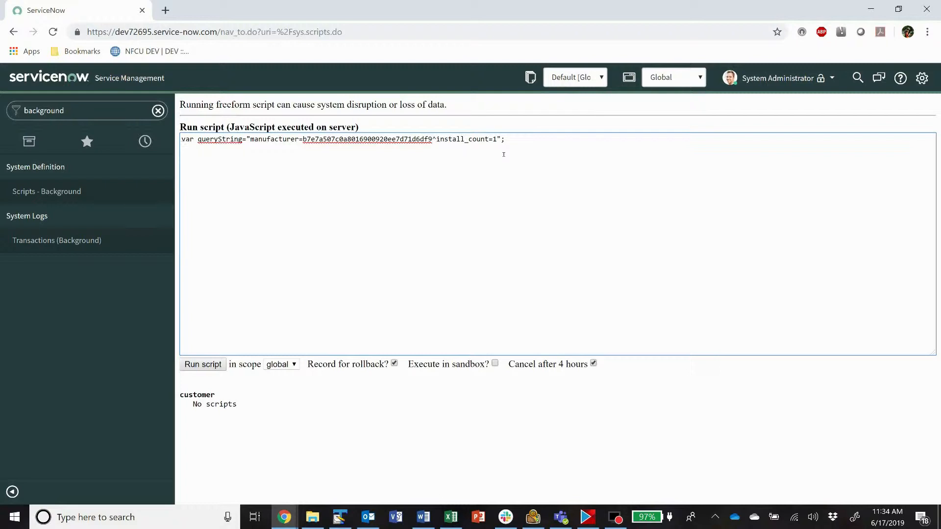
# Add var gr = new GlideRecord('cmdb_ci_spkg');
pyautogui.write('va')
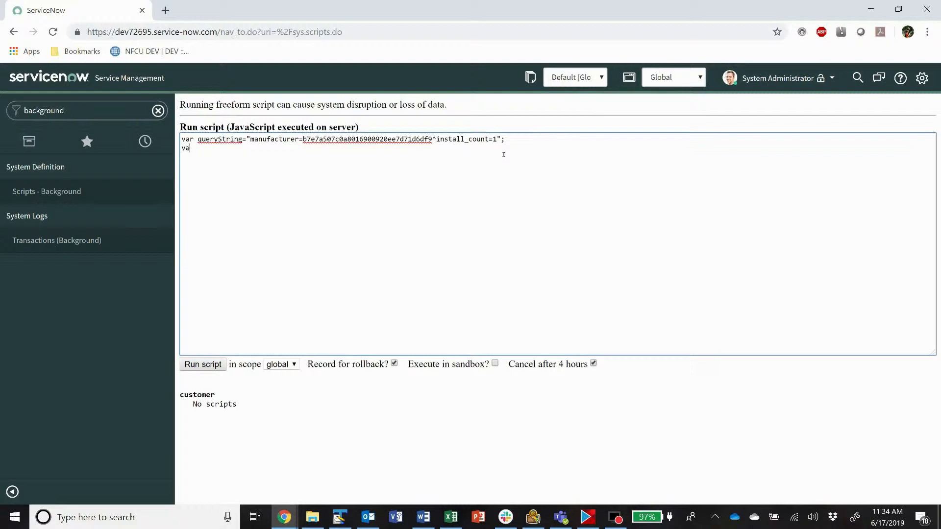
pyautogui.write('gr = ne')
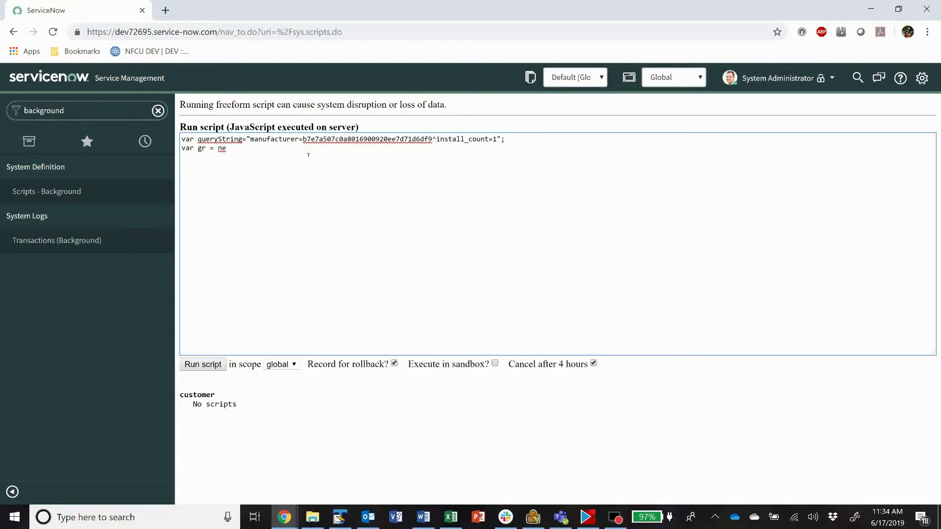
pyautogui.write('w')
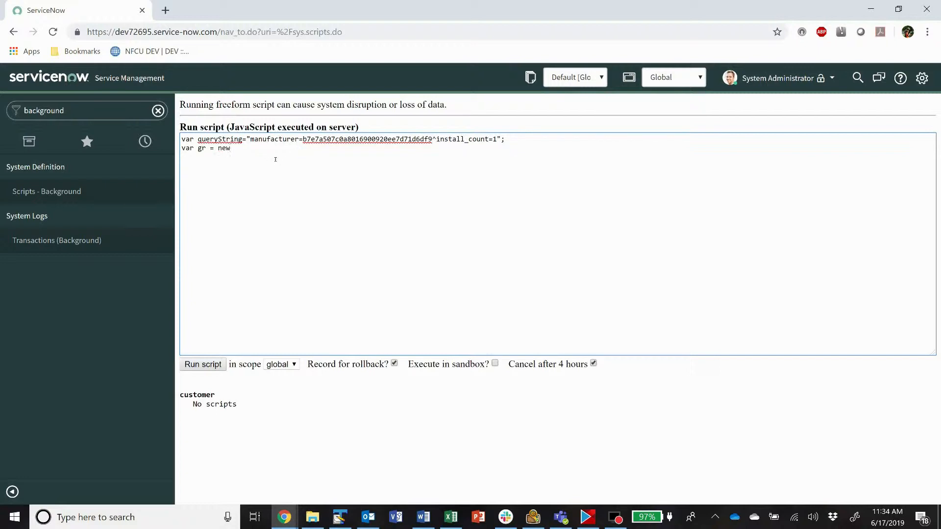
pyautogui.write('Gli')
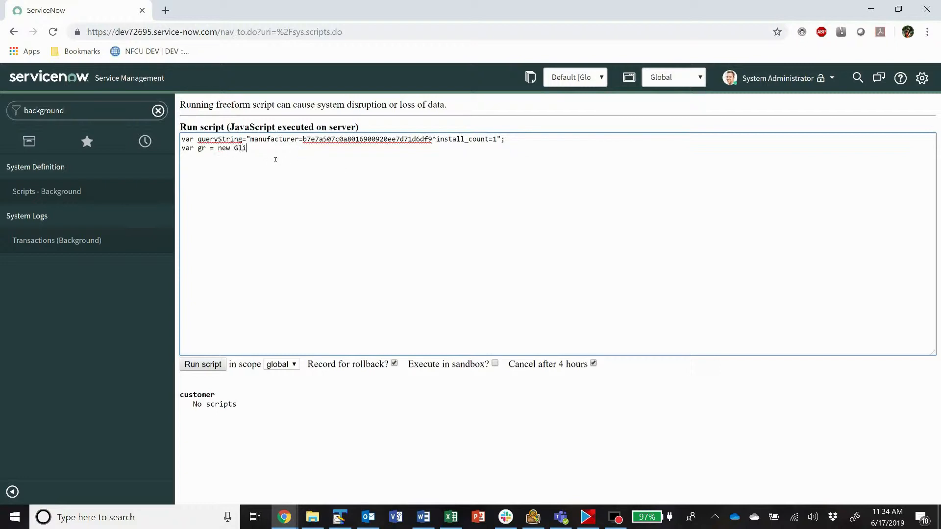
pyautogui.write('deRecord')
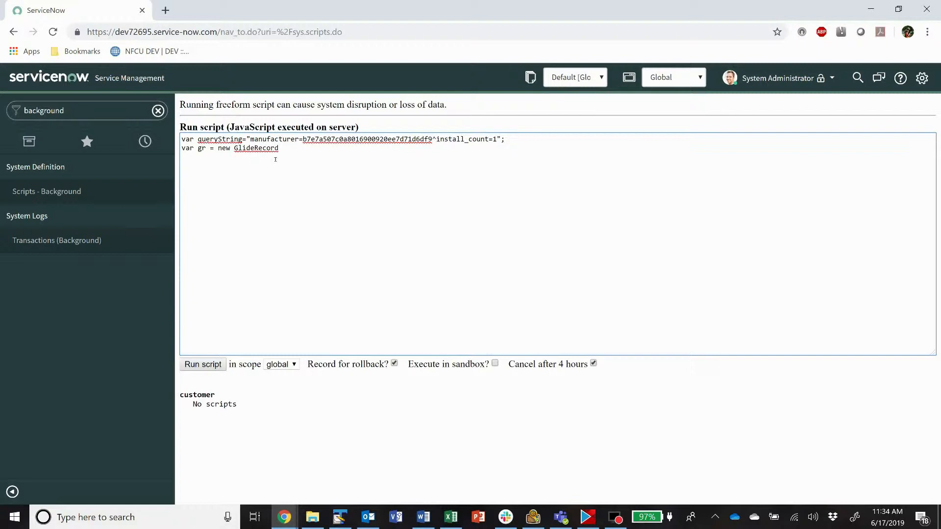
pyautogui.write("('")
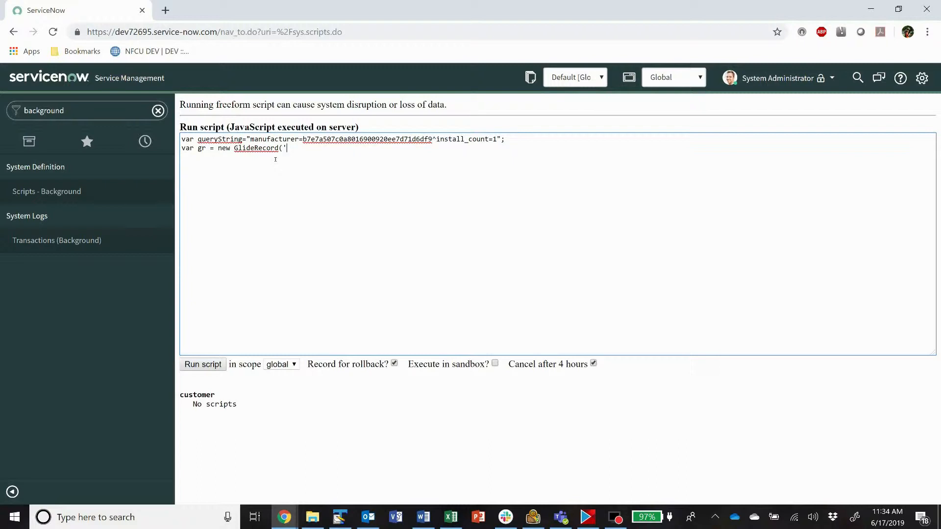
pyautogui.write('cmdb_c')
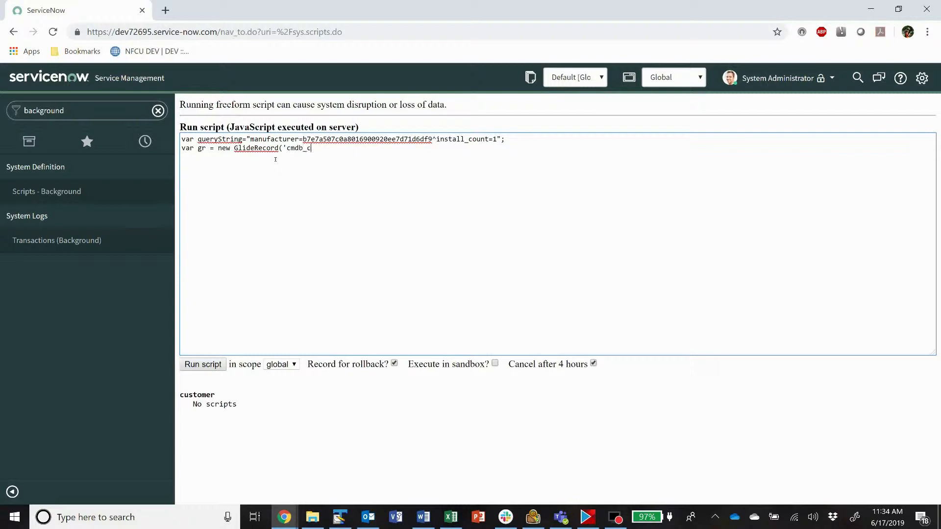
pyautogui.write('i_s')
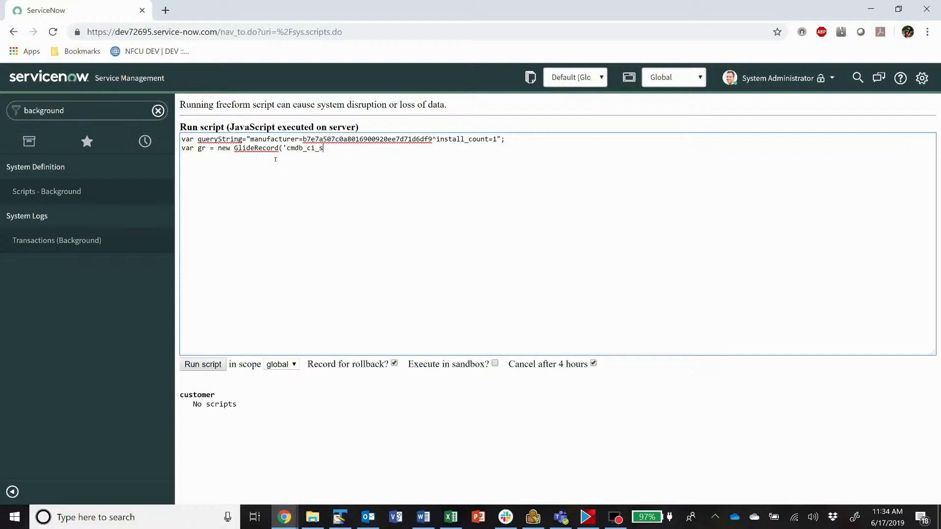
pyautogui.write('p')
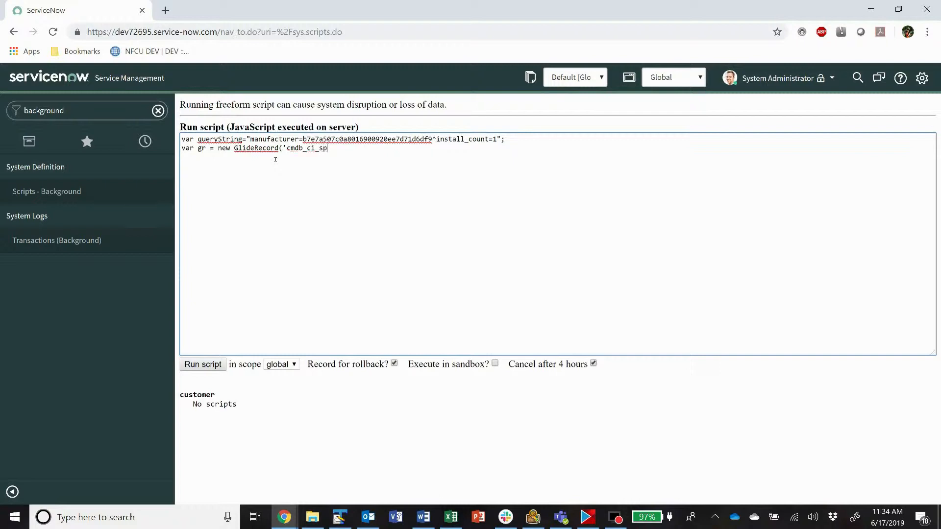
pyautogui.write('kg')
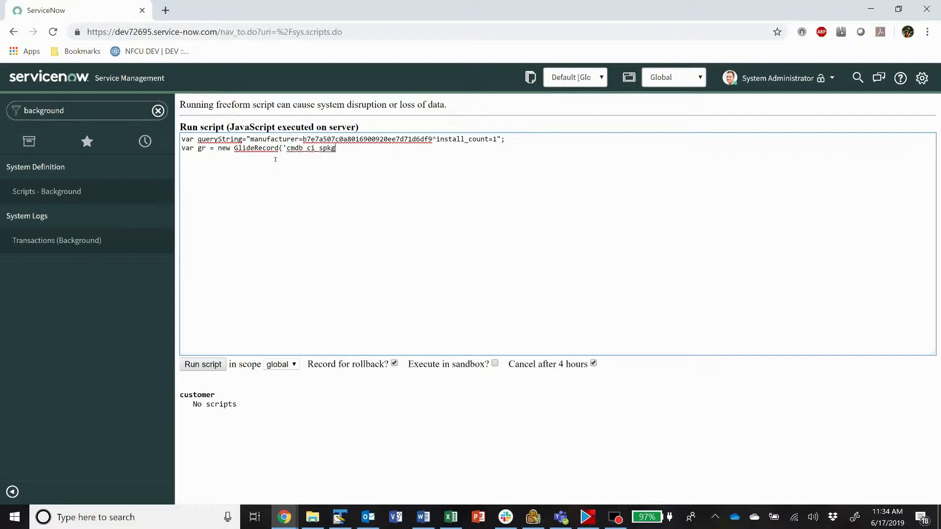
pyautogui.write("')")
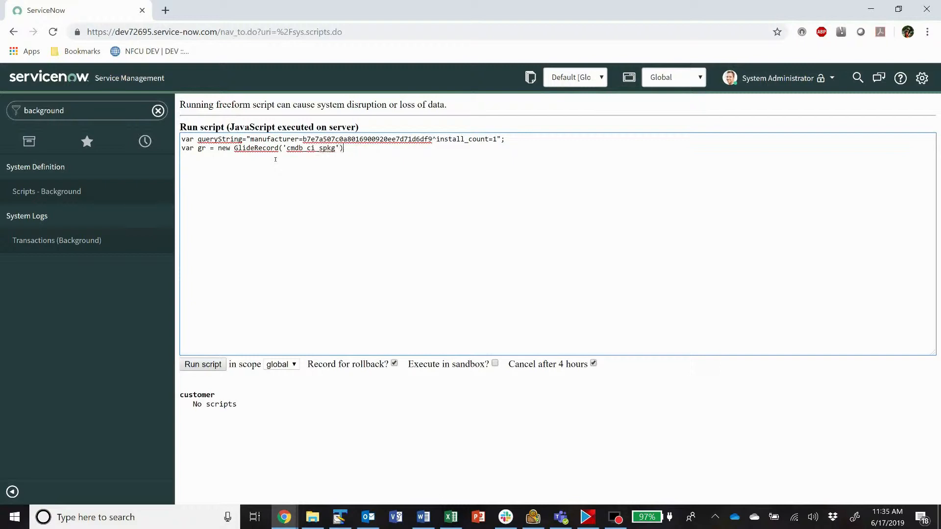
pyautogui.write(';')
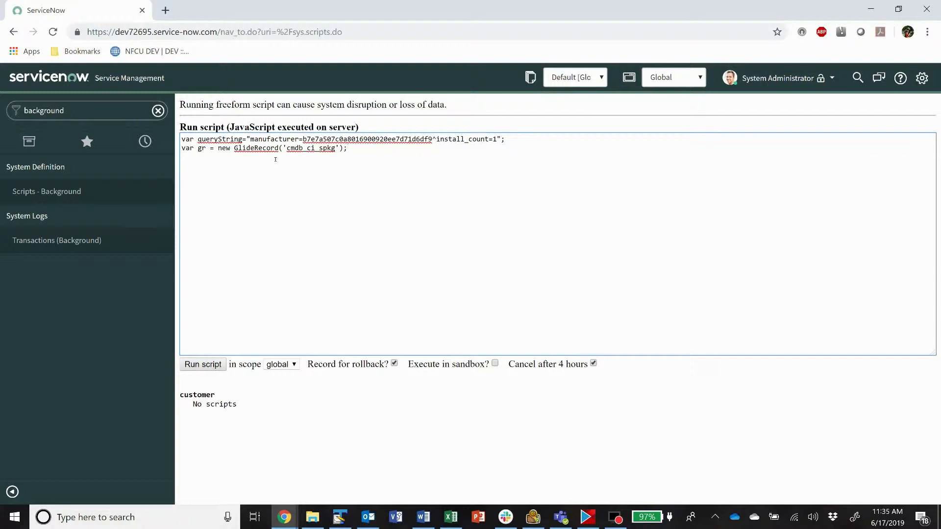
# Add gr.addEncodedQuery(queryString); followed by gr.query();
pyautogui.write('gr')
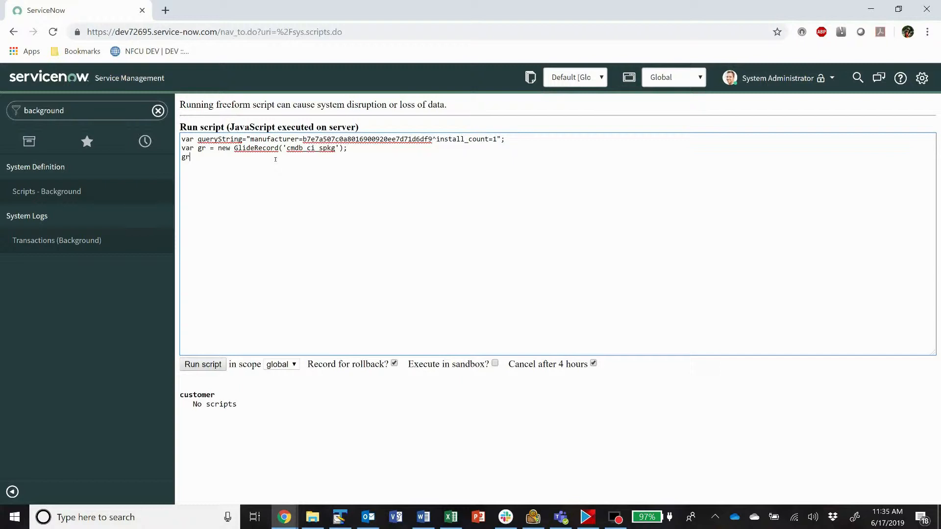
pyautogui.write('.ad')
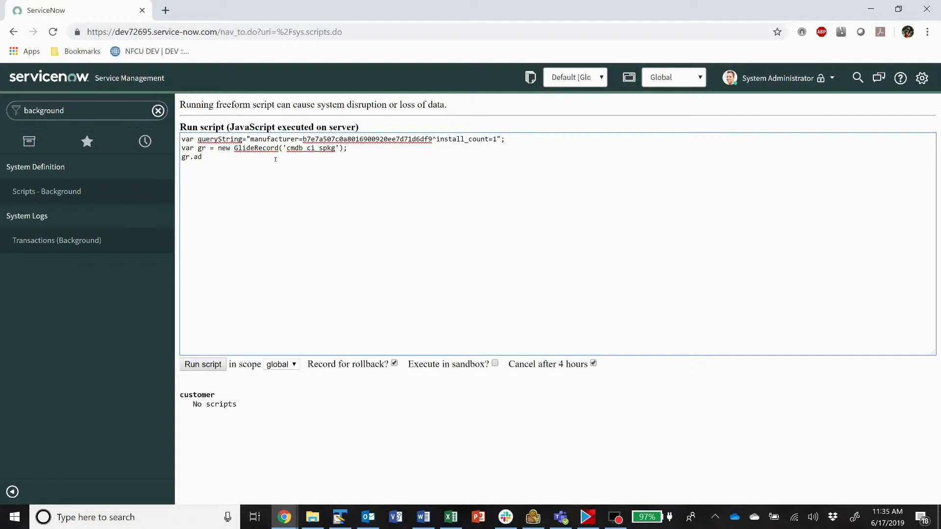
pyautogui.write('d')
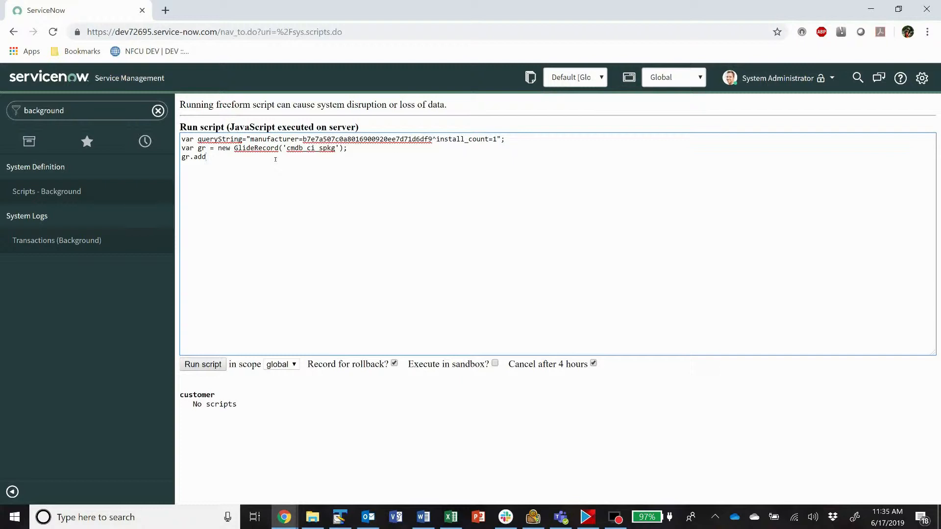
pyautogui.write('Enco')
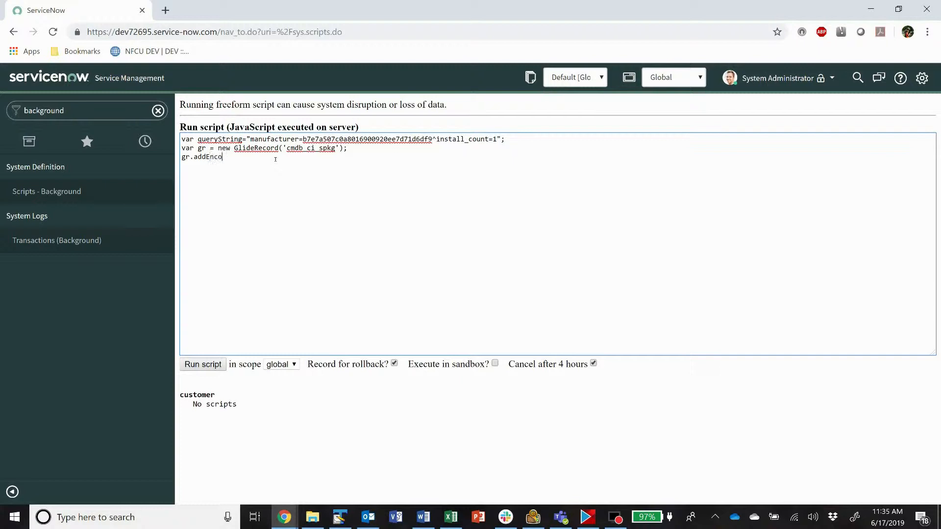
pyautogui.write('dedQue')
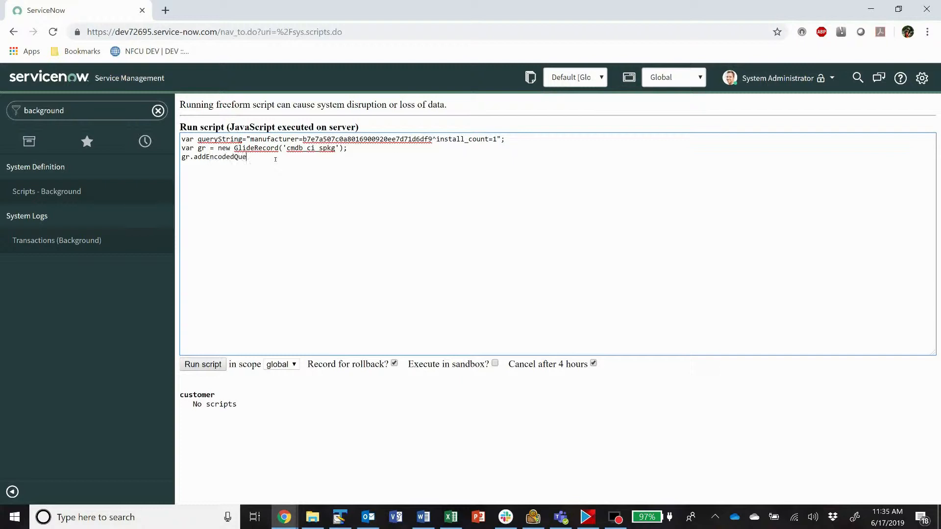
pyautogui.write('ry')
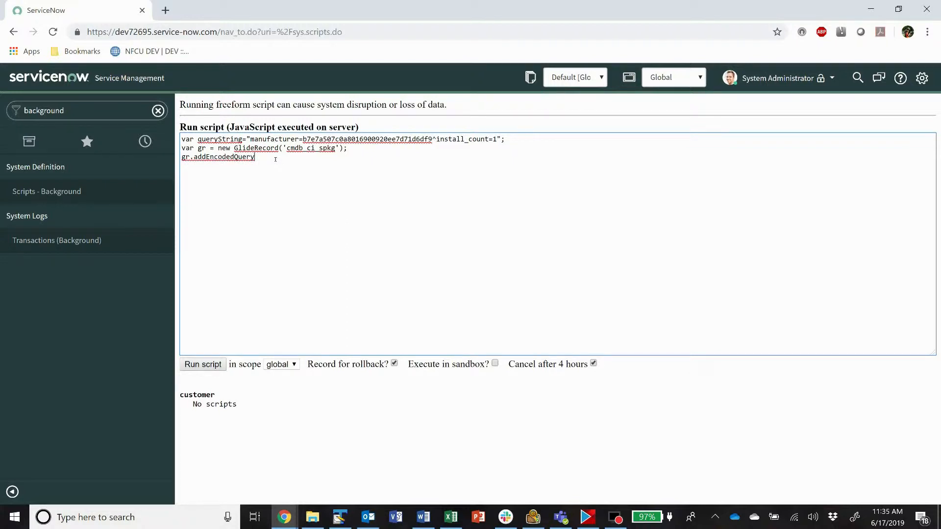
pyautogui.write('(')
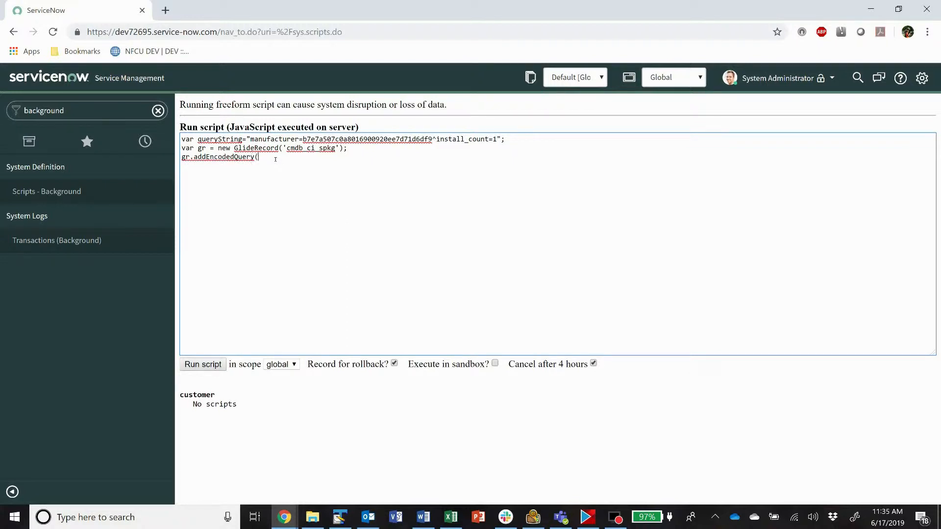
pyautogui.write('qu')
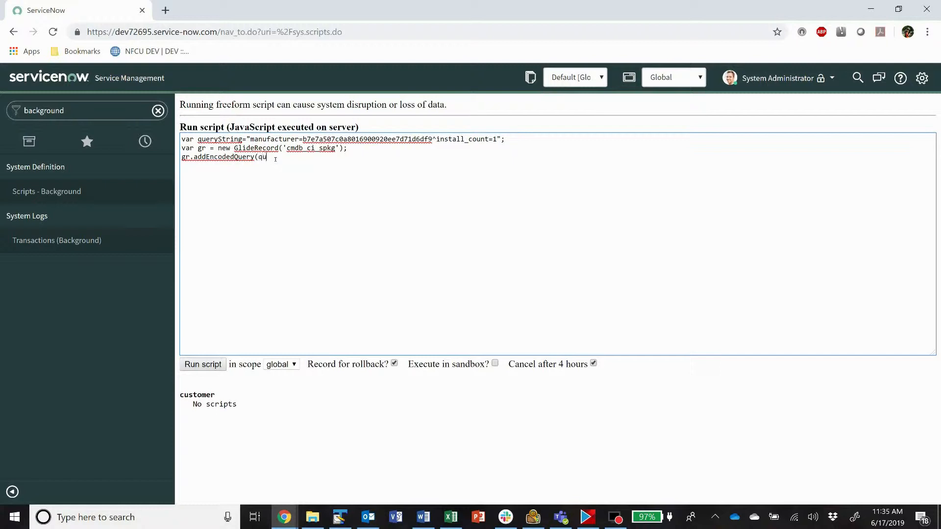
pyautogui.write('eryString')
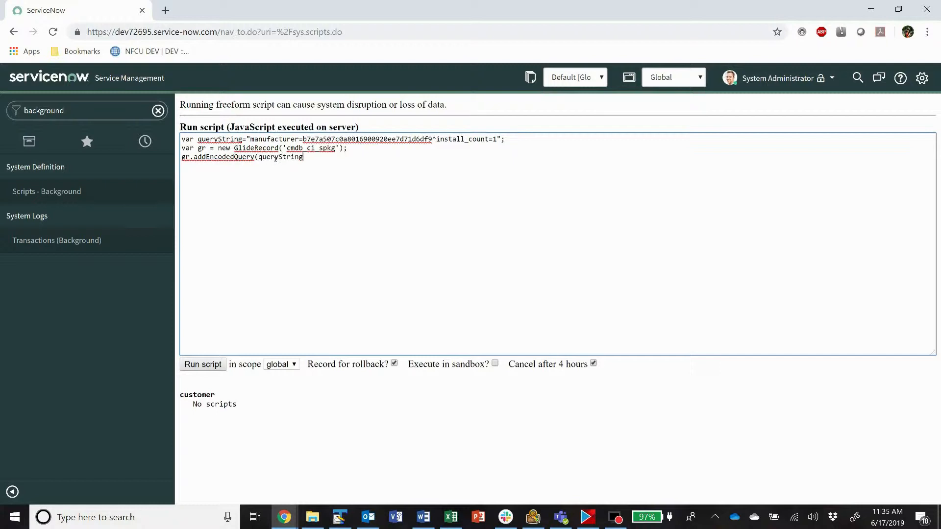
pyautogui.write(');')
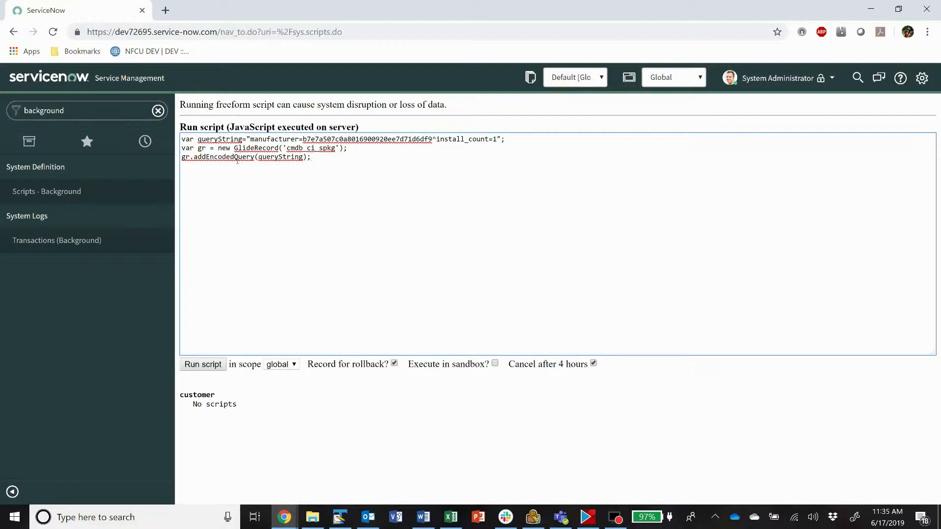
pyautogui.moveTo(251, 139); pyautogui.dragTo(411, 139)
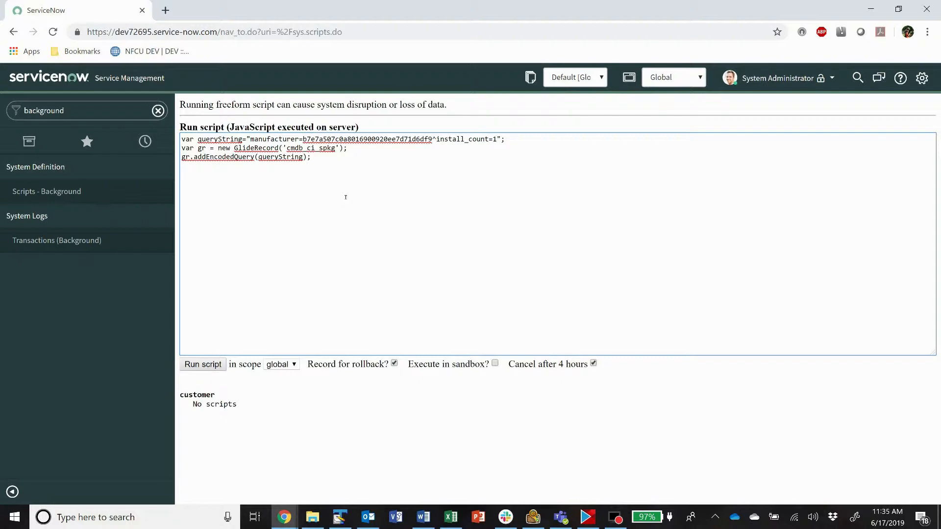
pyautogui.write('gr.qu')
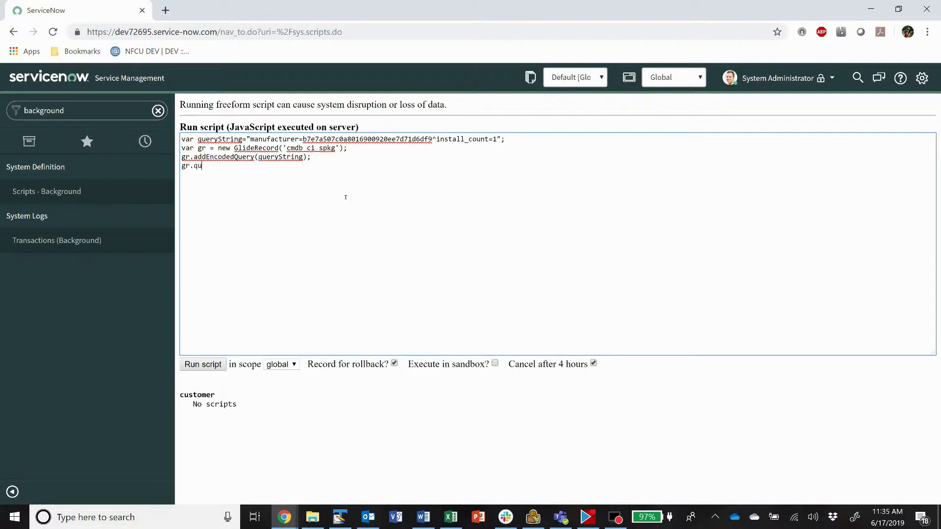
pyautogui.write('ery()')
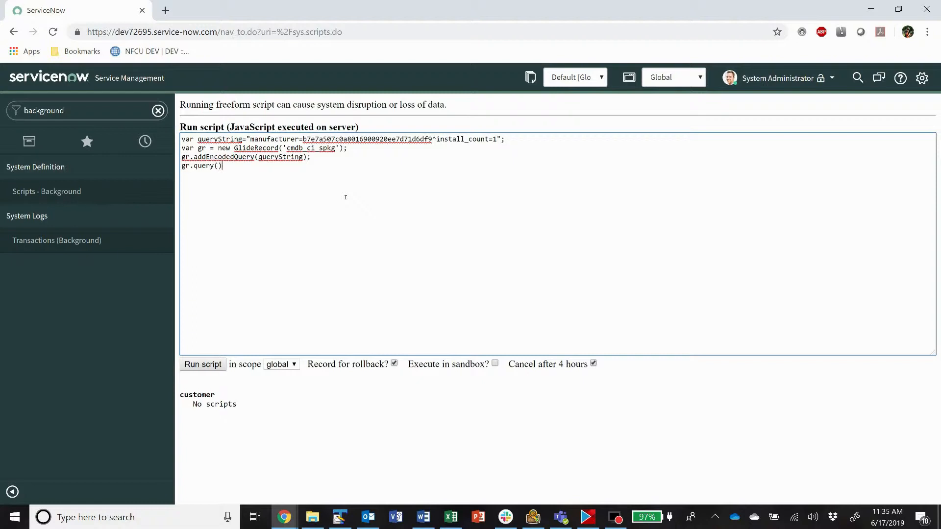
pyautogui.write(';')
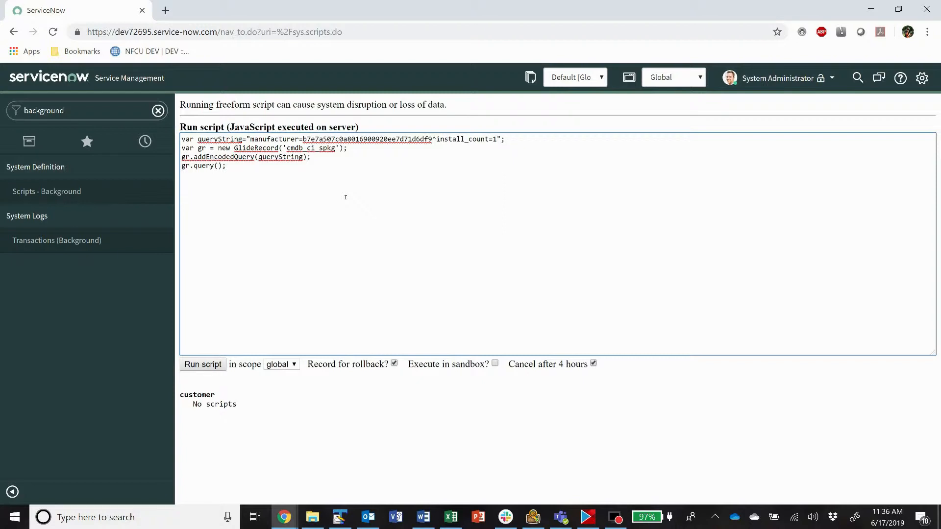
# Add var count = gr.getRowCount(); to count the matching records
pyautogui.write('g')
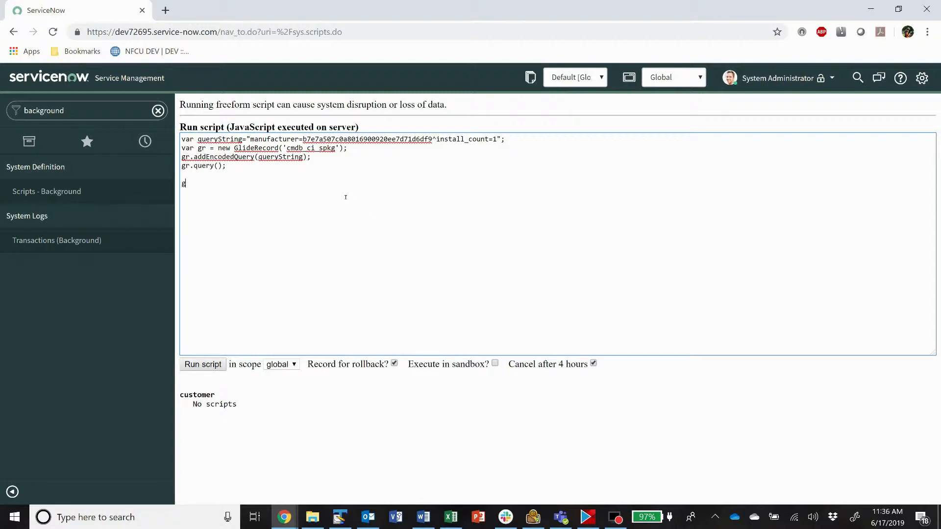
pyautogui.write('s.log')
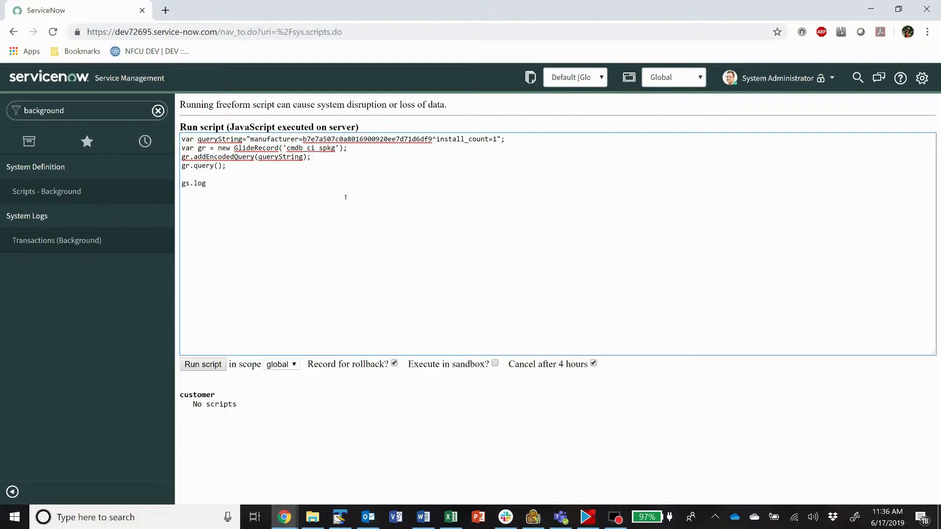
pyautogui.write("('")
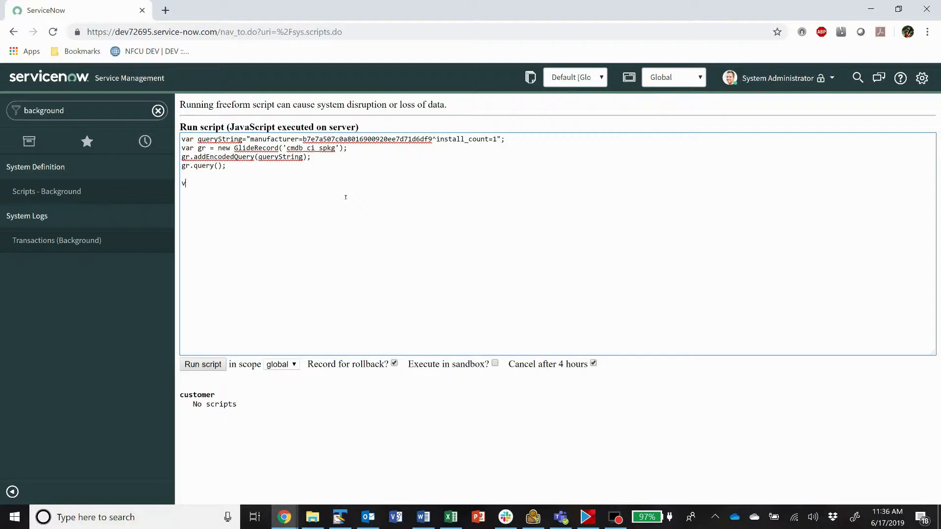
pyautogui.write('ar count')
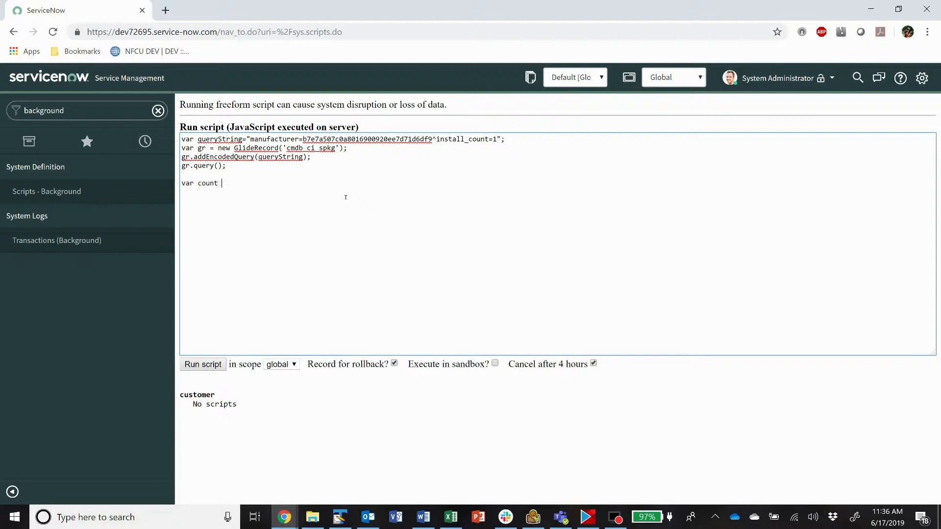
pyautogui.write('=')
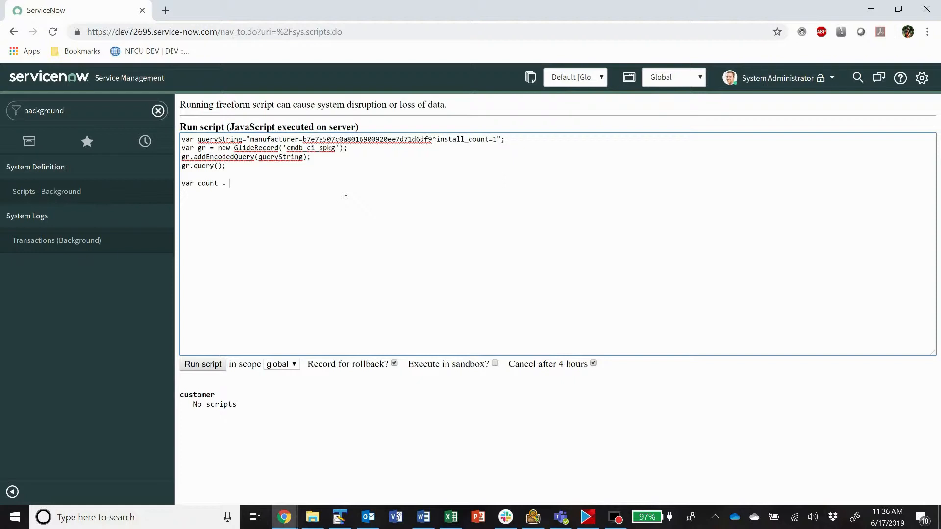
pyautogui.write('gr.getRow')
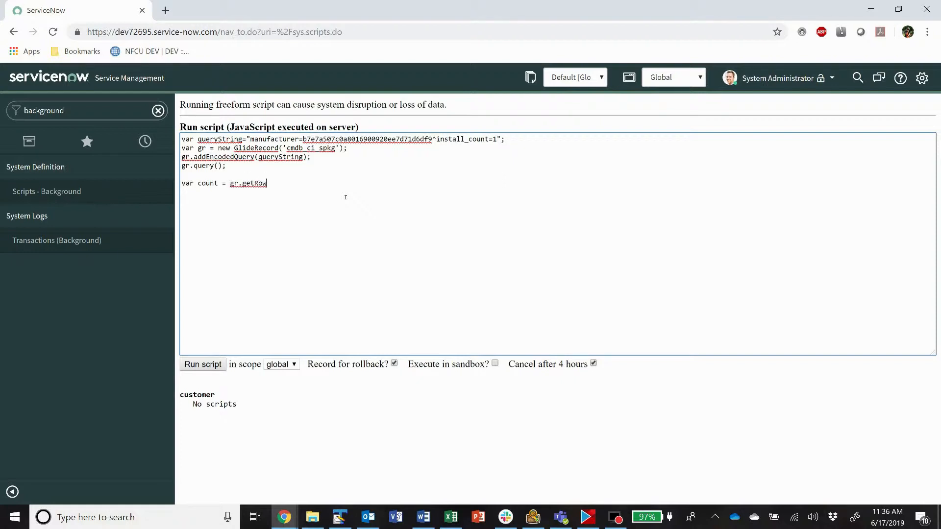
pyautogui.write('Count')
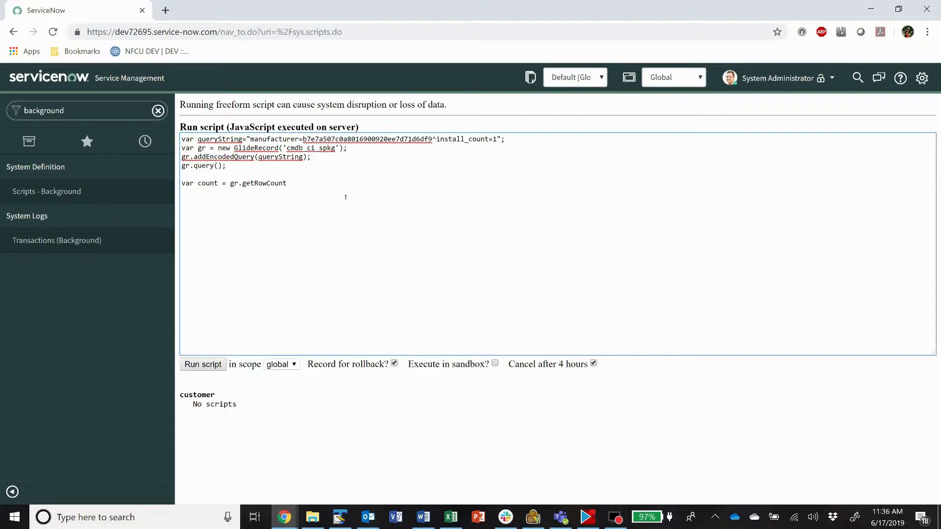
pyautogui.write('();')
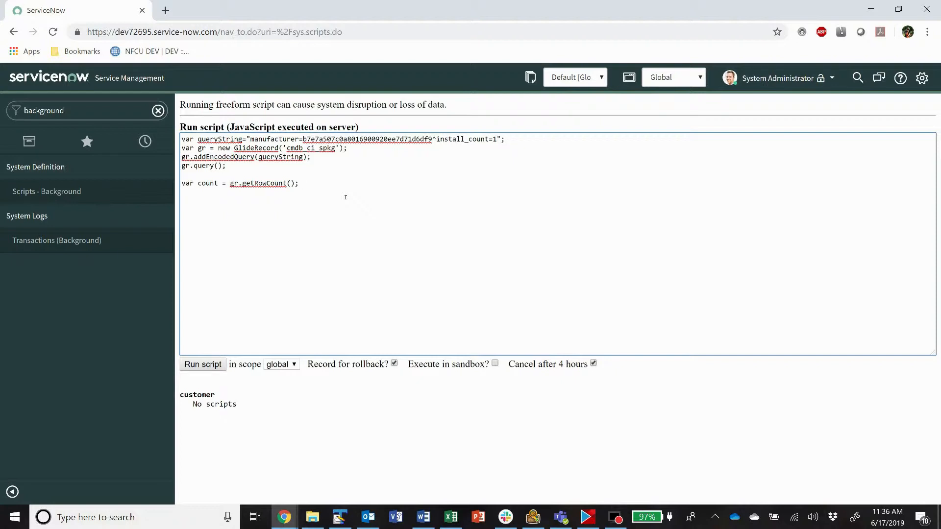
# Log the count with gs.log('number to be affected: '+count);
pyautogui.write('gs.log')
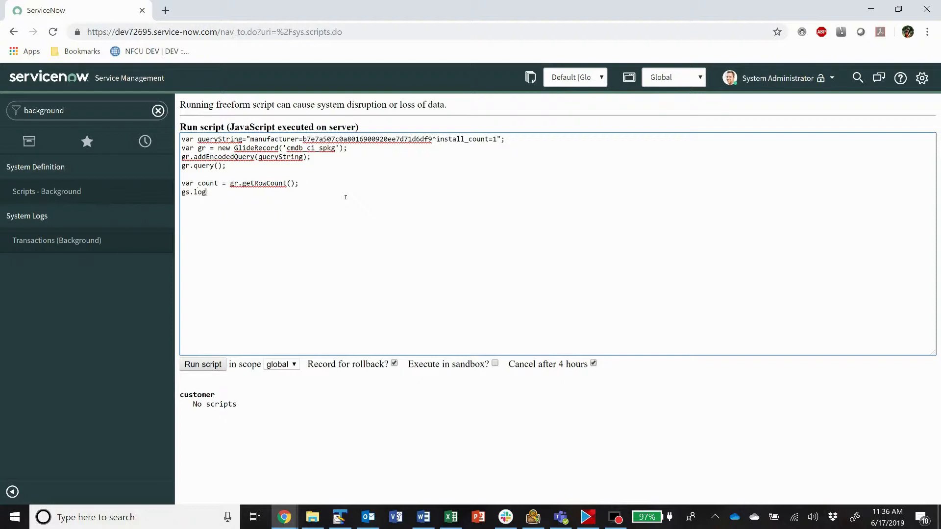
pyautogui.write("('")
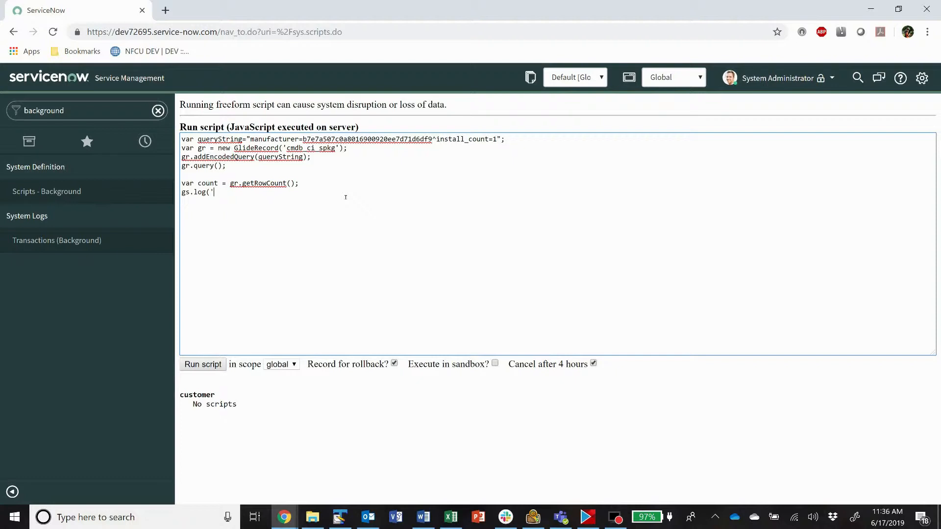
pyautogui.write('number to be')
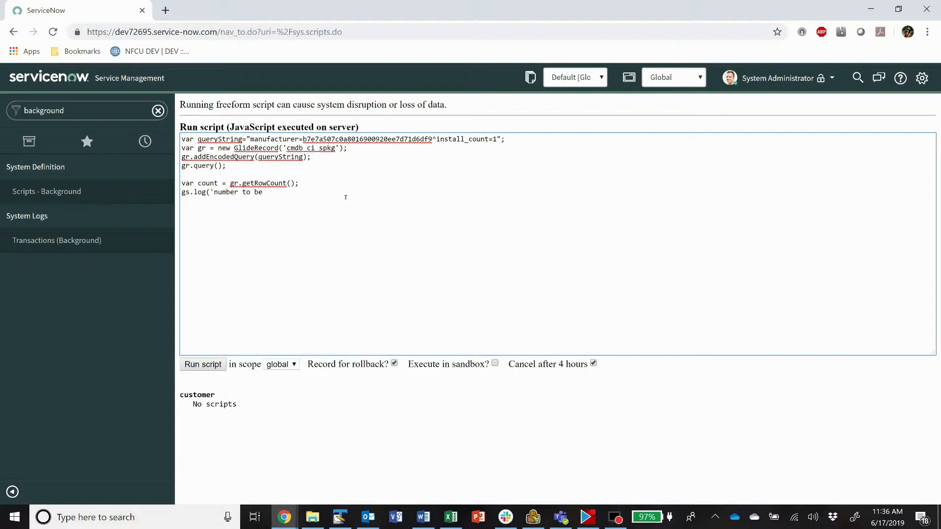
pyautogui.write('affecte')
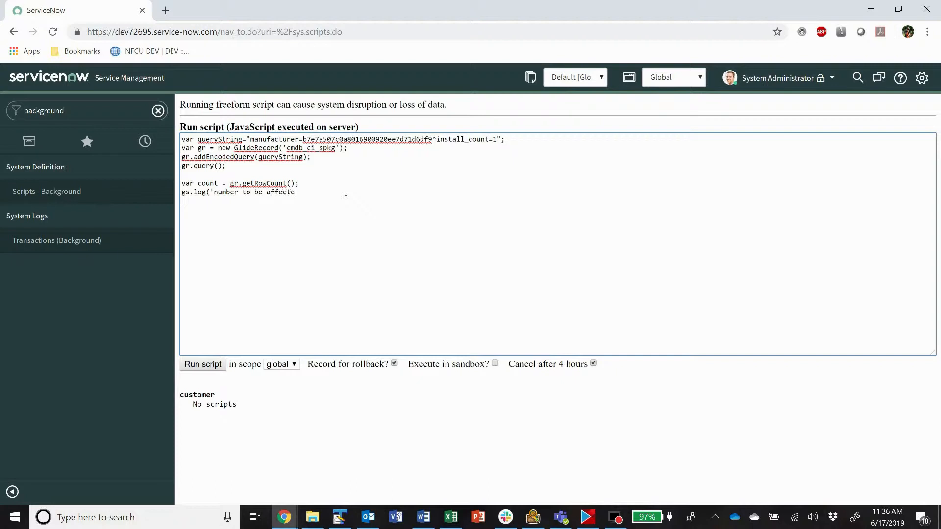
pyautogui.write('d')
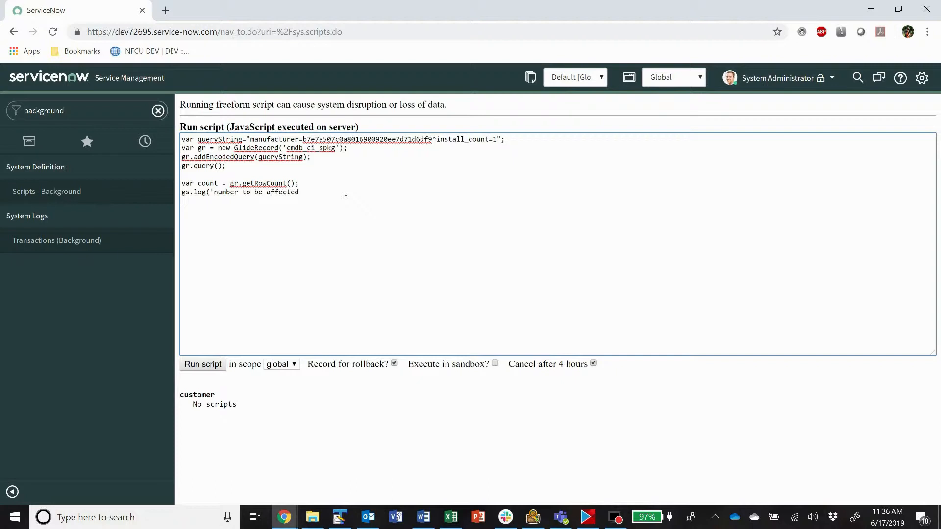
pyautogui.write(": '")
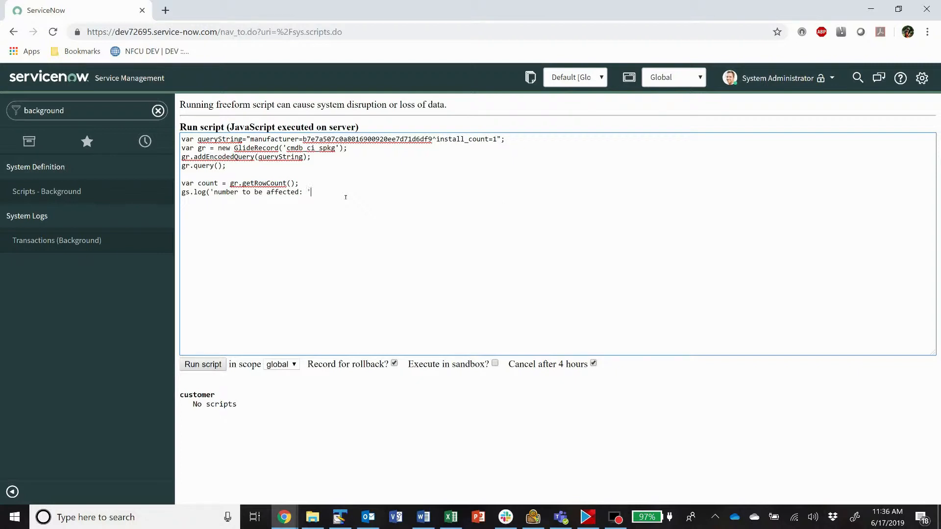
pyautogui.write('+cou')
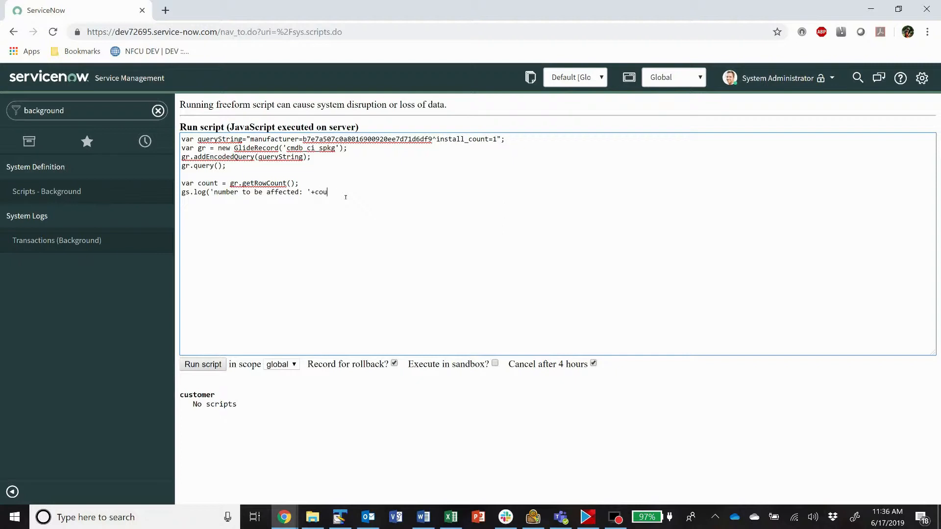
pyautogui.write('nt)')
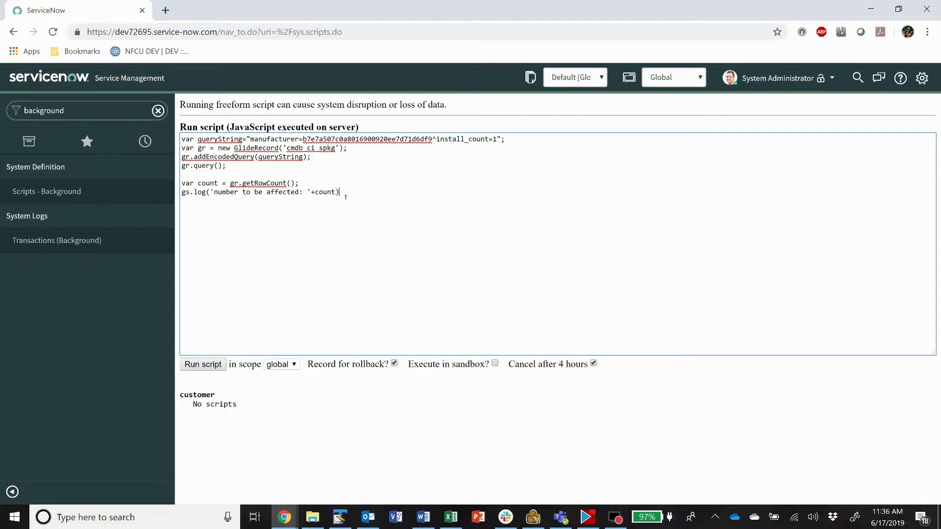
pyautogui.write(';')
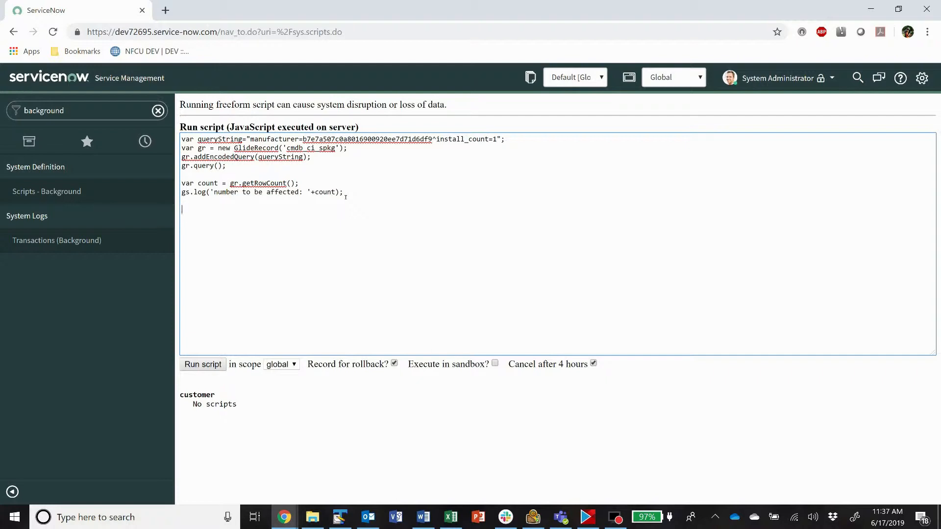
# Append gr.deleteMultiple(); to delete all matching records
pyautogui.write('g')
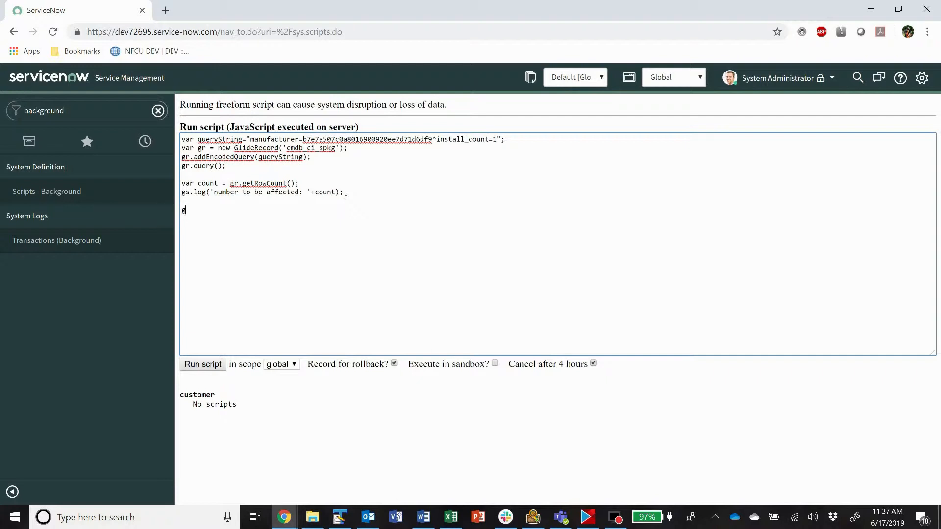
pyautogui.write('r.')
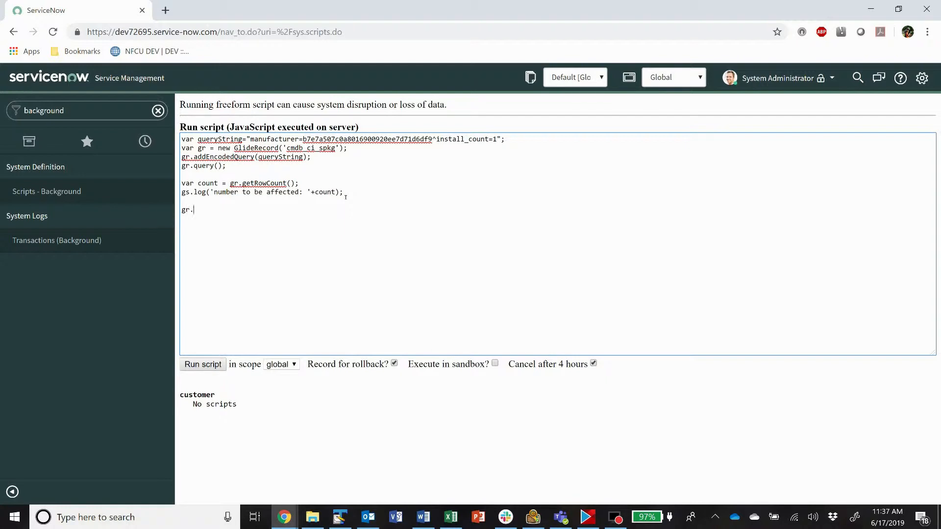
pyautogui.write('deleteM')
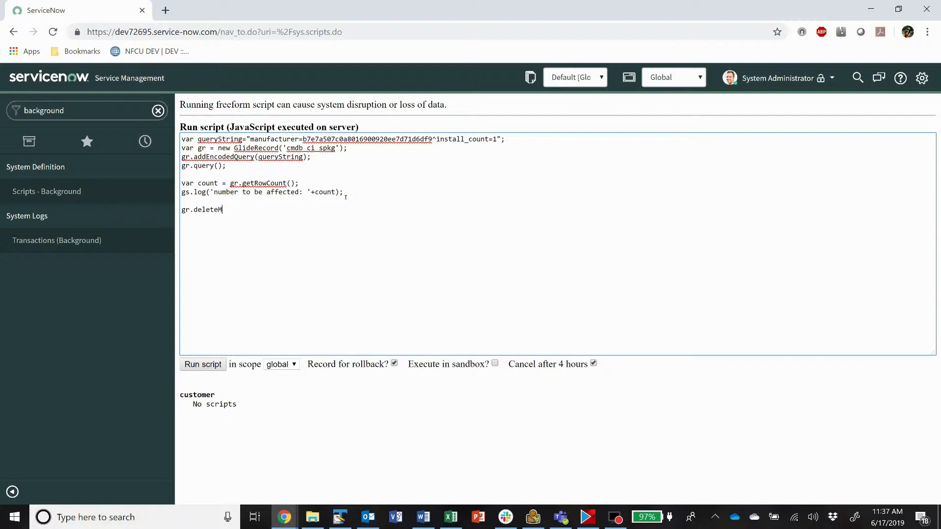
pyautogui.write('ultipl')
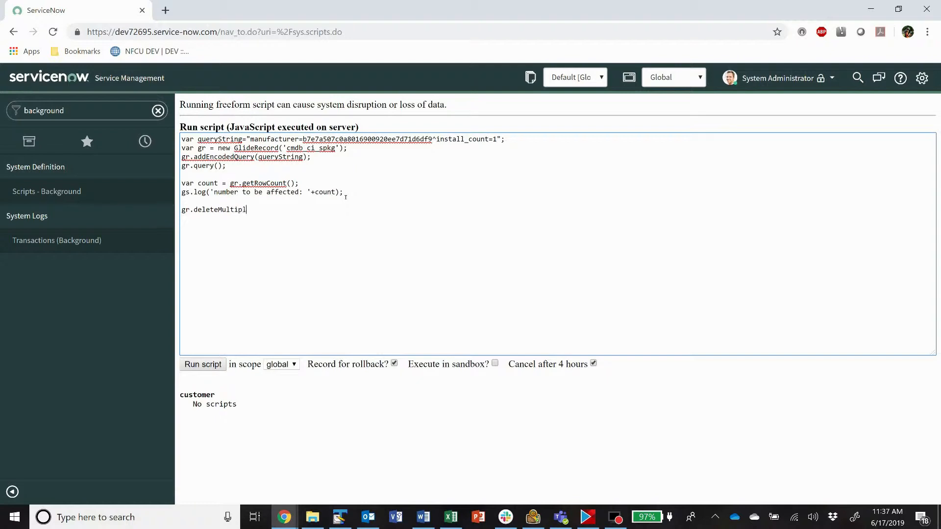
pyautogui.write('e()')
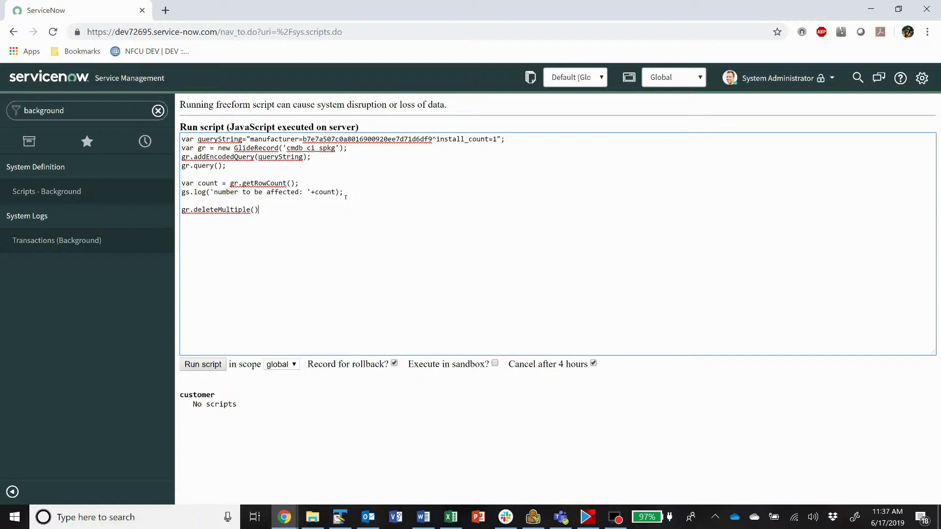
pyautogui.write(';')
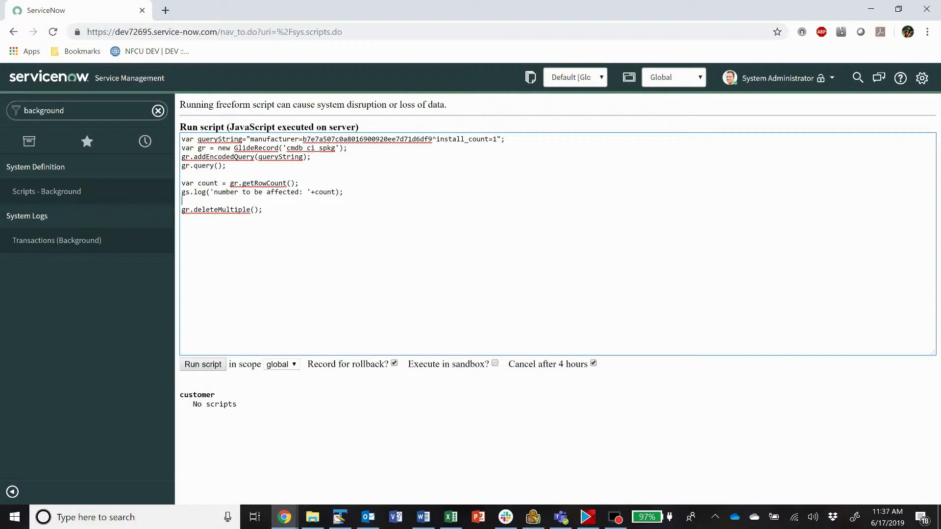
# Comment out gr.deleteMultiple() with // and run the script, logging 62 affected records
pyautogui.write('//')
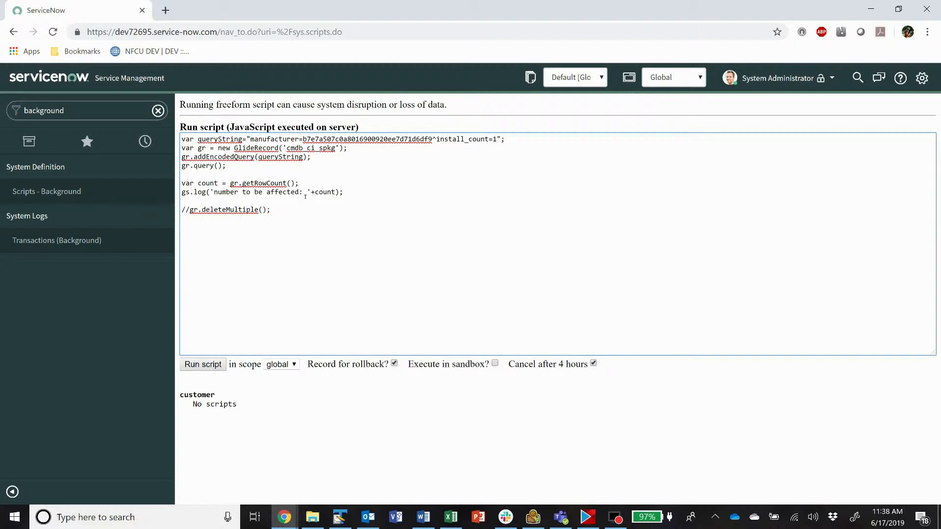
pyautogui.rightClick(300, 192)
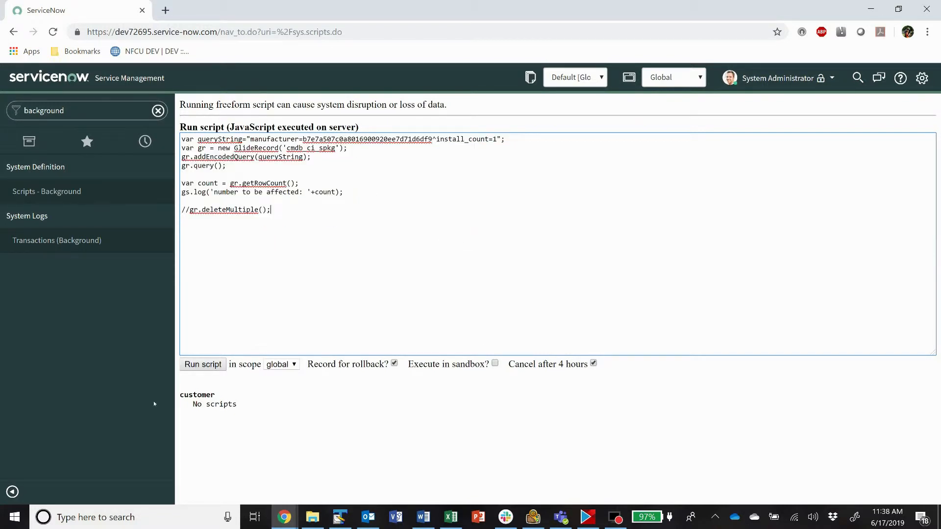
pyautogui.click(202, 365)
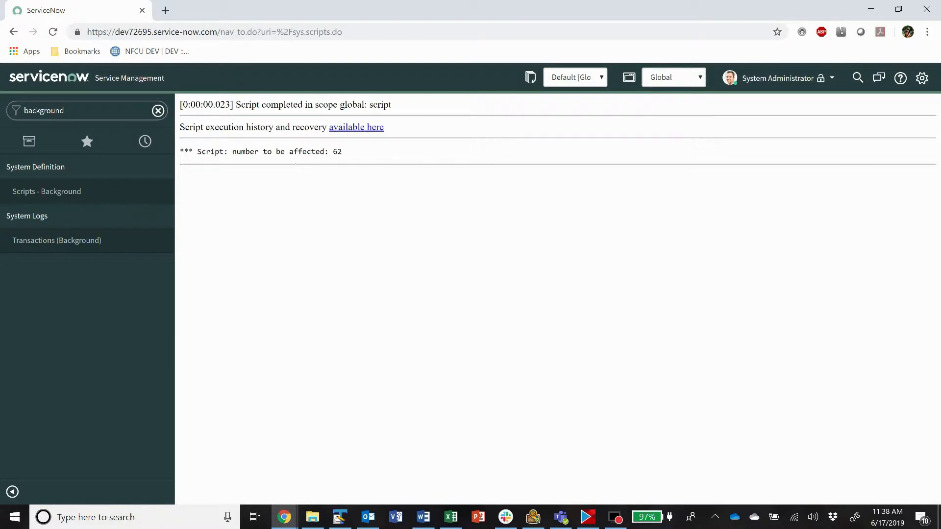
pyautogui.moveTo(354, 162)
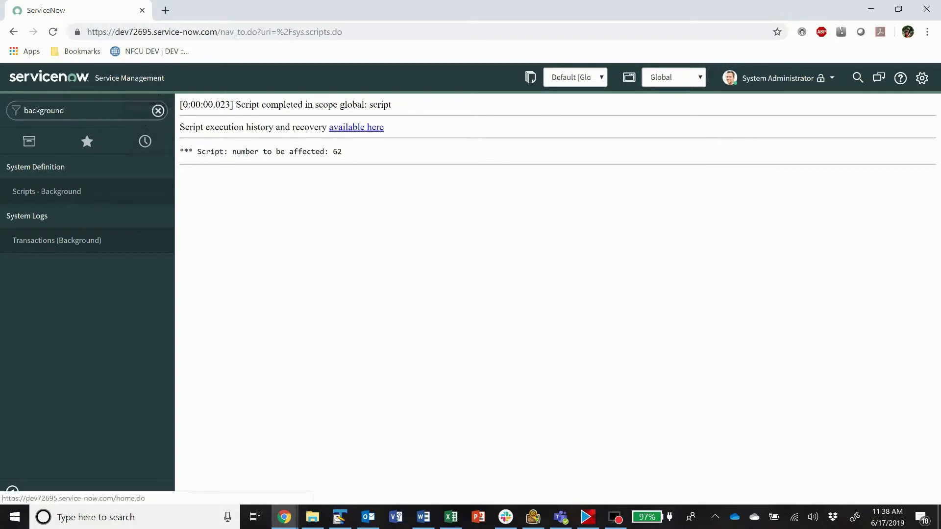
pyautogui.moveTo(13, 32)
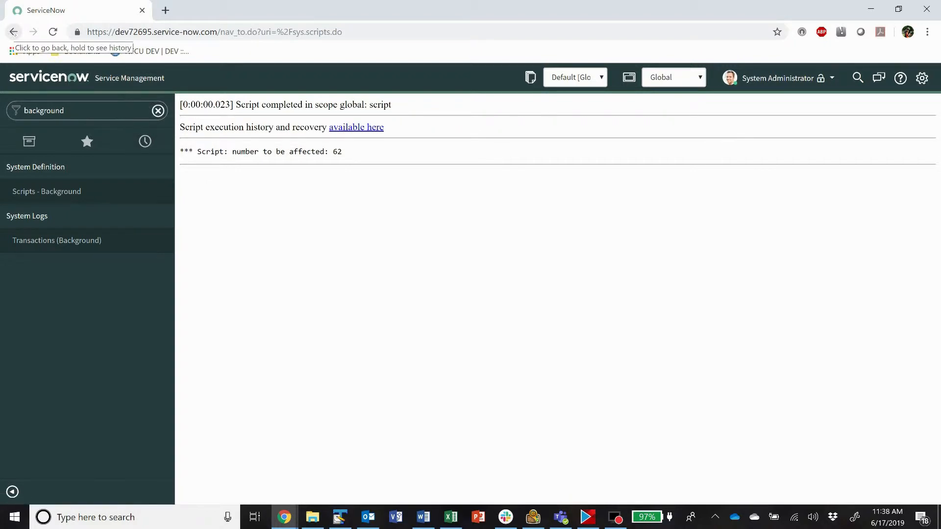
pyautogui.click(13, 32)
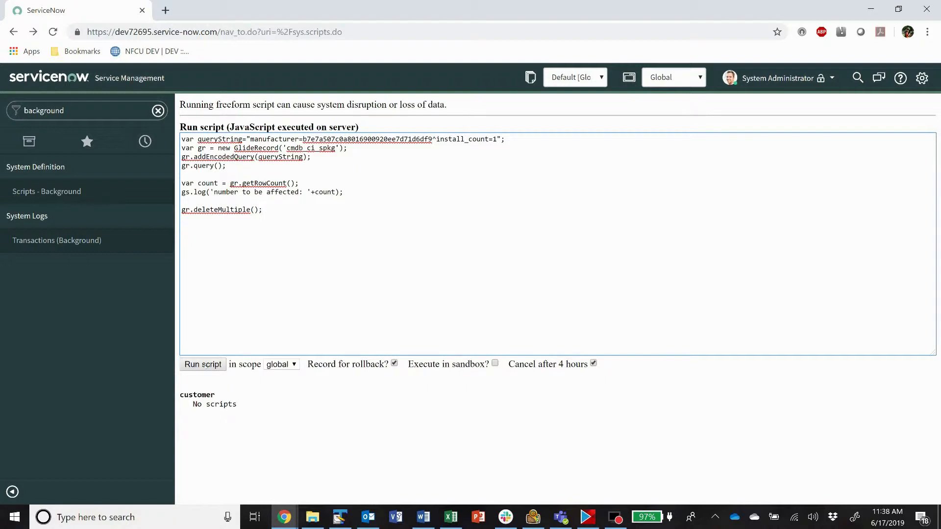
pyautogui.click(203, 364)
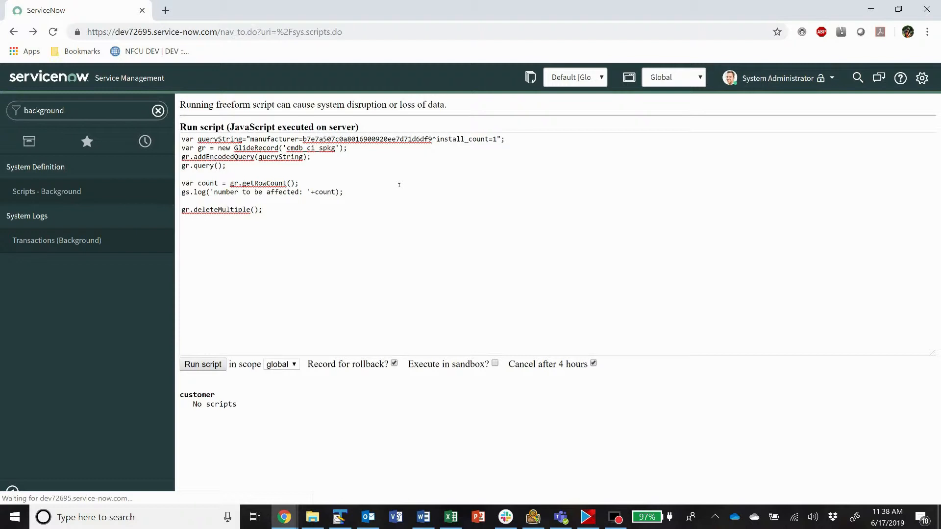
pyautogui.click(203, 364)
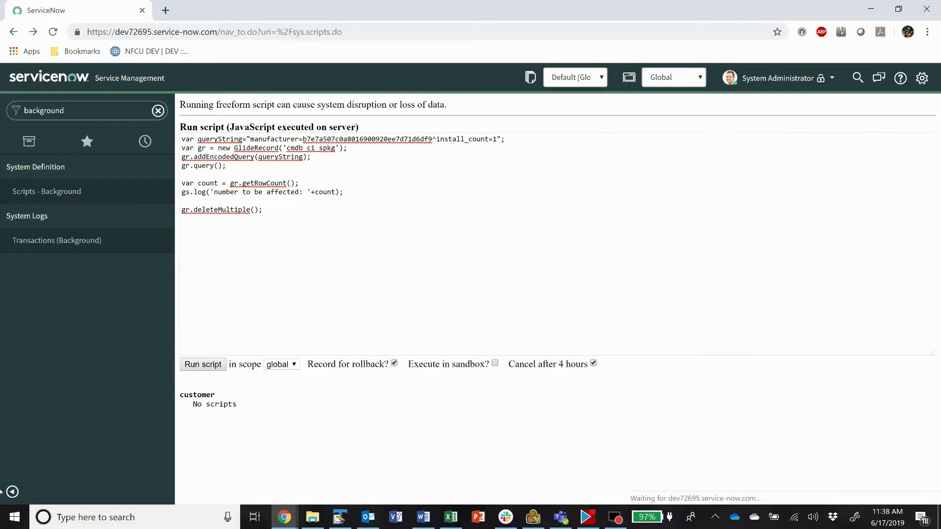
pyautogui.click(203, 364)
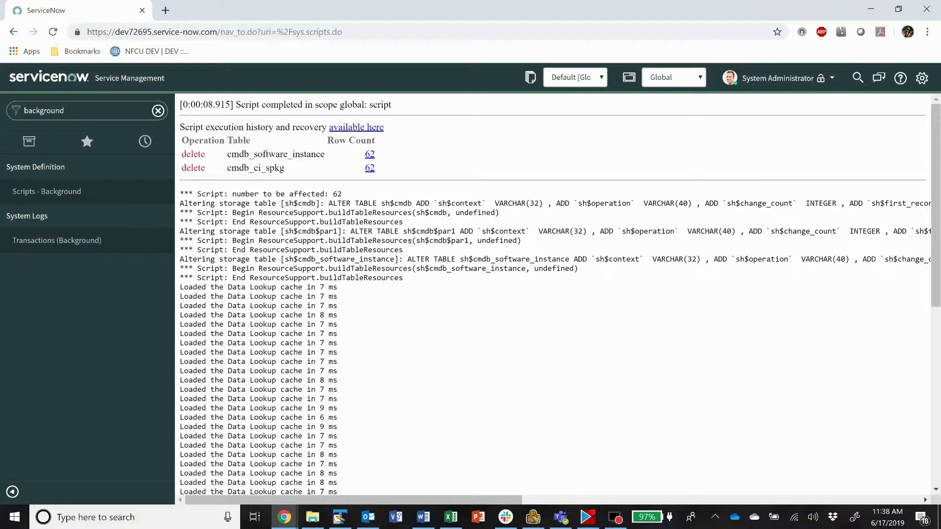
pyautogui.scroll(-3)
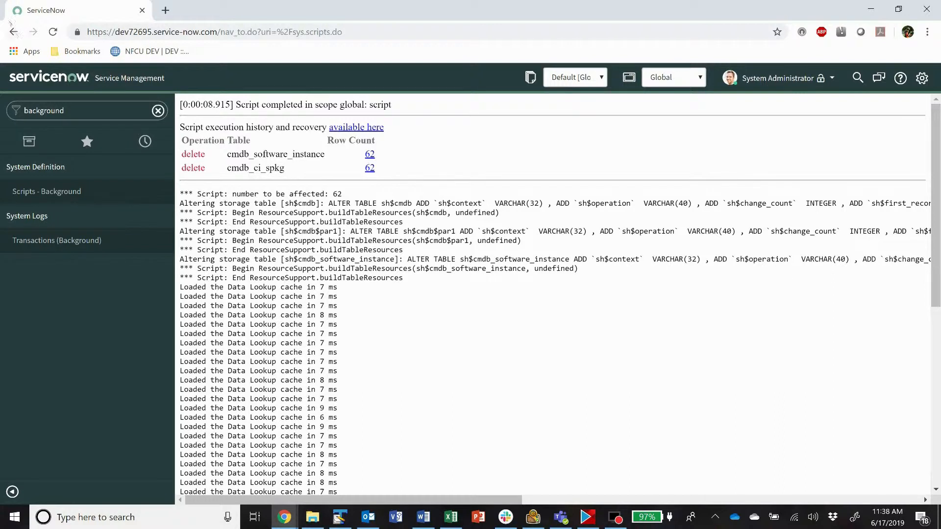
# Open Software Packages via 'soft' and copy the Hewlett-Packard manufacturer's sys_id
pyautogui.click(78, 110)
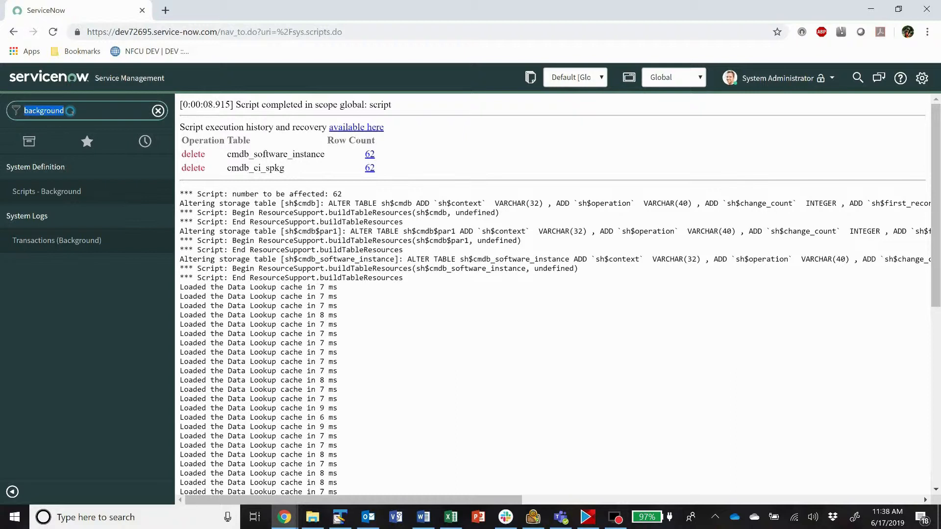
pyautogui.write('soft')
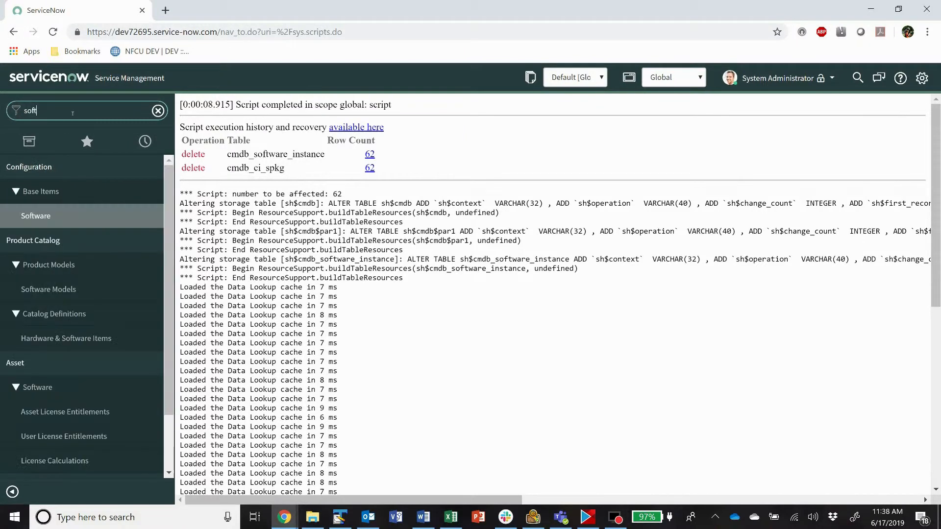
pyautogui.click(35, 215)
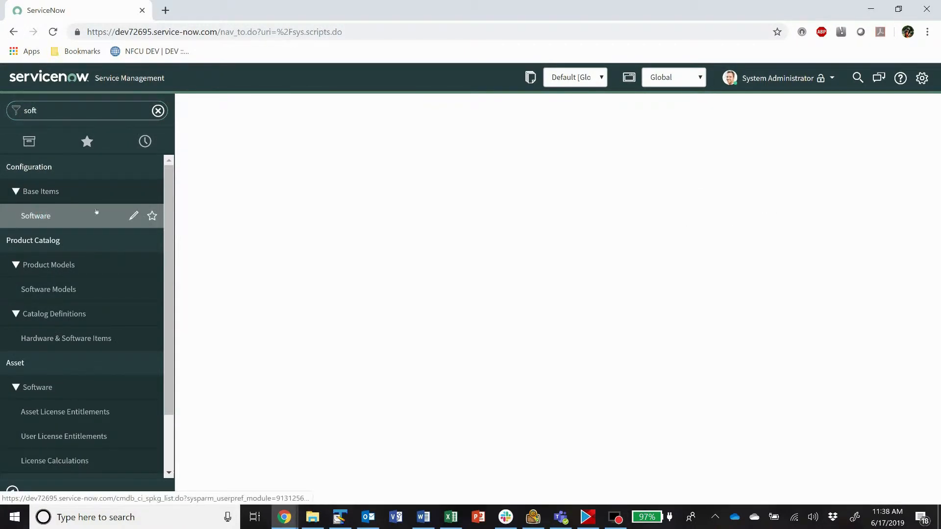
pyautogui.click(35, 215)
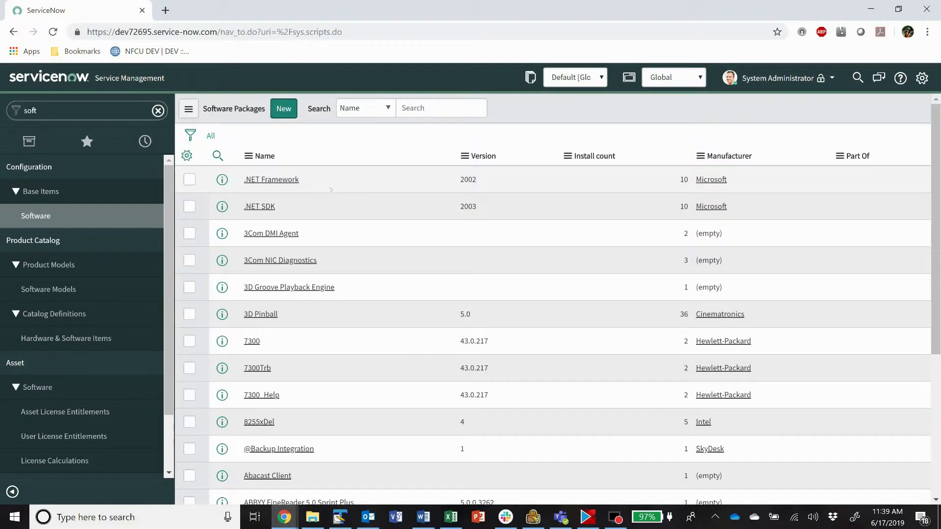
pyautogui.rightClick(723, 340)
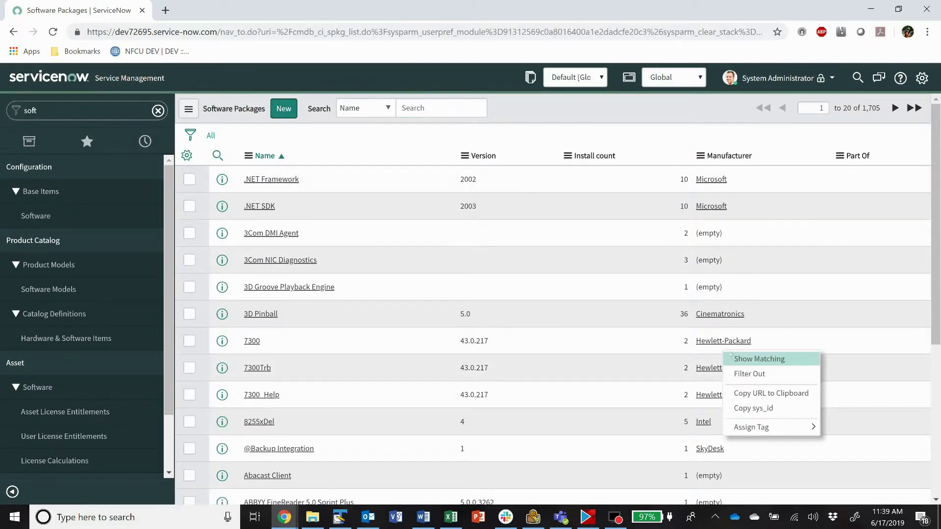
pyautogui.click(758, 358)
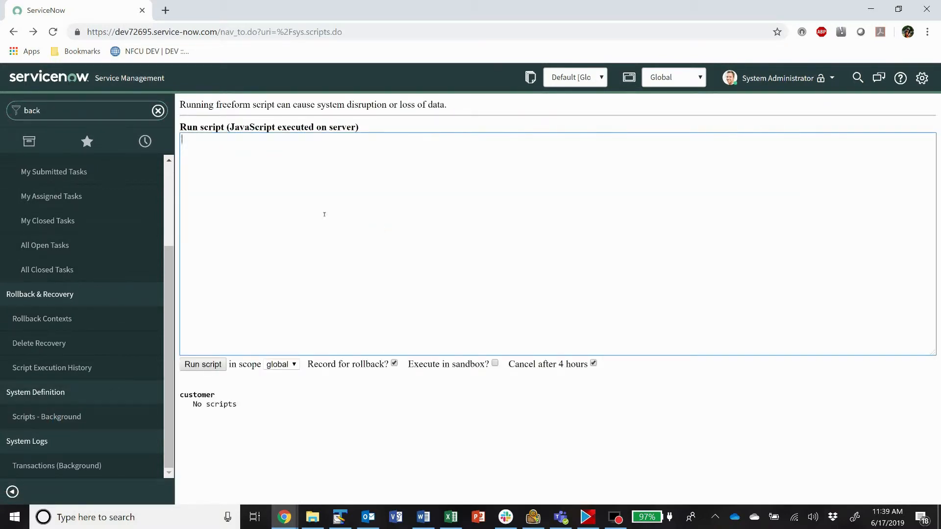
# Paste the queryString script, set install_count to 2, and remove the deleteMultiple line
pyautogui.write('var queryString="manufacturer=b7e7a507c0a8016900920ee7d71d6df9^install_count=1";')
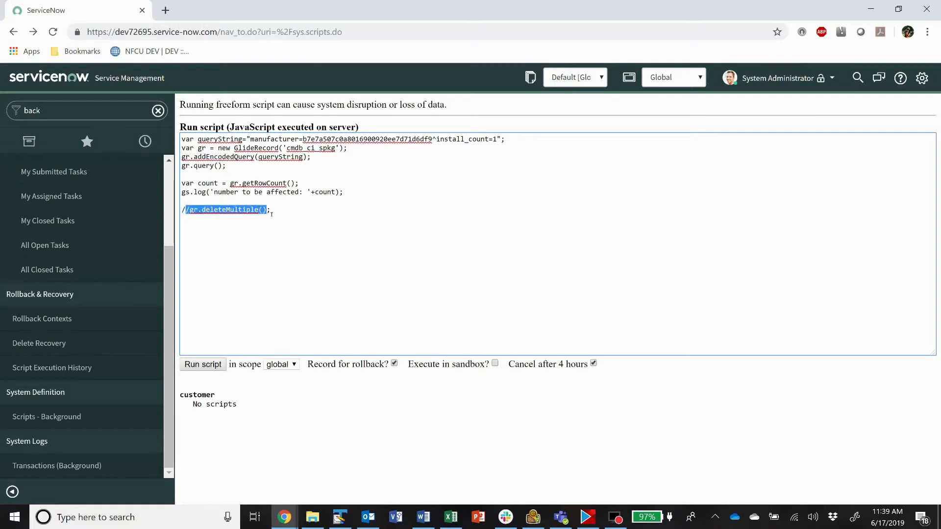
pyautogui.press('Delete')
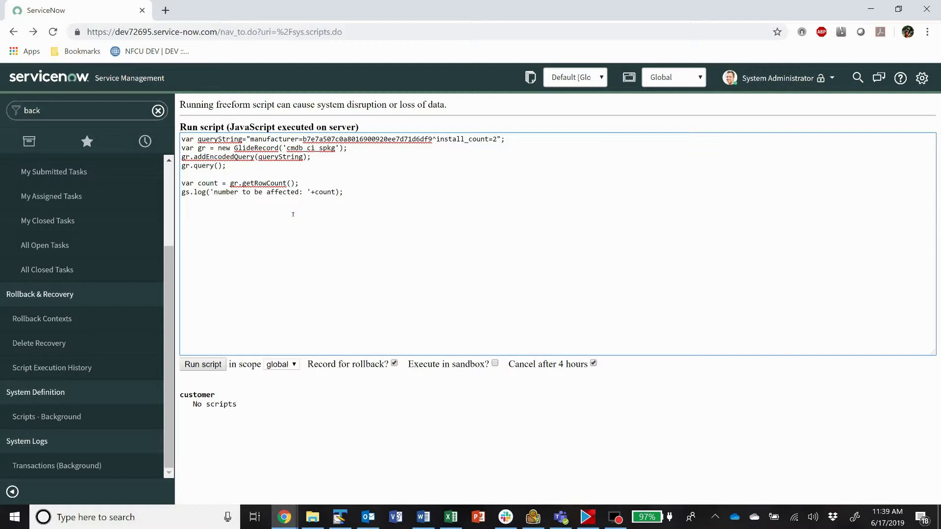
# Open a while (gr.next()) loop that sets gr.active = false;
pyautogui.write('while (g')
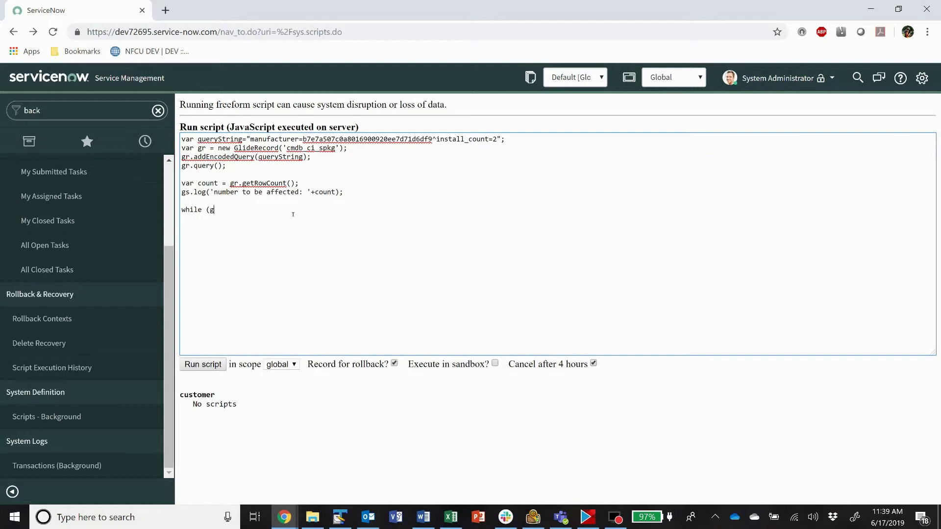
pyautogui.write('r.next')
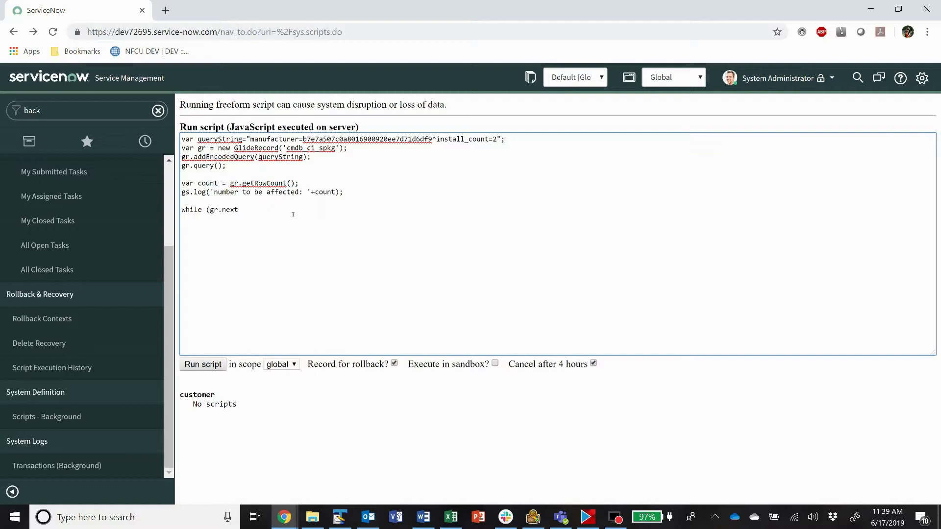
pyautogui.write('())')
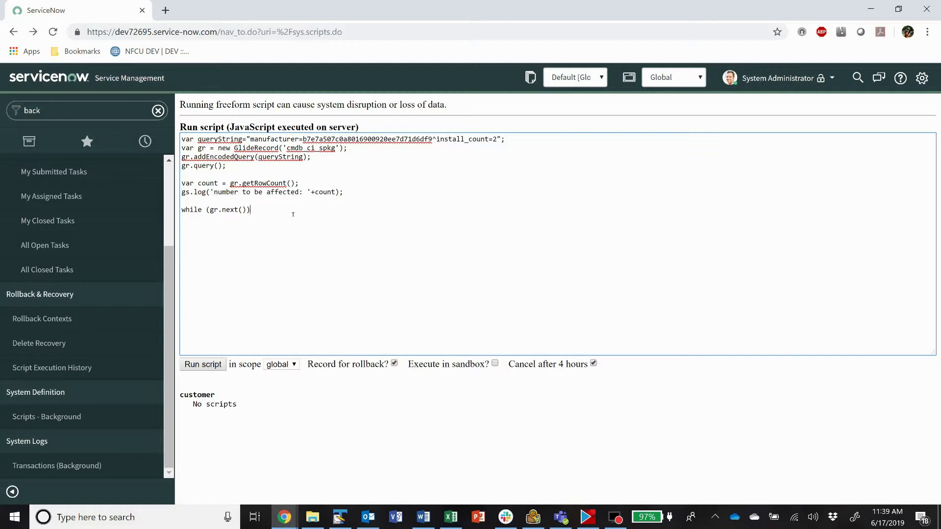
pyautogui.write('{')
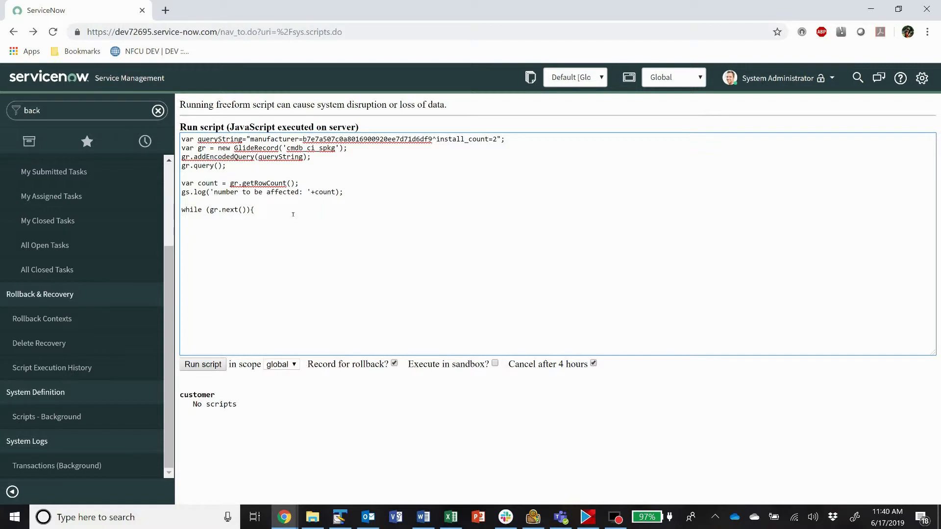
pyautogui.write('gr.')
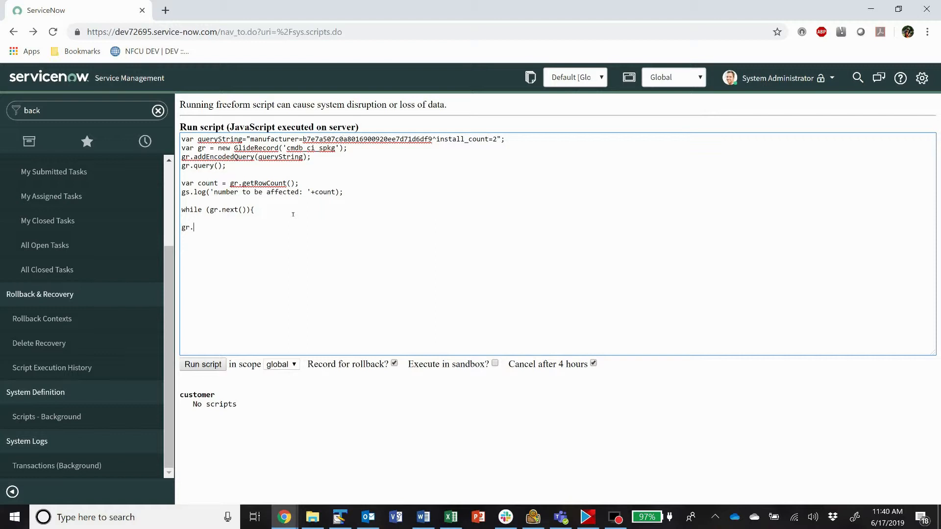
pyautogui.write('active')
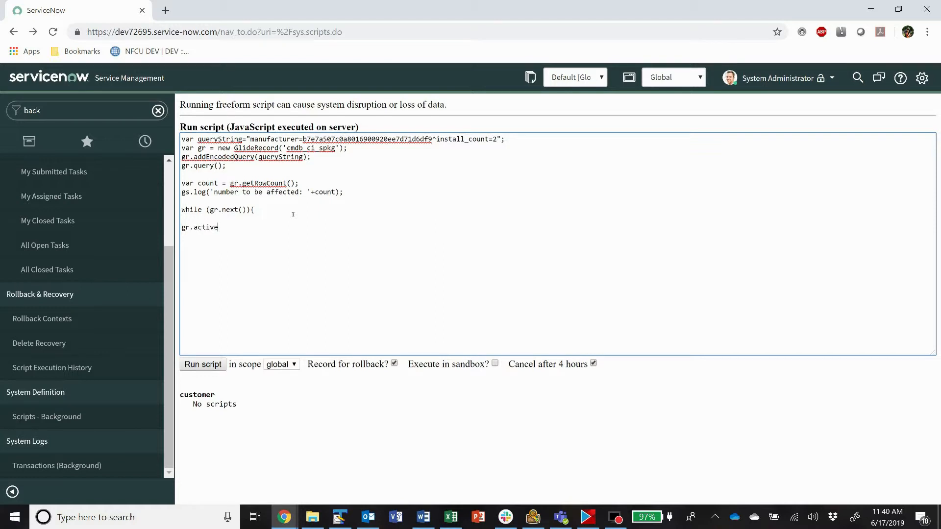
pyautogui.write('=')
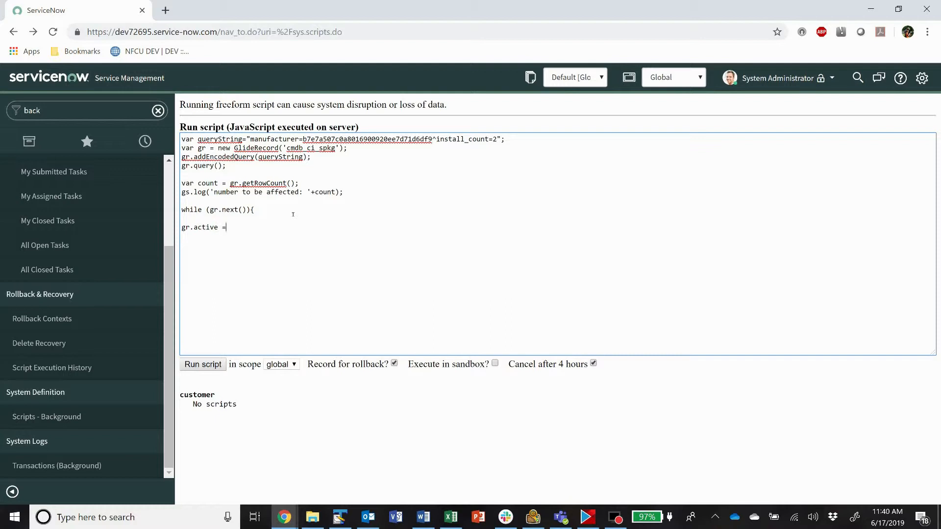
pyautogui.write('fa')
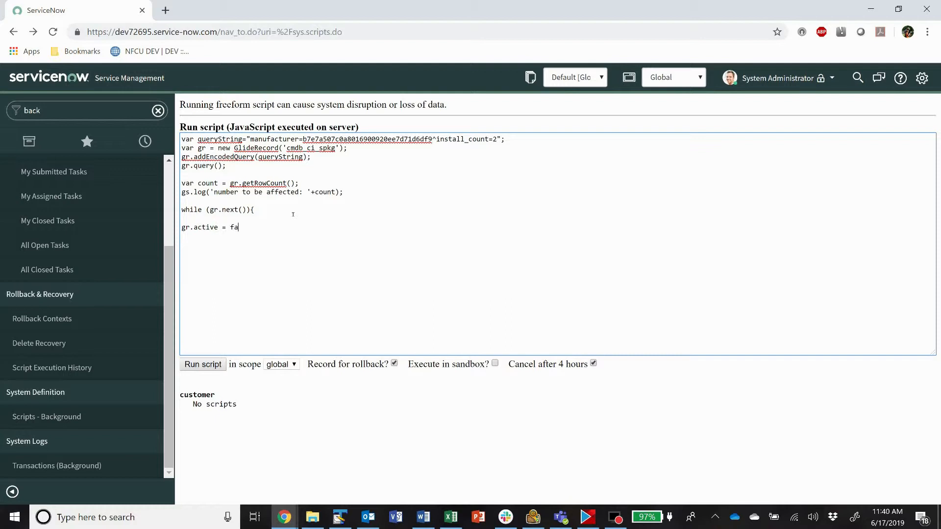
pyautogui.write('lse;')
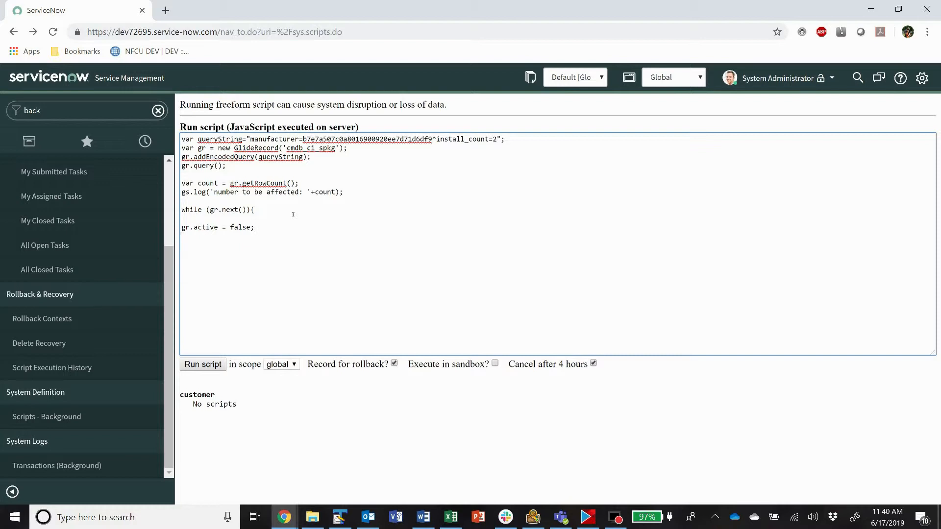
# Add a commented gr.<fieldname>=<value>; template, gr.update();, and the closing brace
pyautogui.write('gr.')
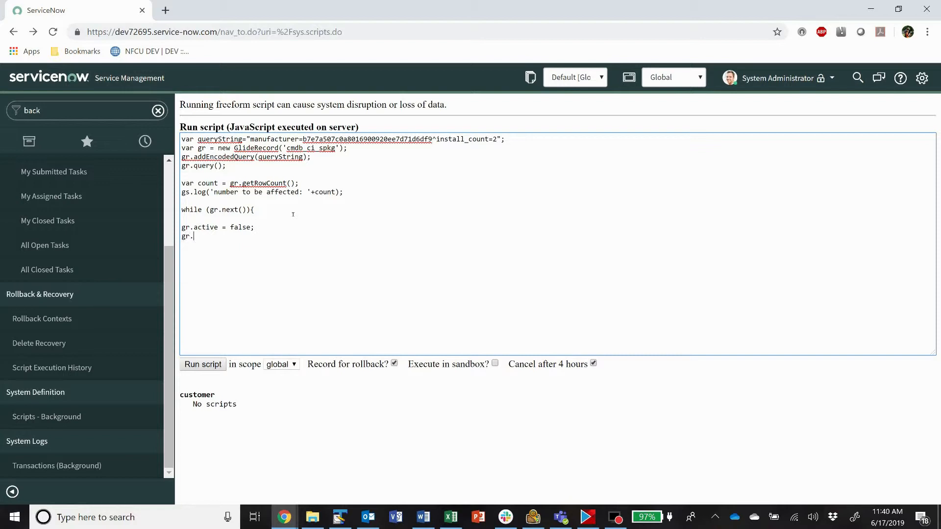
pyautogui.write('<fieldname')
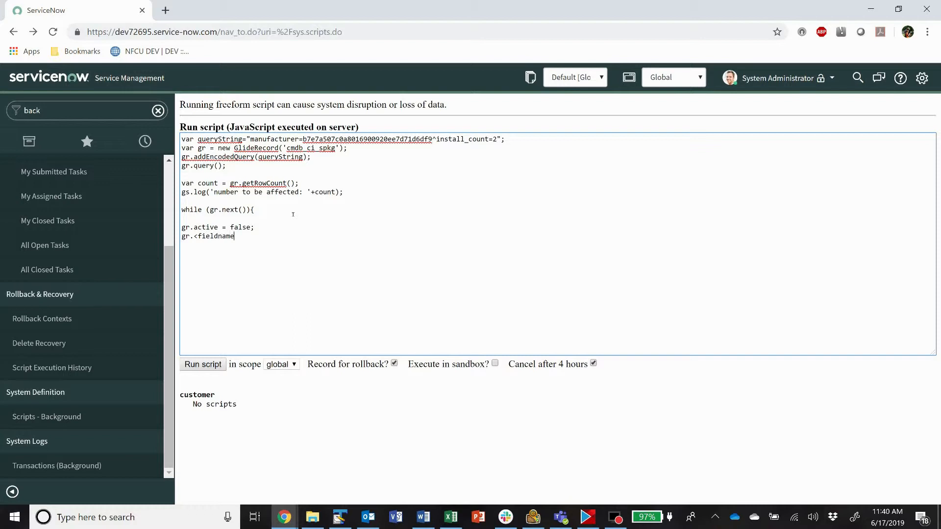
pyautogui.write('>=')
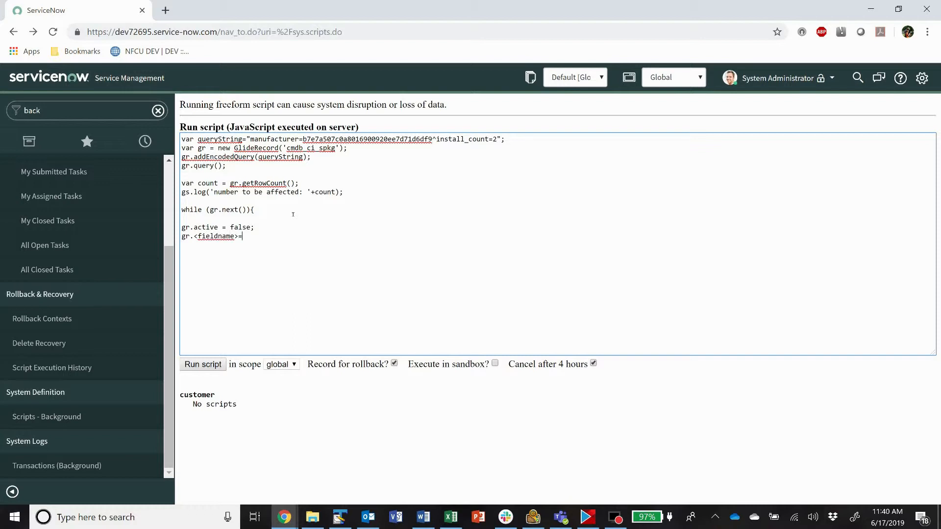
pyautogui.write('<value')
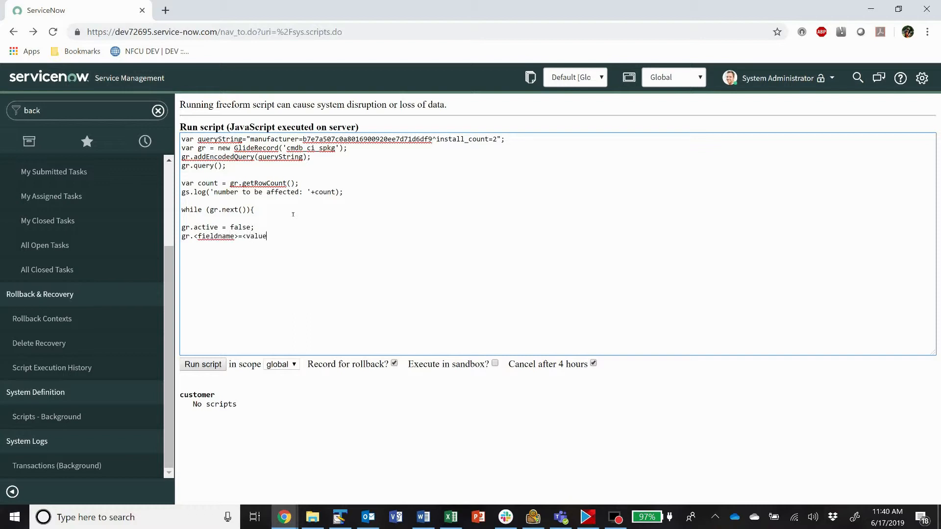
pyautogui.write('>')
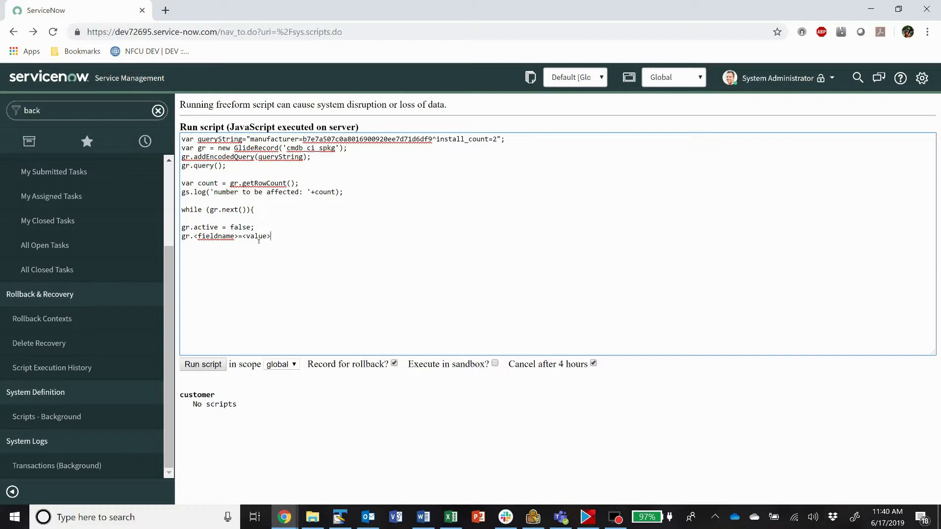
pyautogui.write(';')
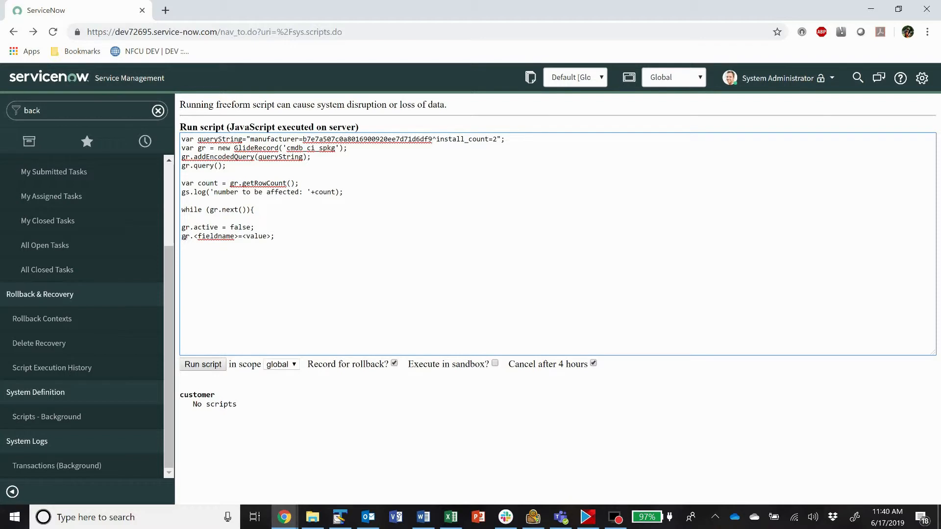
pyautogui.write('//')
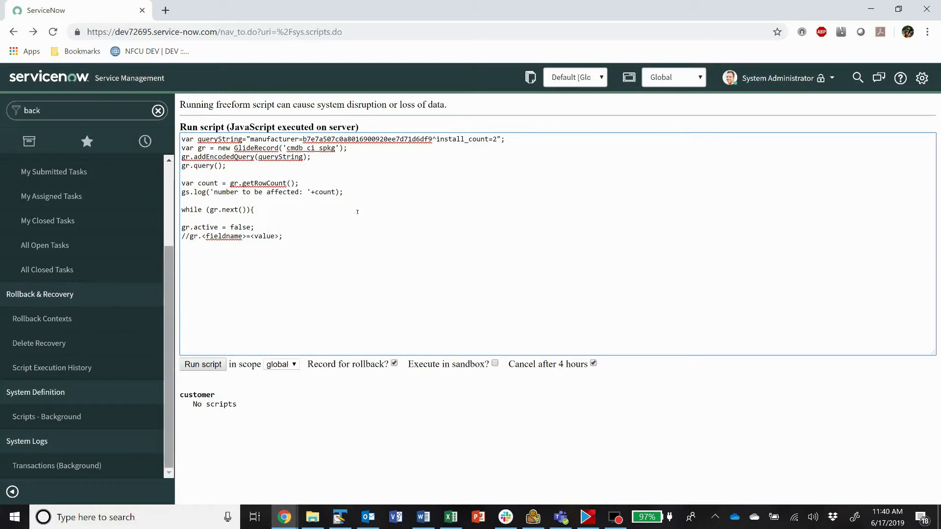
pyautogui.moveTo(313, 261)
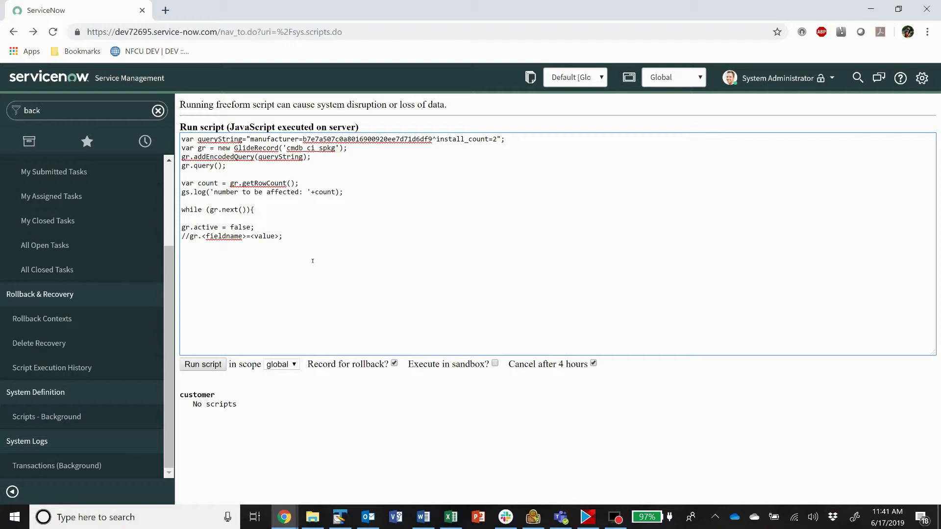
pyautogui.write('gr.upd')
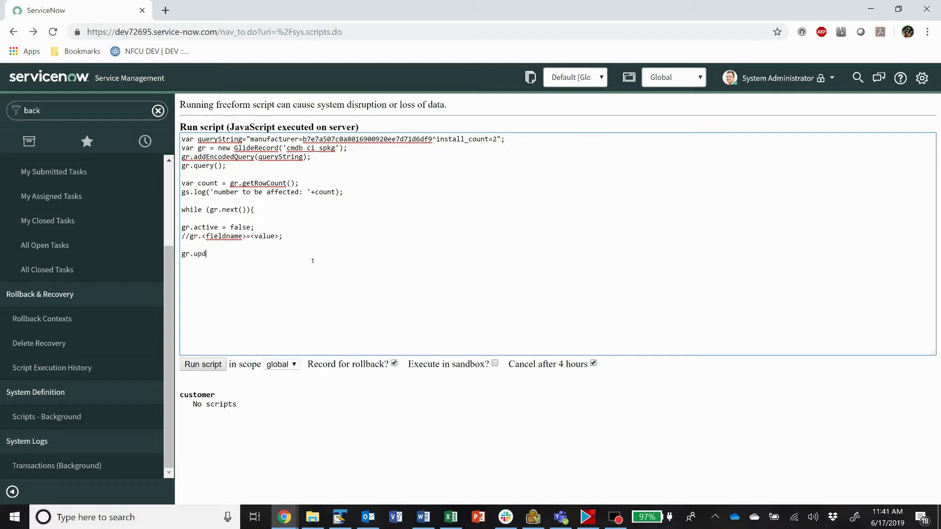
pyautogui.write('ate();')
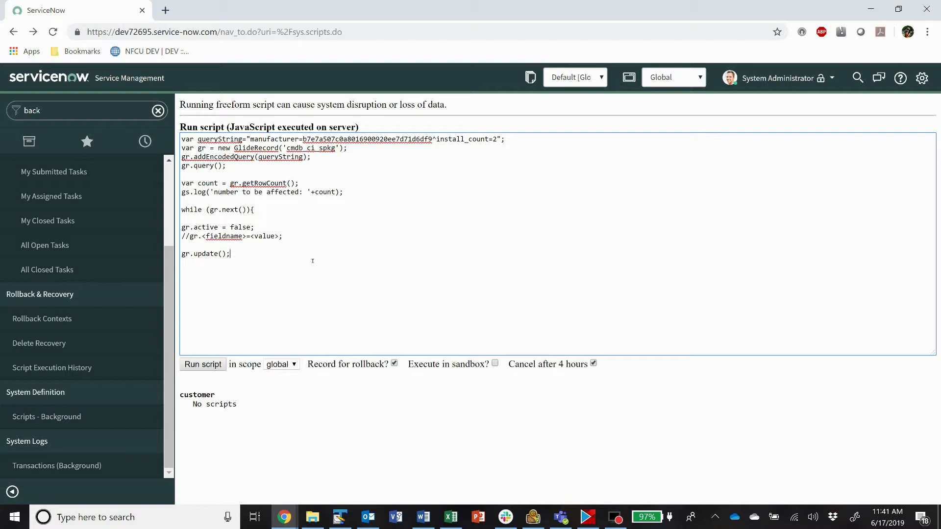
pyautogui.write('}')
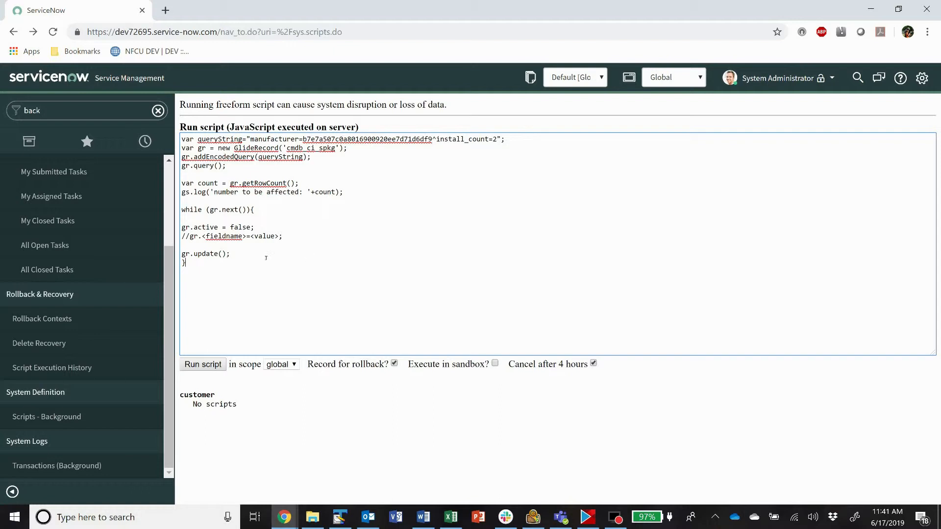
# Insert gr.autoSysFields(false); after the commented field line
pyautogui.click(281, 236)
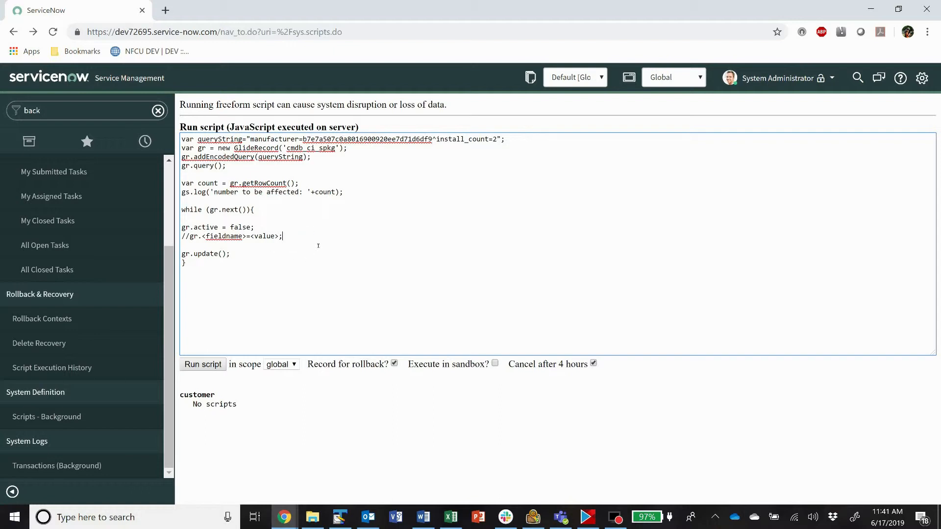
pyautogui.press('Enter')
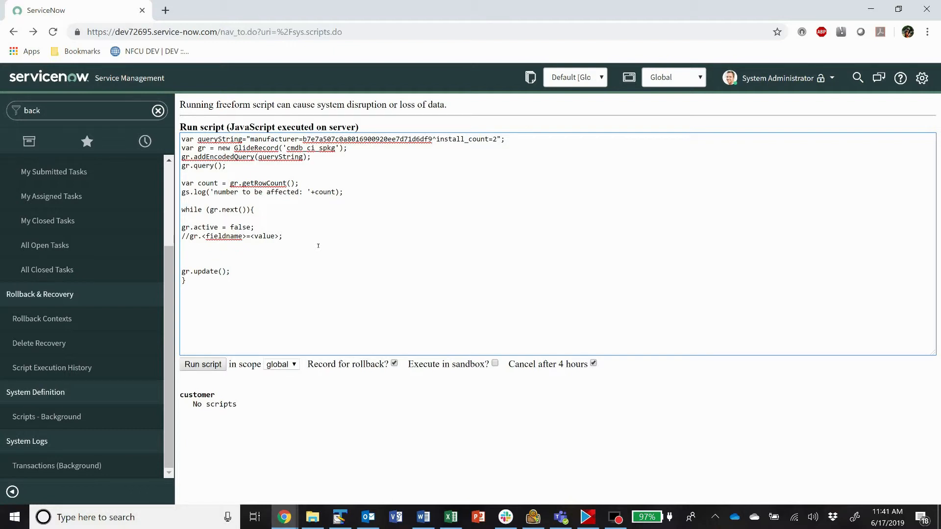
pyautogui.write('gr')
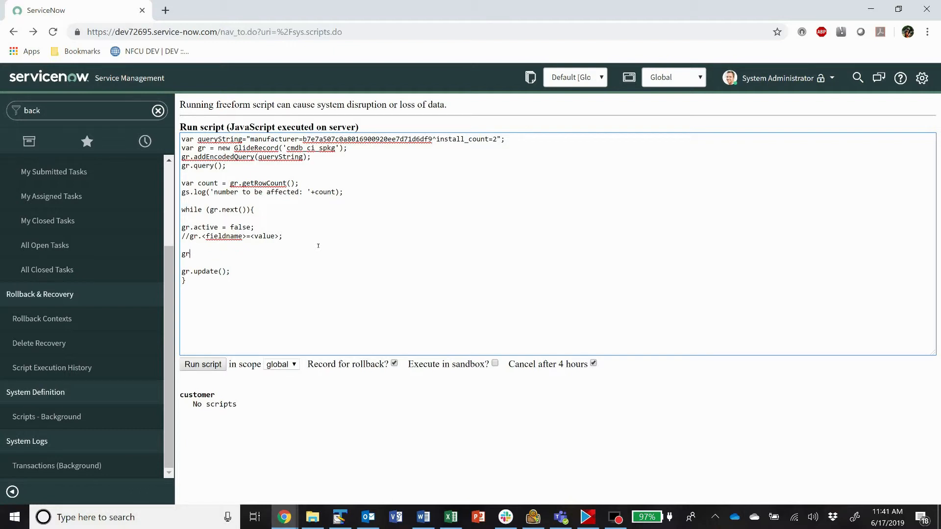
pyautogui.write('.auto')
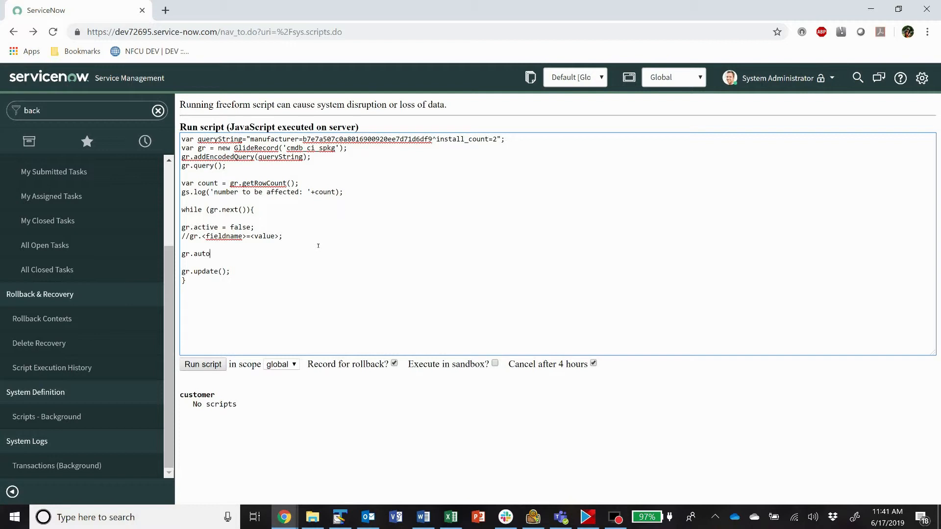
pyautogui.write('Sys')
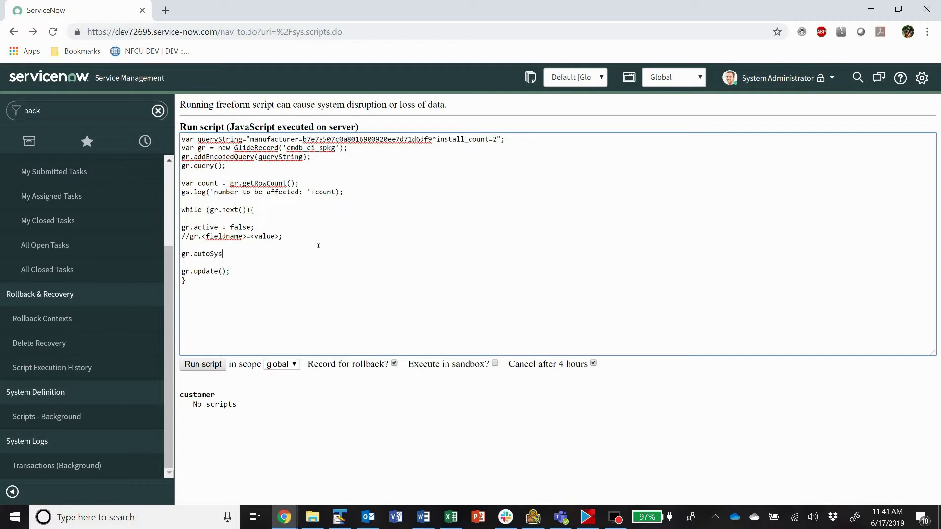
pyautogui.write('Fields(')
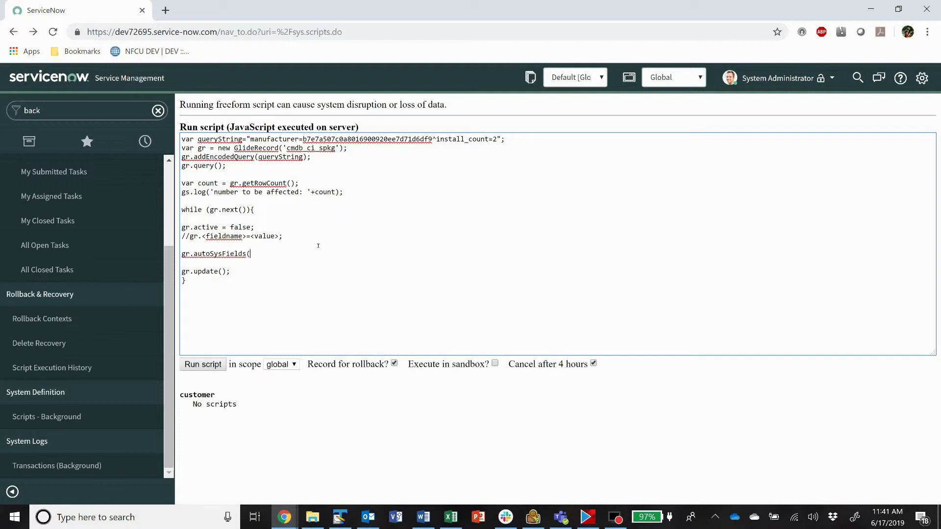
pyautogui.write('false')
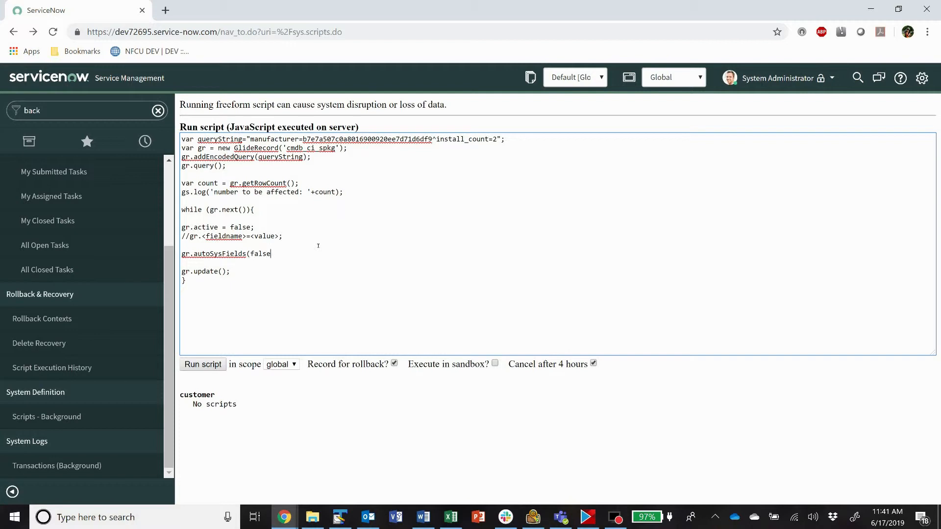
pyautogui.write(')')
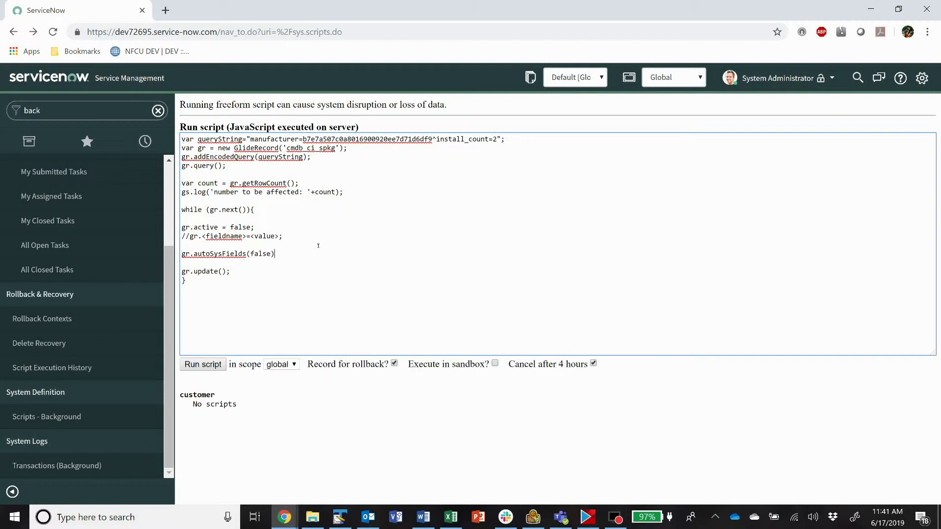
pyautogui.write(';')
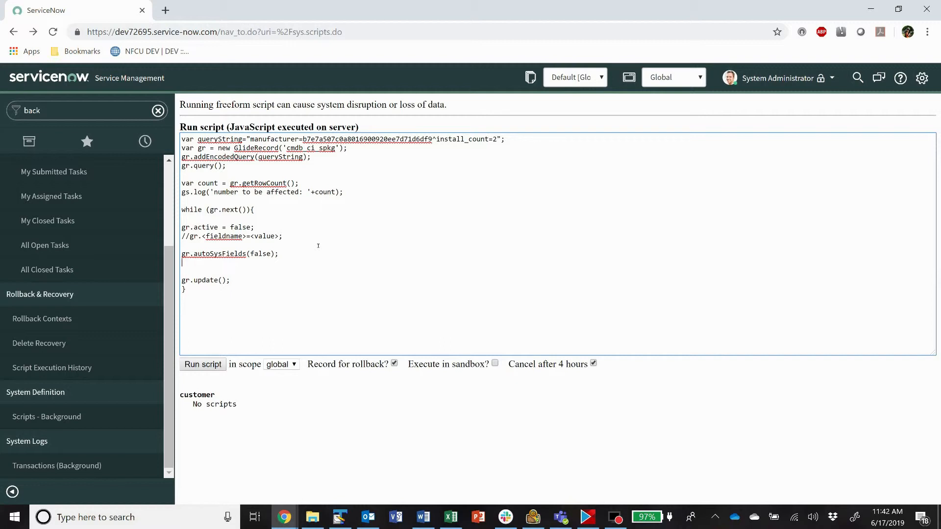
# Add gr.setWorkflow(false); before gr.update()
pyautogui.write('gr')
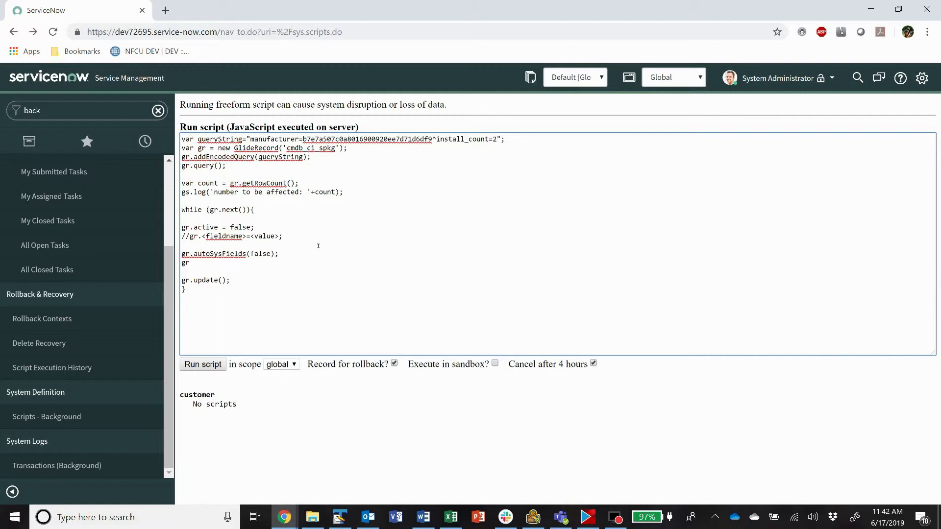
pyautogui.write('se')
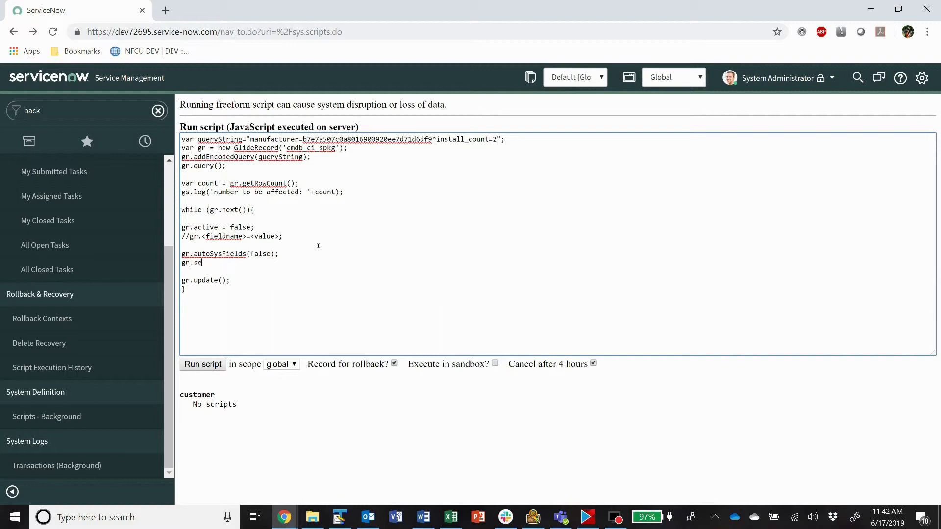
pyautogui.write('tWorkflo')
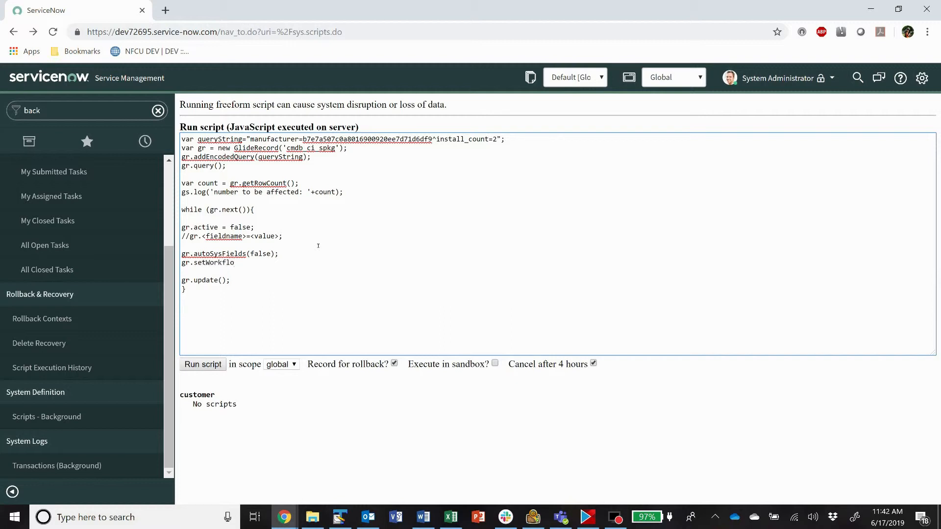
pyautogui.write('w(')
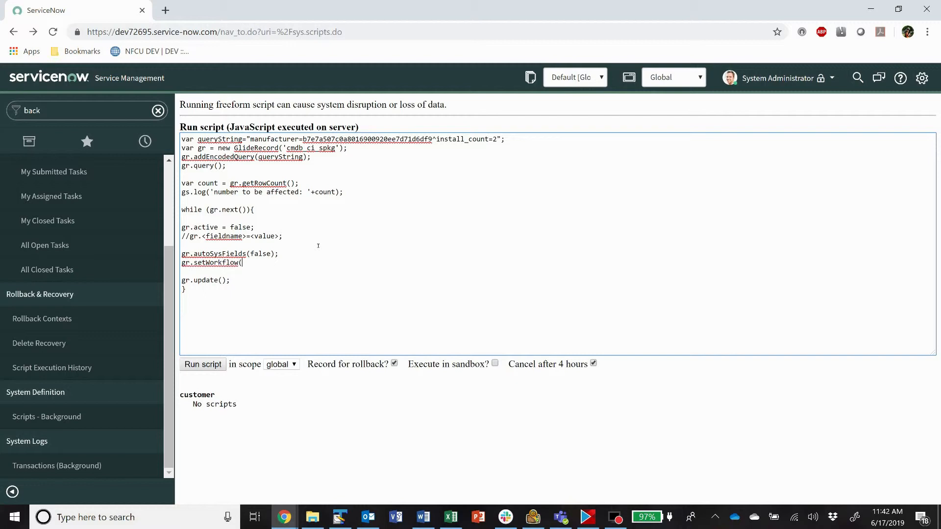
pyautogui.write('false);')
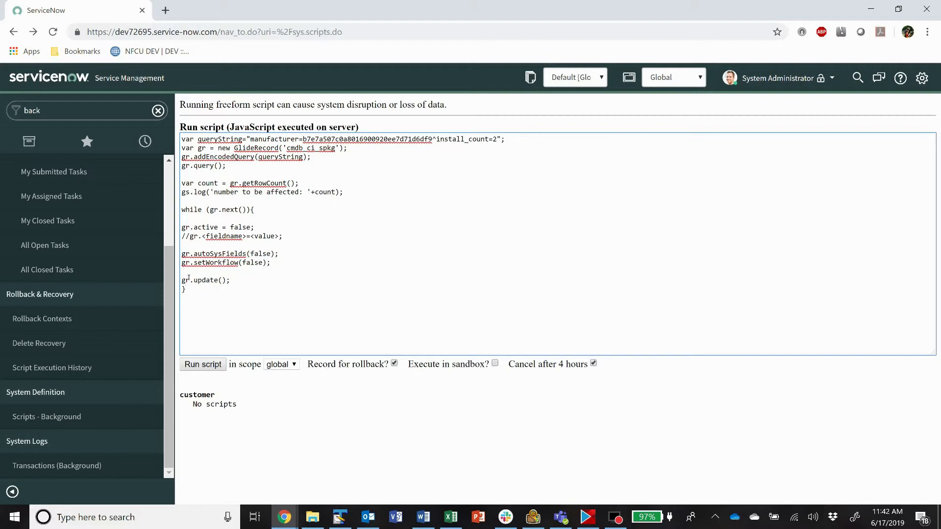
pyautogui.click(187, 290)
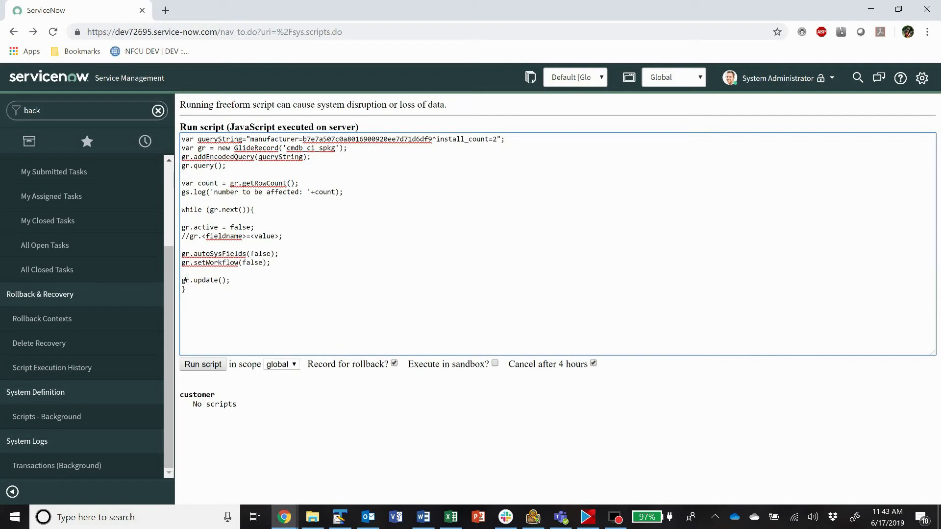
# Comment out gr.update(), run the script to confirm 29 affected records, and go back
pyautogui.write('//')
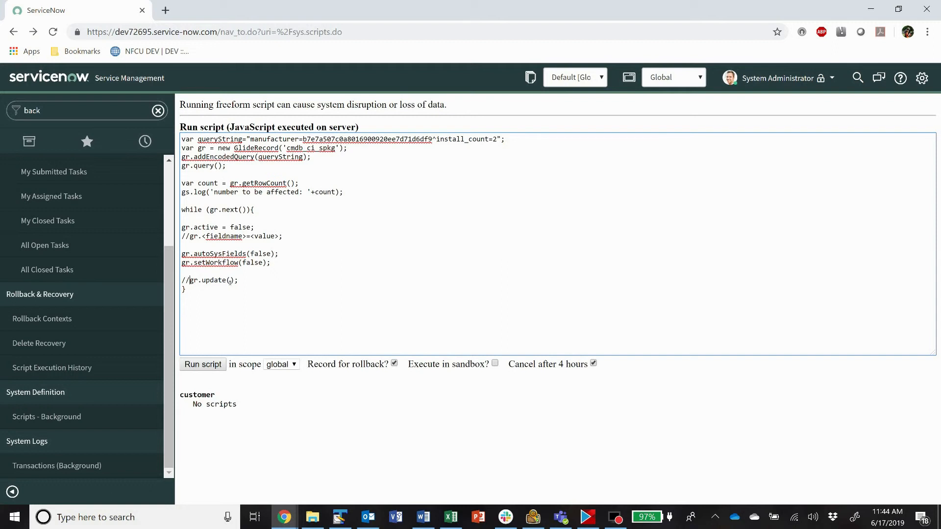
pyautogui.click(203, 364)
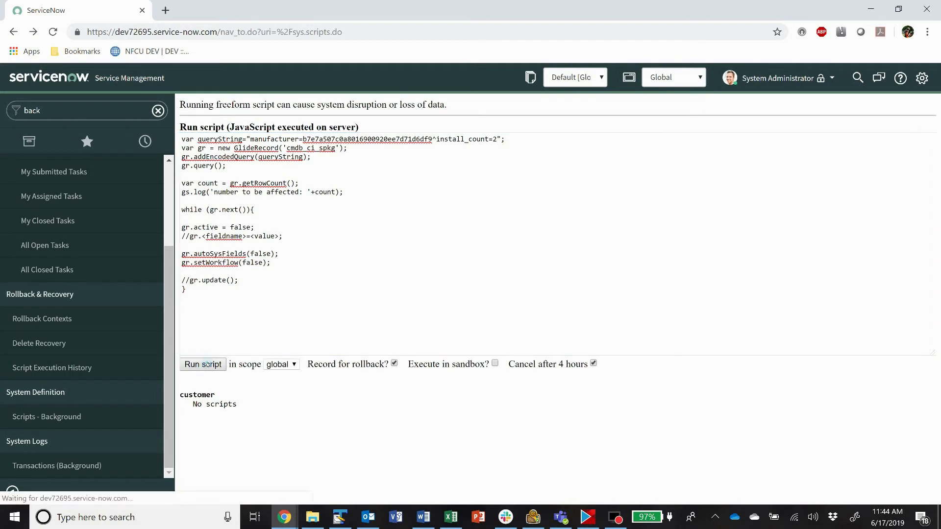
pyautogui.click(203, 364)
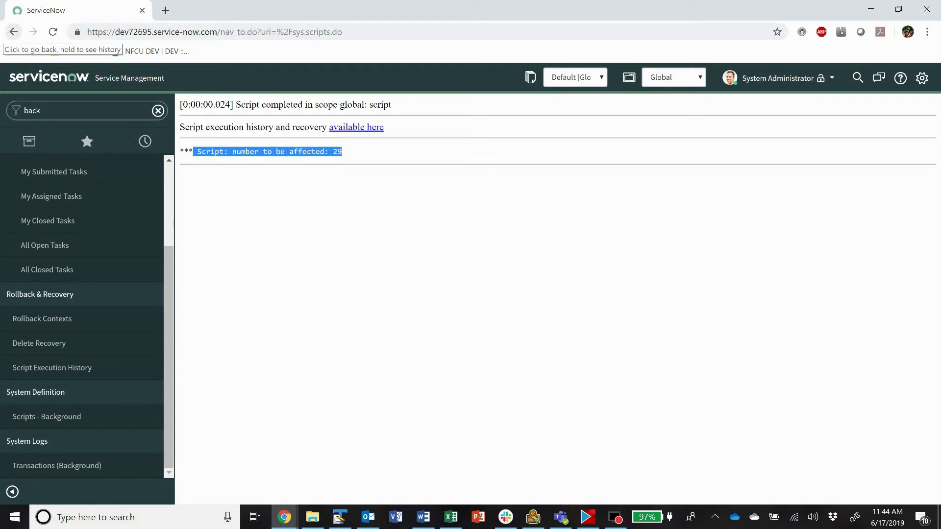
pyautogui.click(13, 32)
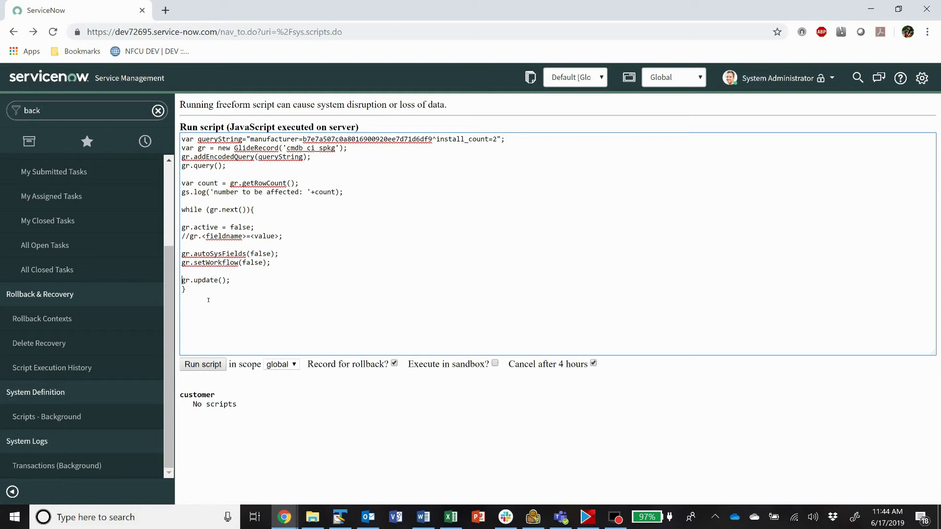
pyautogui.click(203, 364)
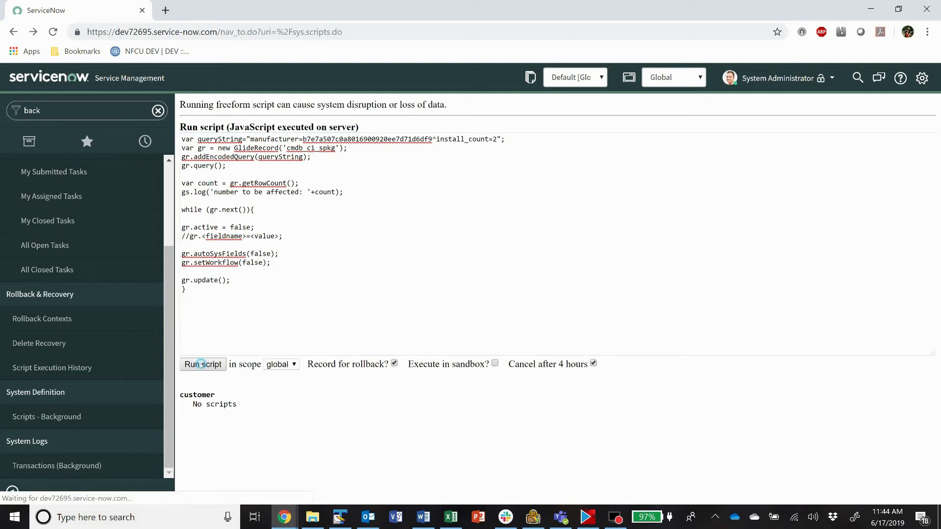
pyautogui.click(202, 364)
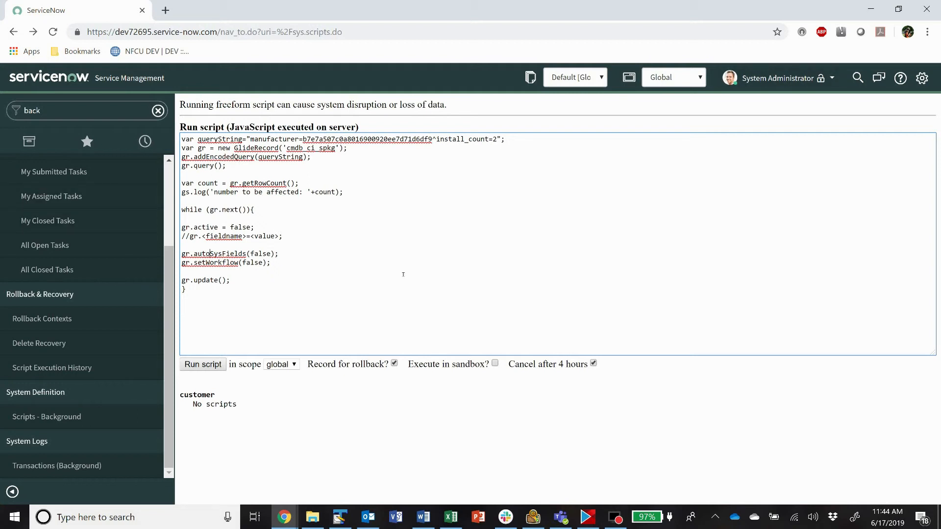
pyautogui.moveTo(259, 285)
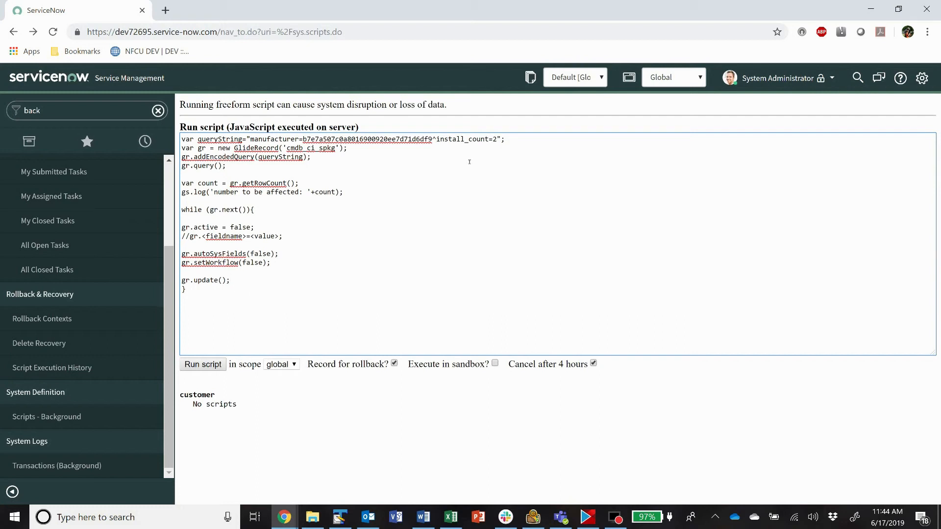
pyautogui.moveTo(387, 233)
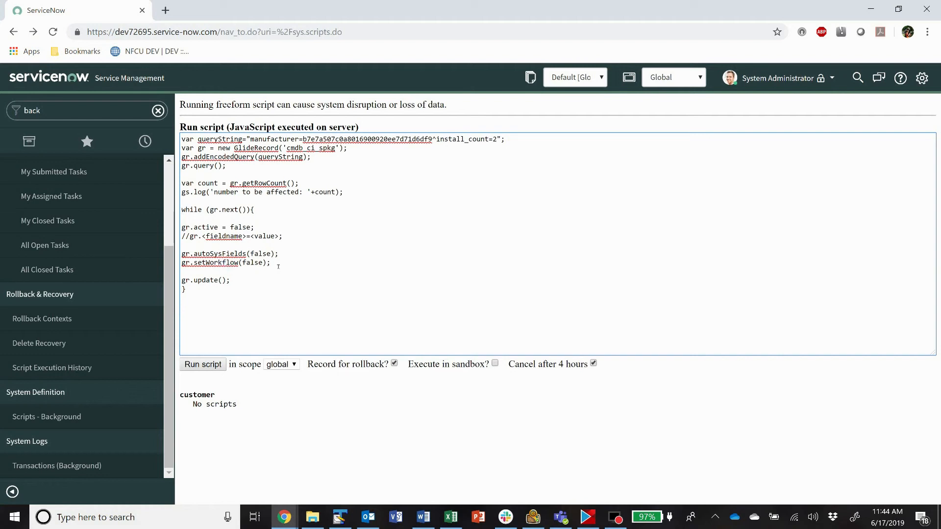
pyautogui.tripleClick(226, 263)
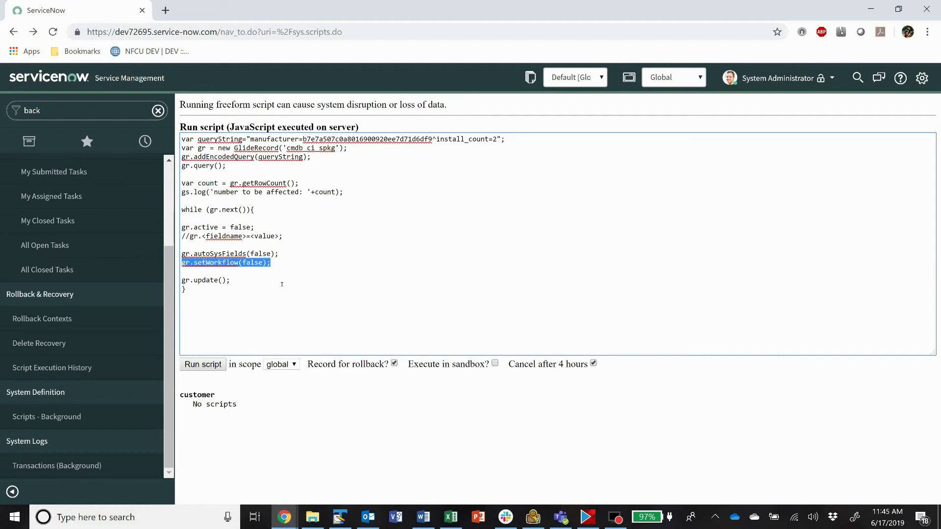
pyautogui.click(230, 281)
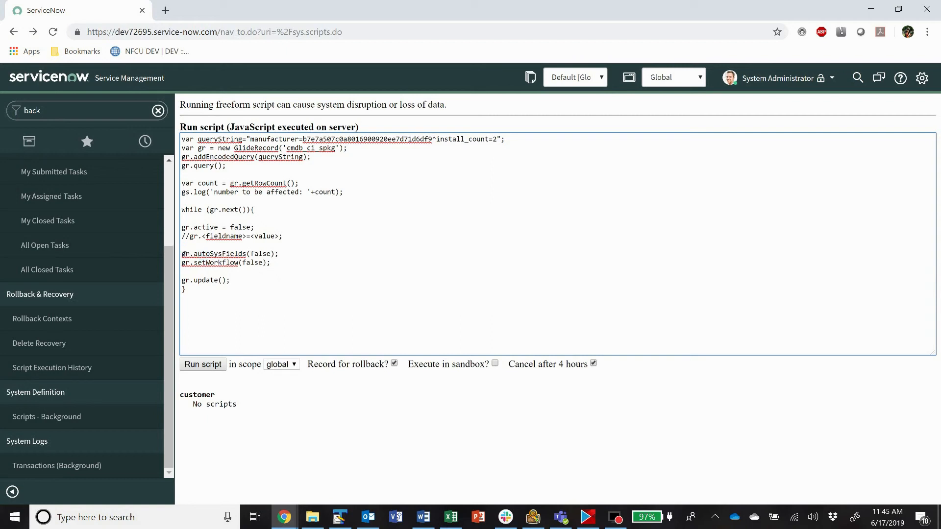
pyautogui.moveTo(181, 253); pyautogui.dragTo(271, 263)
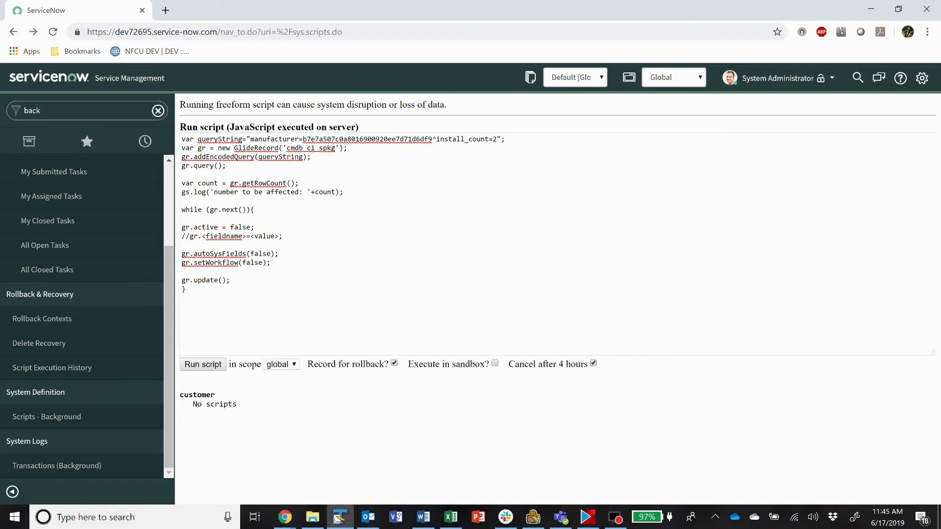
pyautogui.moveTo(364, 248)
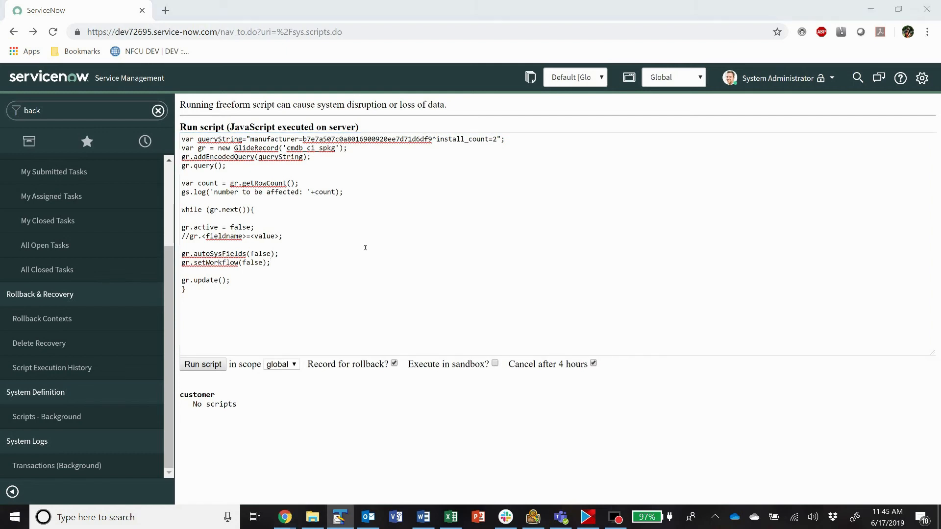
pyautogui.click(300, 257)
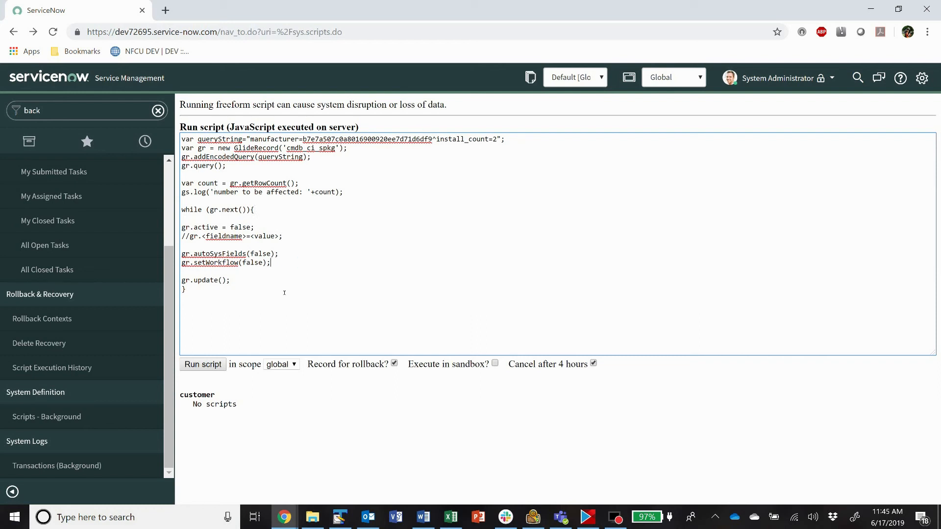
pyautogui.moveTo(259, 276)
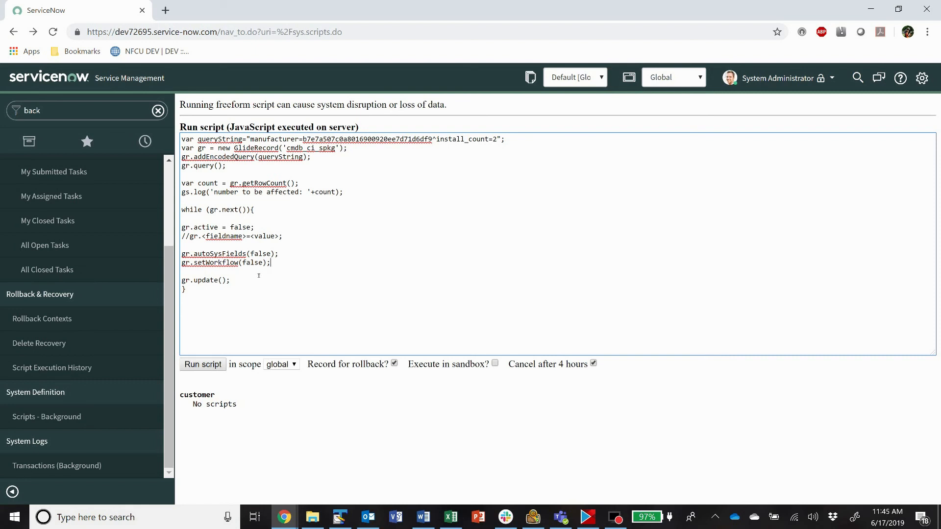